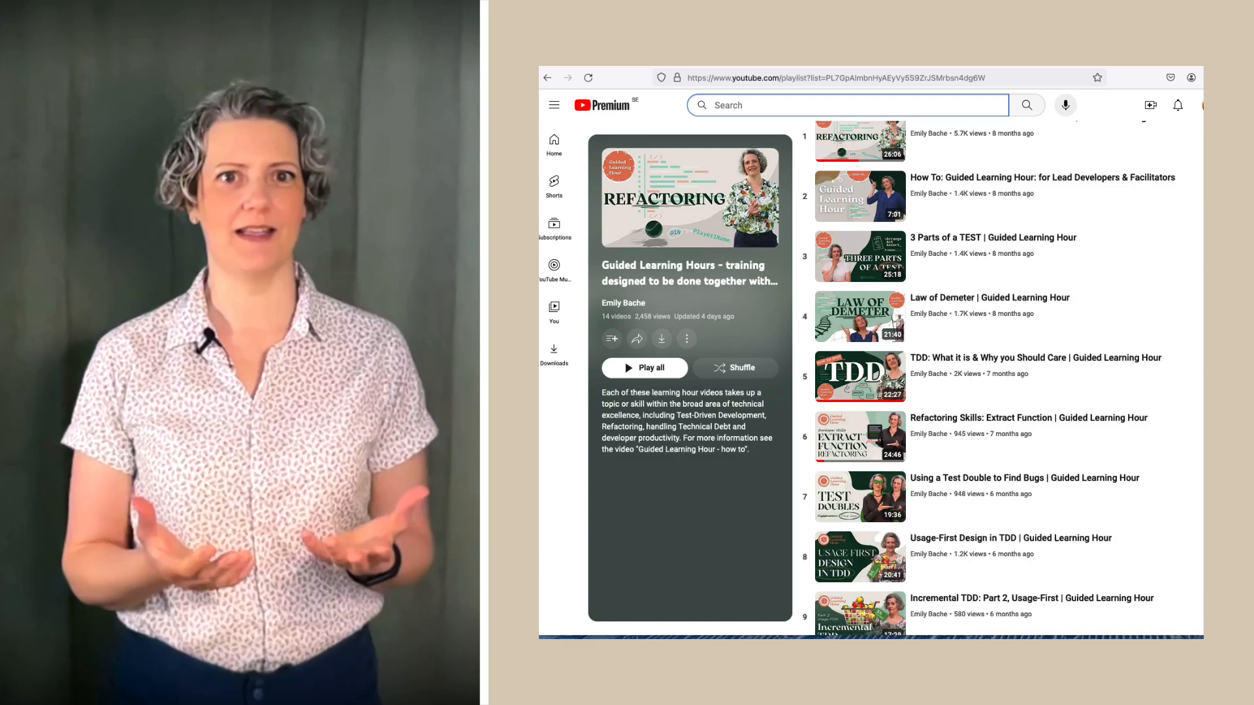
Scroll the YouTube playlist, then open the Learning Hours page on sammancoaching.org
{"action": "scroll", "scroll_direction": "down", "scroll_amount": 3}
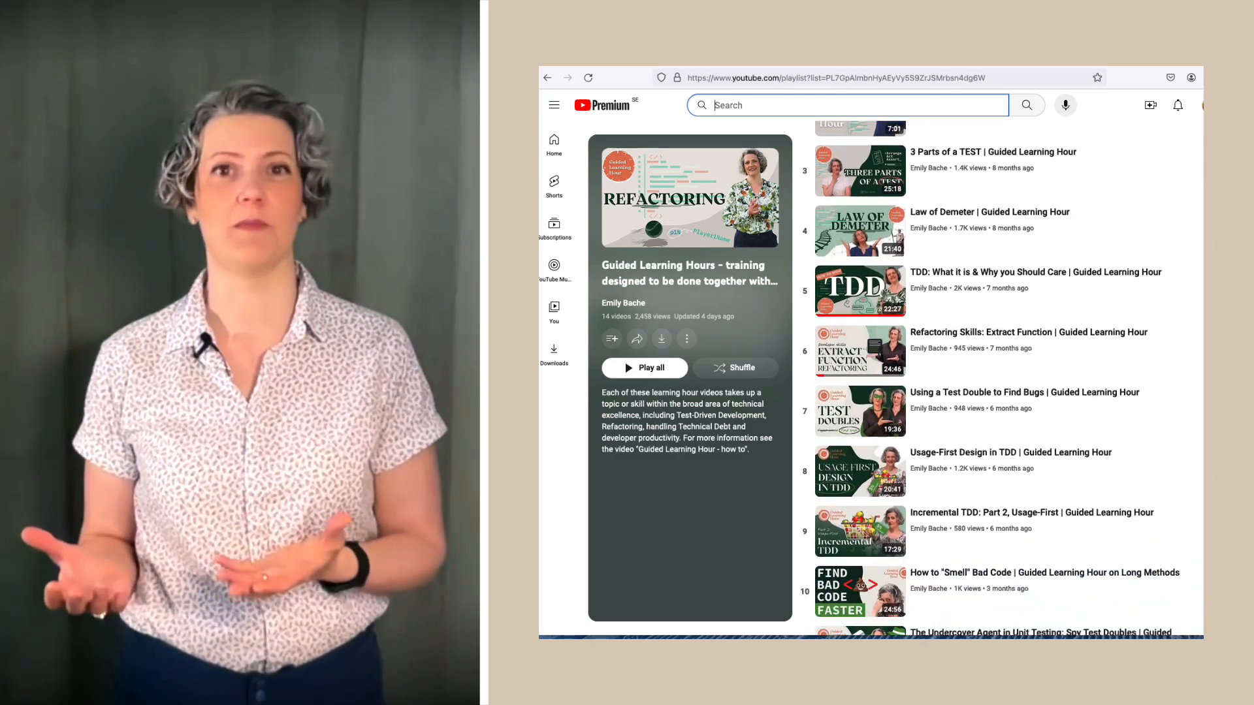
{"action": "scroll", "scroll_direction": "down", "scroll_amount": 3}
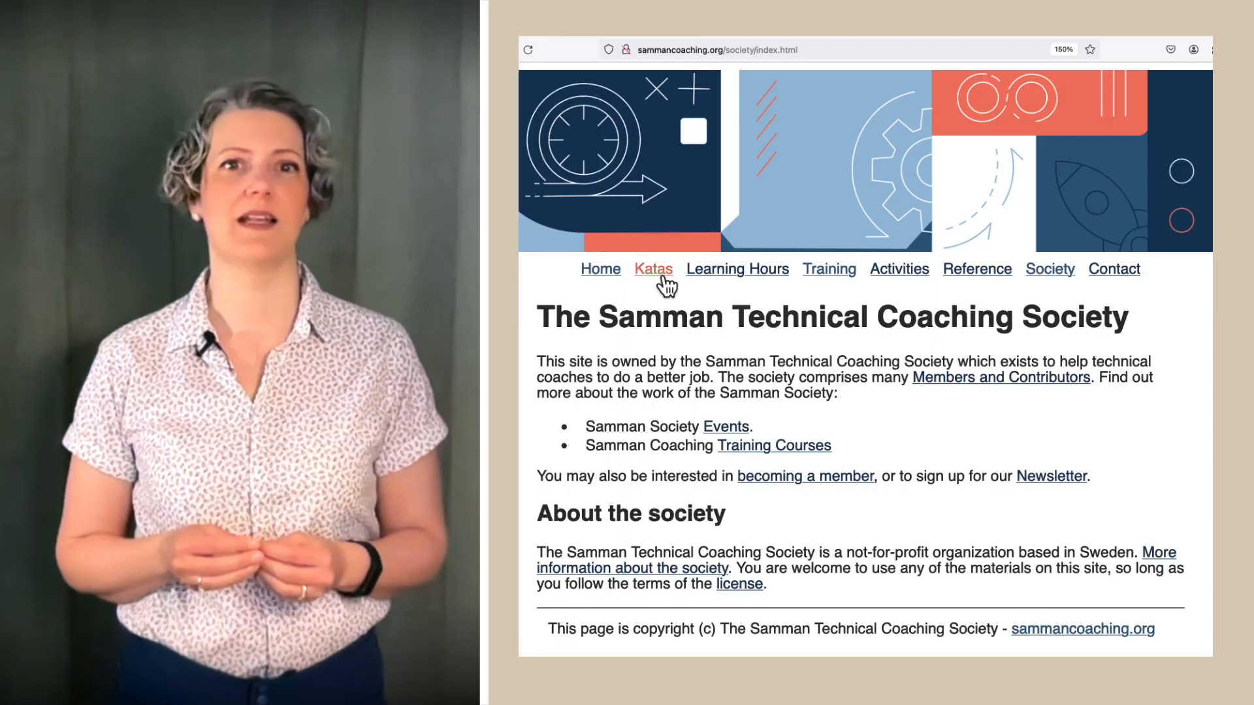
{"action": "left_click", "coordinate": [737, 269]}
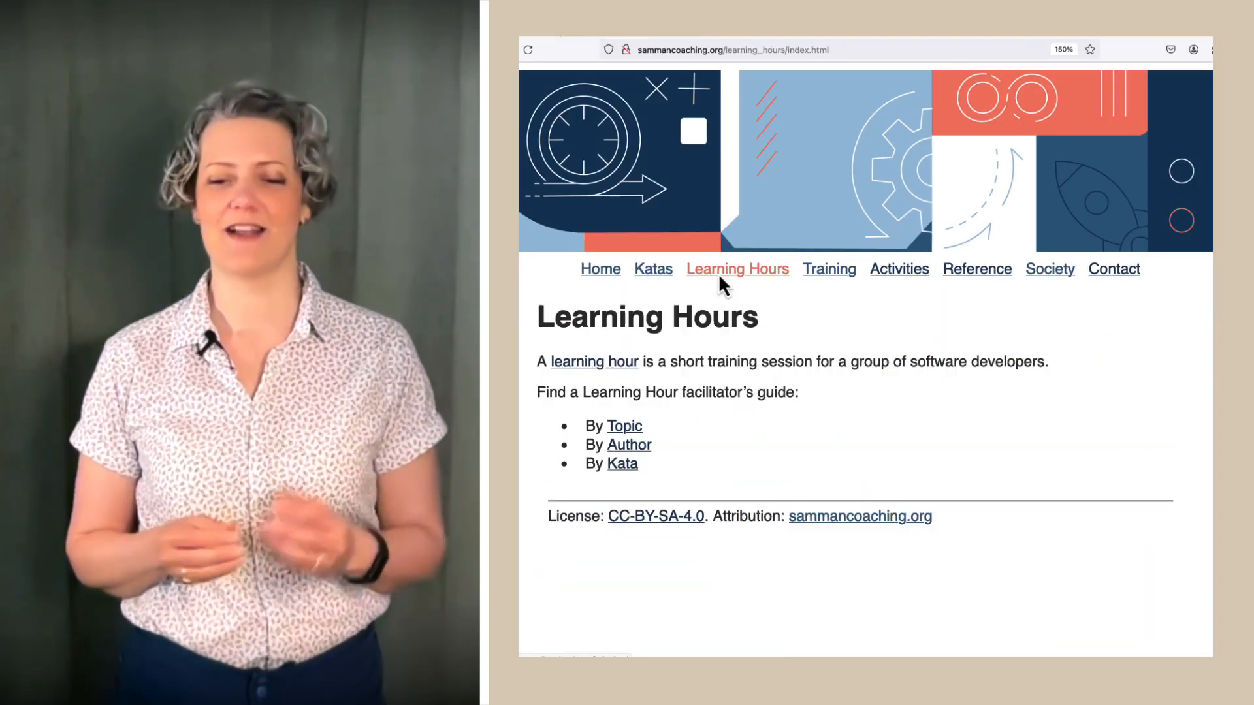
{"action": "left_click", "coordinate": [828, 269]}
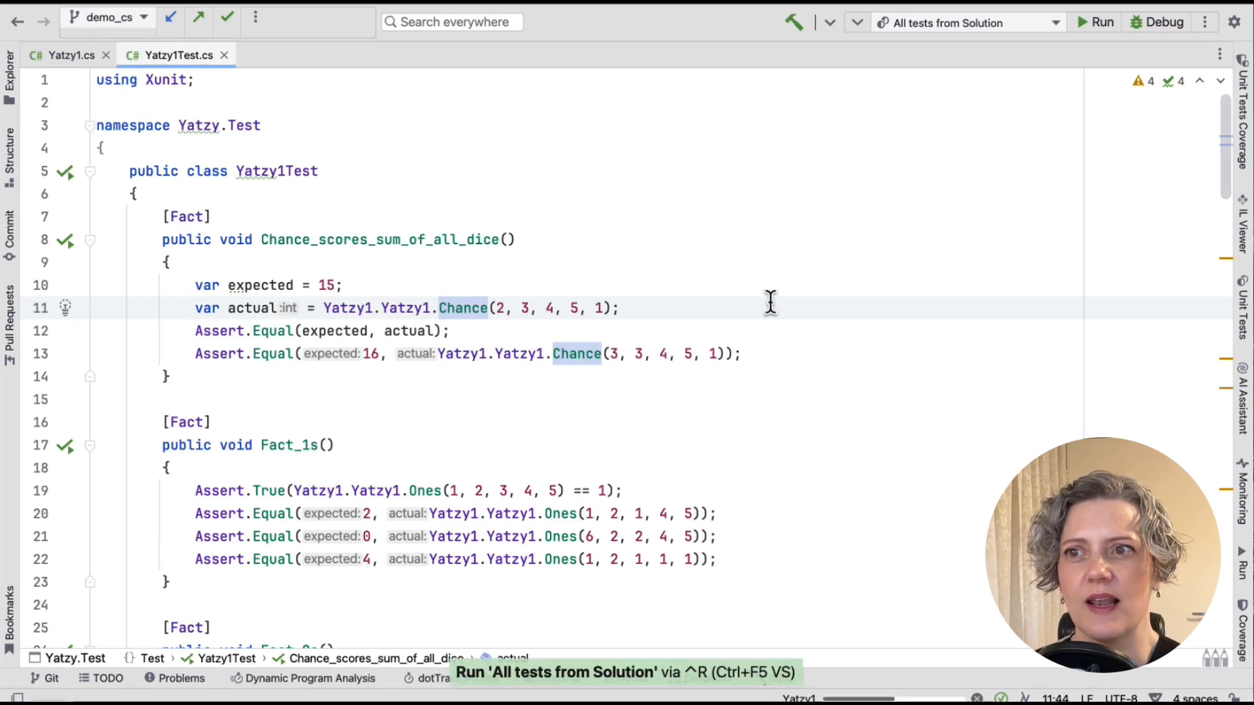
Jump to the Chance method definition and begin editing its body
{"action": "left_click", "coordinate": [1103, 23]}
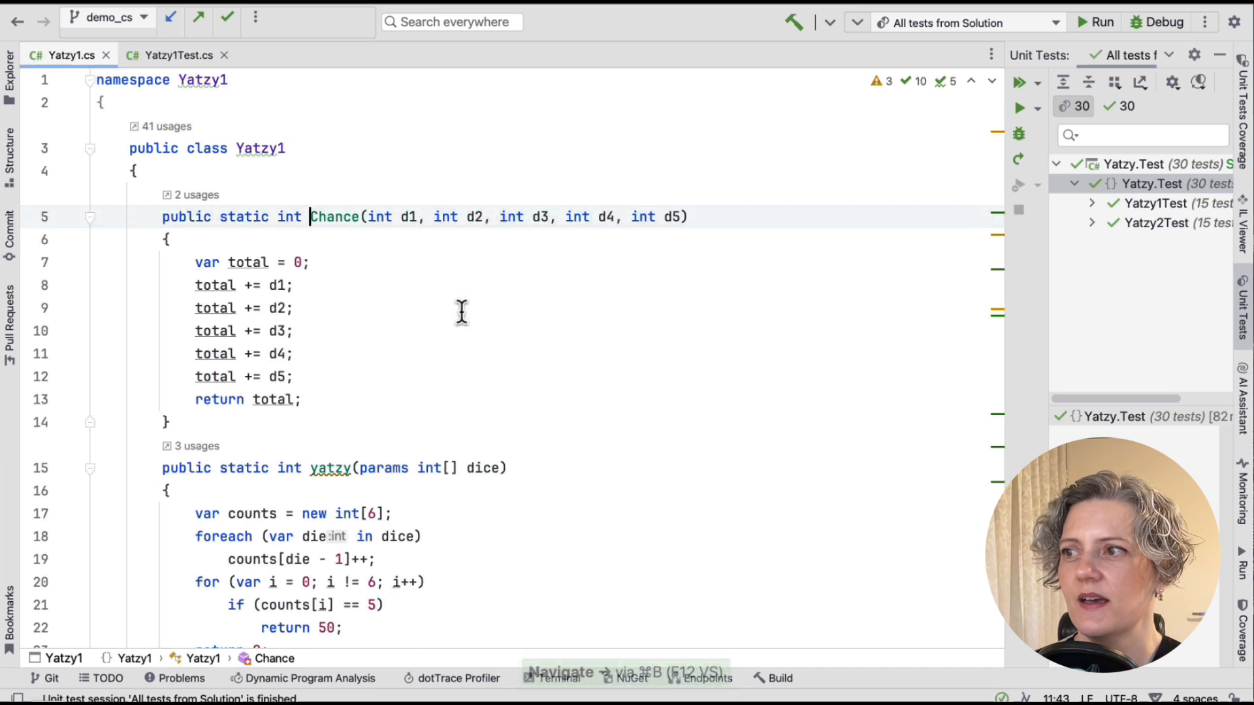
{"action": "mouse_move", "coordinate": [8, 320]}
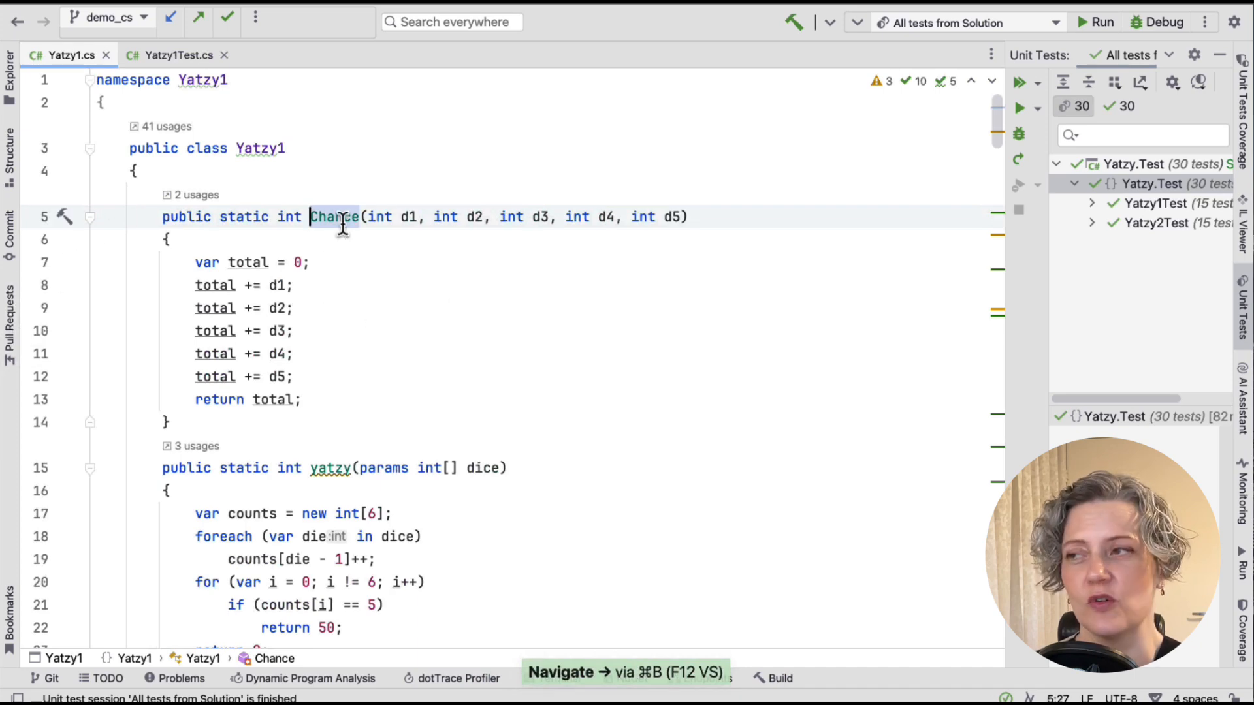
{"action": "left_click", "coordinate": [336, 215]}
{"action": "type", "text": "var y"}
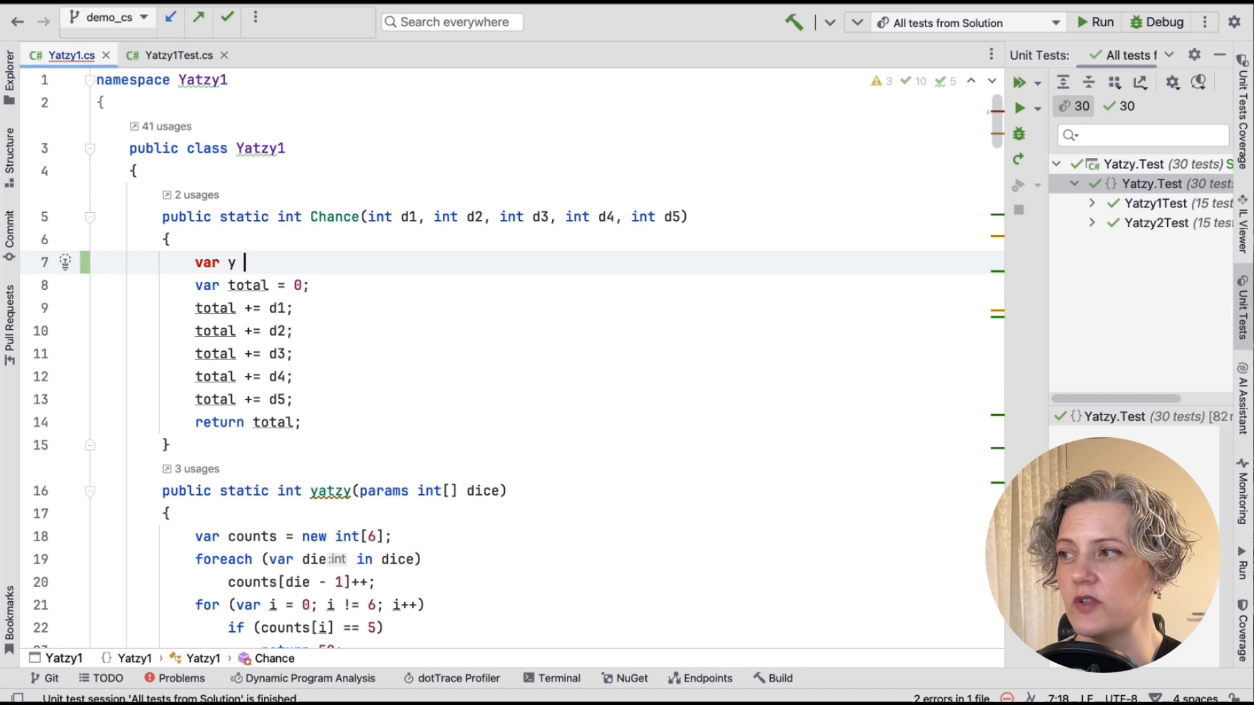
Assign y to new Yatzy1(d1,d2,d3,d4,d5) at the top of Chance
{"action": "type", "text": "= new Yatzy1()"}
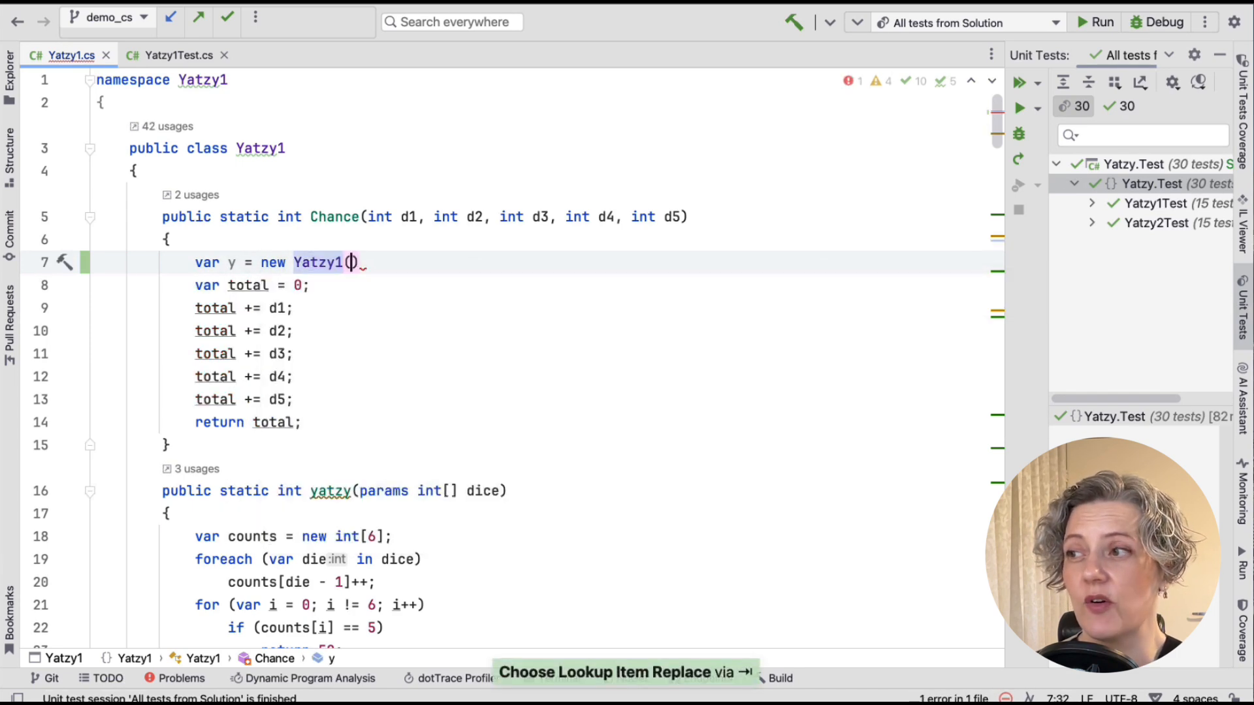
{"action": "type", "text": "d1"}
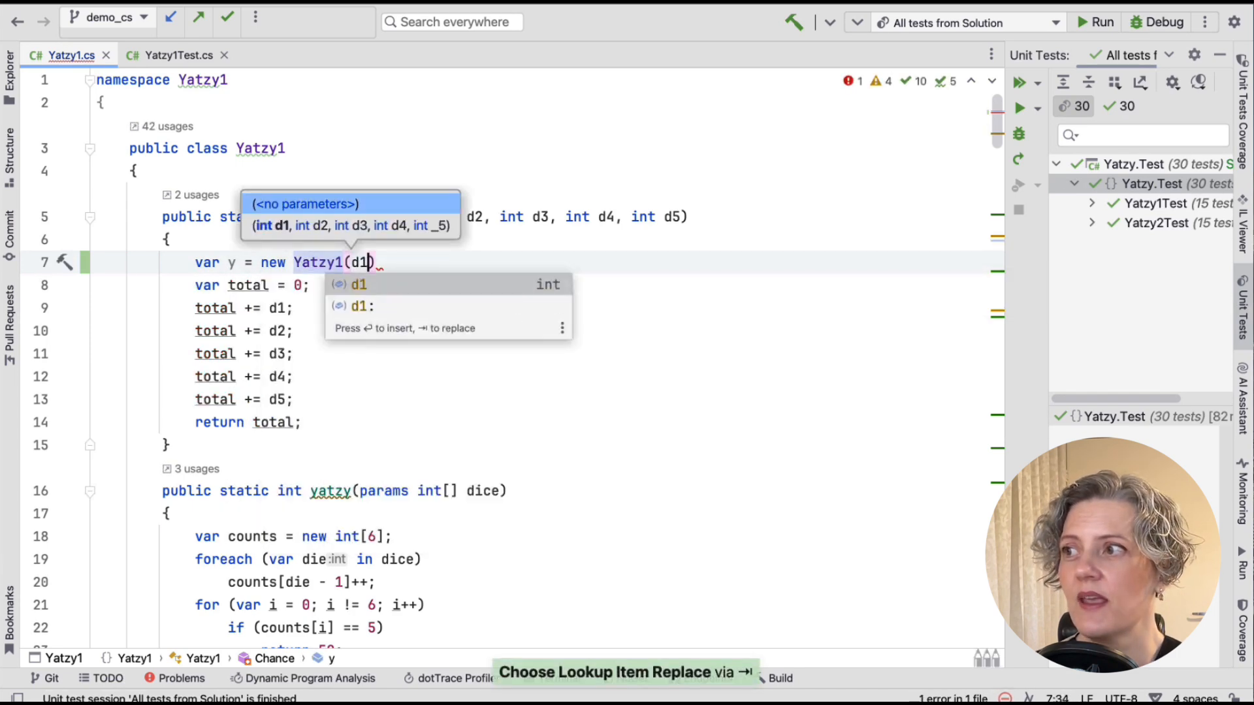
{"action": "type", "text": ",d2,d"}
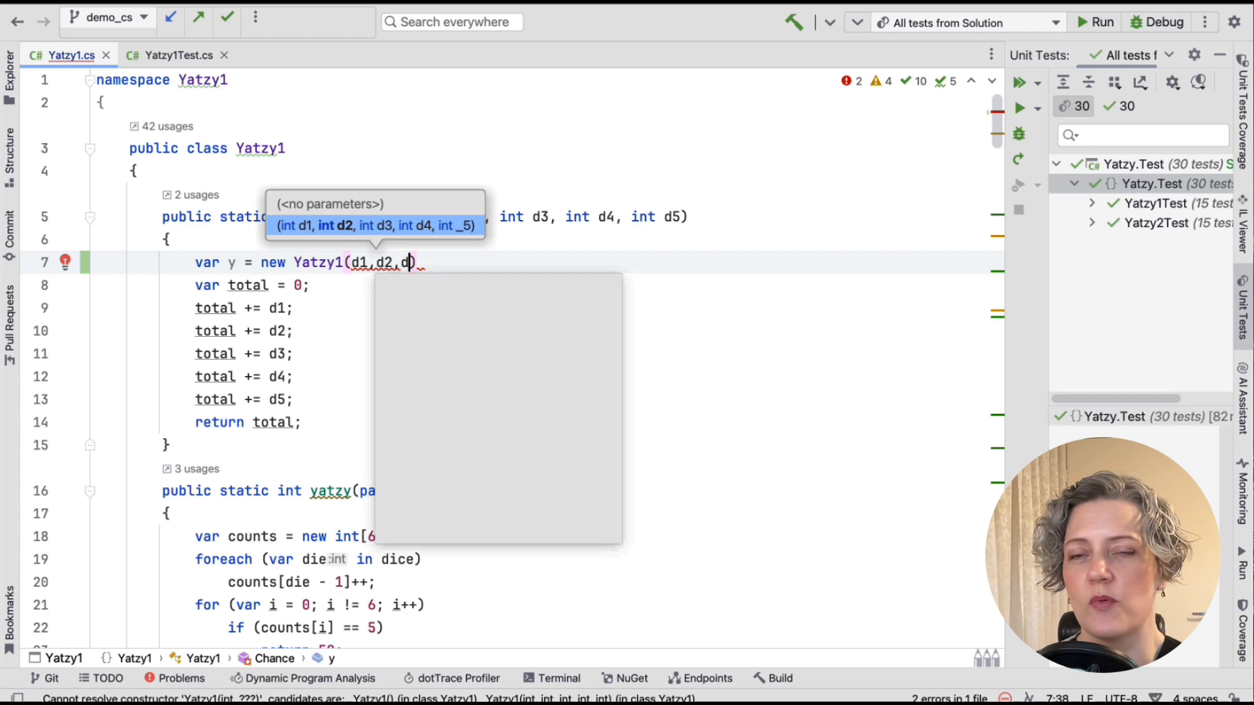
{"action": "type", "text": "3,d4,d5"}
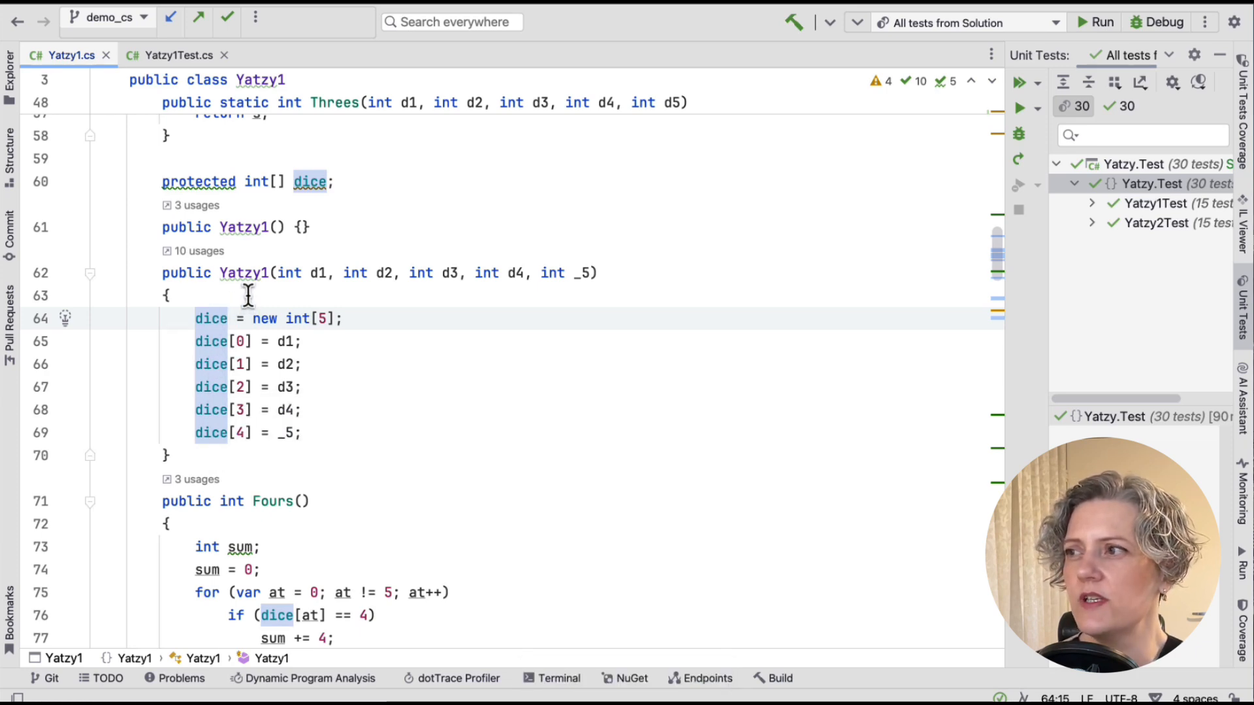
Return to Chance and rewrite each 'total += dN' as 'total += y.dice[N-1]'
{"action": "left_click", "coordinate": [179, 55]}
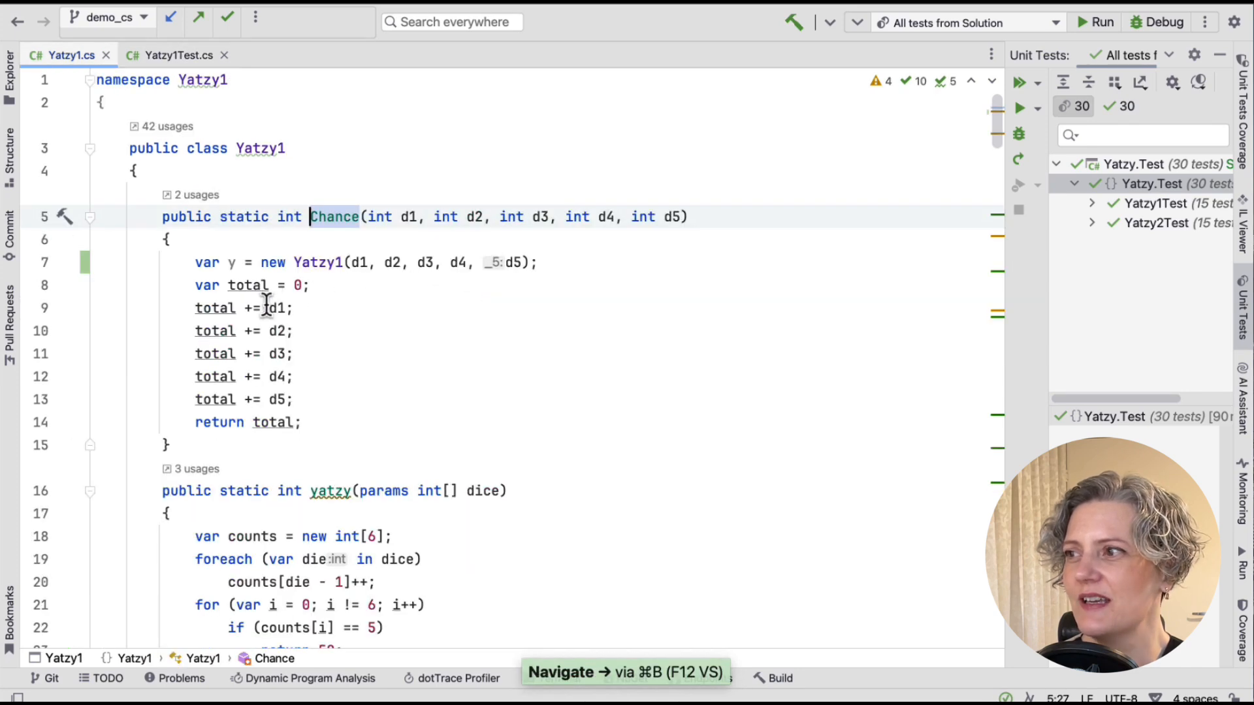
{"action": "left_click", "coordinate": [277, 308]}
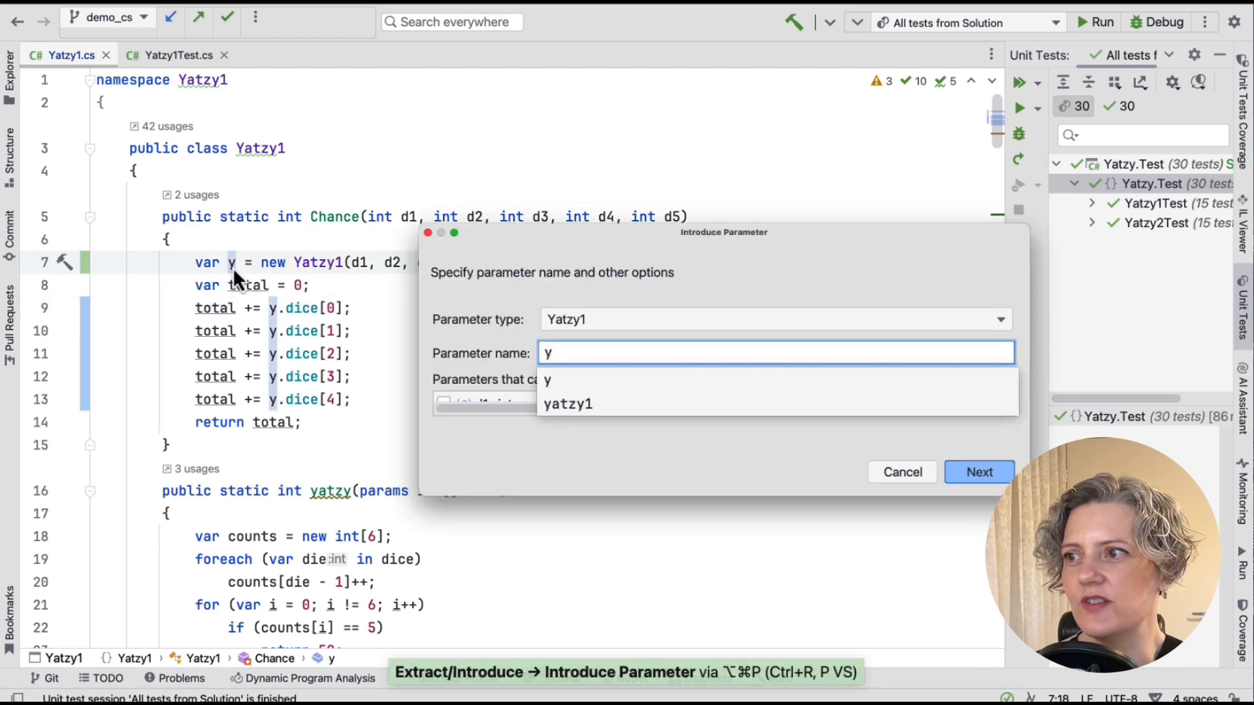
Confirm Introduce Parameter so Chance takes a Yatzy1 y argument
{"action": "left_click", "coordinate": [979, 472]}
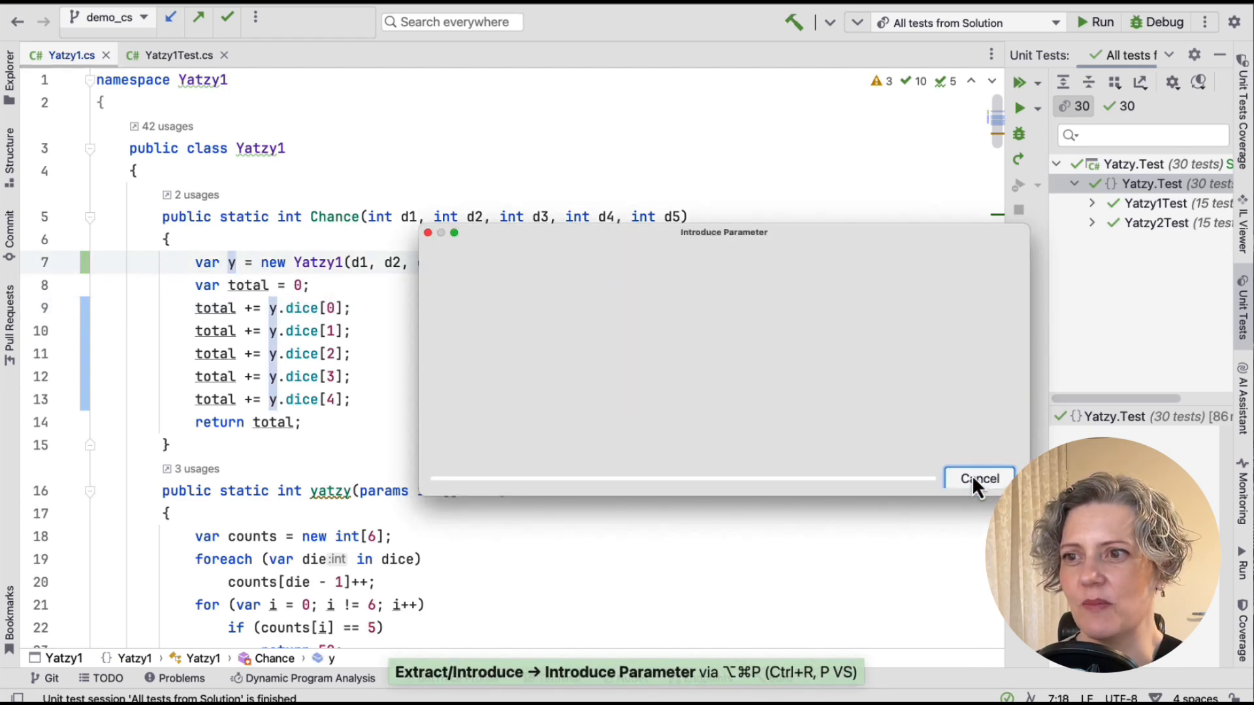
{"action": "left_click", "coordinate": [978, 479]}
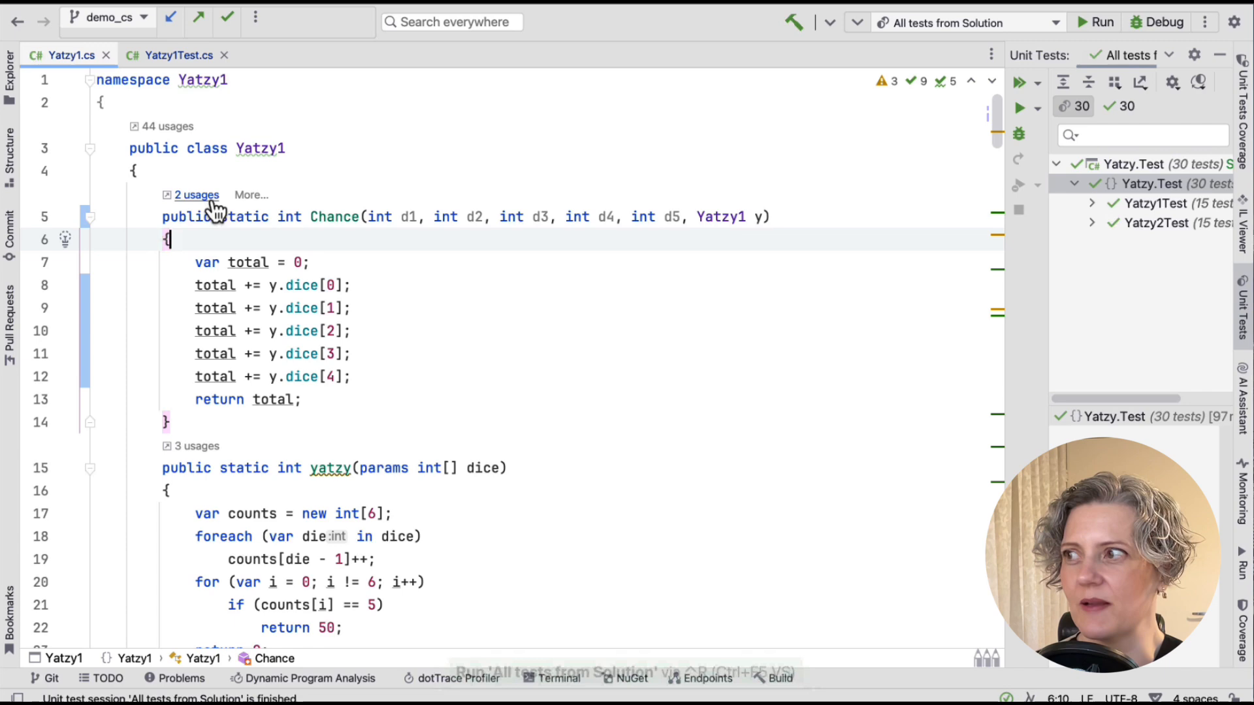
Check via the usages list that test calls now pass a new Yatzy1, then return to Chance
{"action": "left_click", "coordinate": [196, 194]}
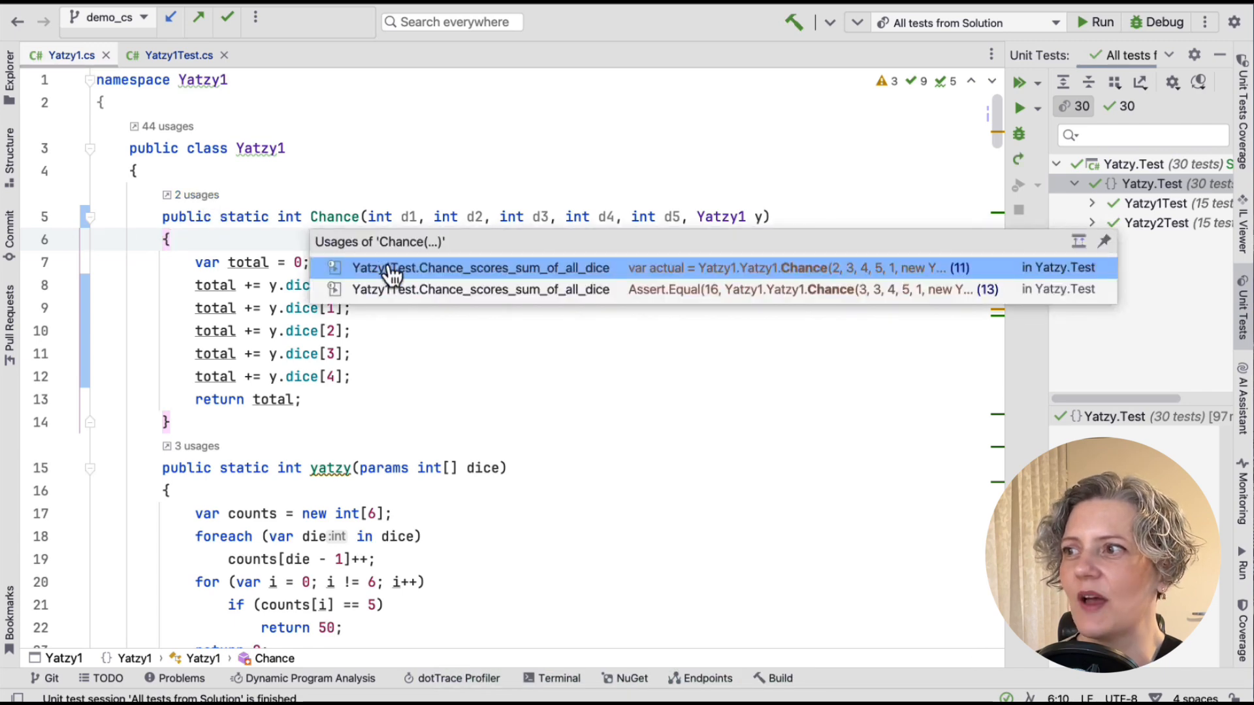
{"action": "left_click", "coordinate": [479, 267]}
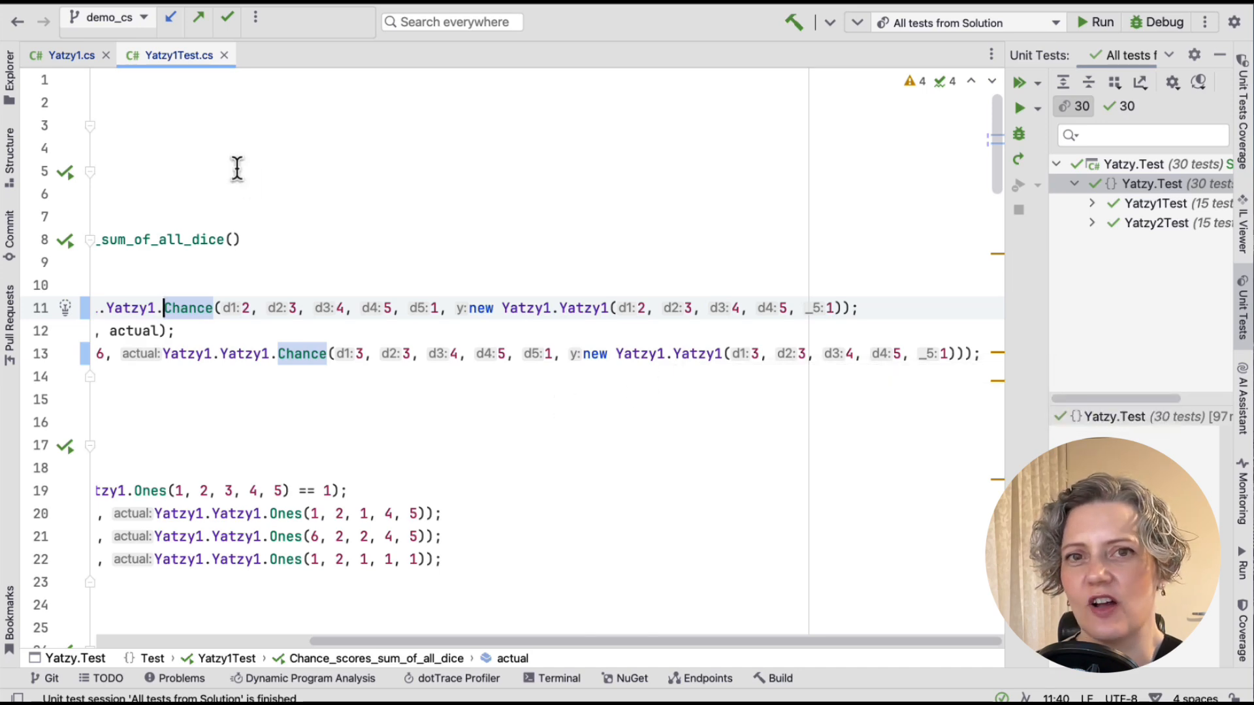
{"action": "left_click", "coordinate": [70, 55]}
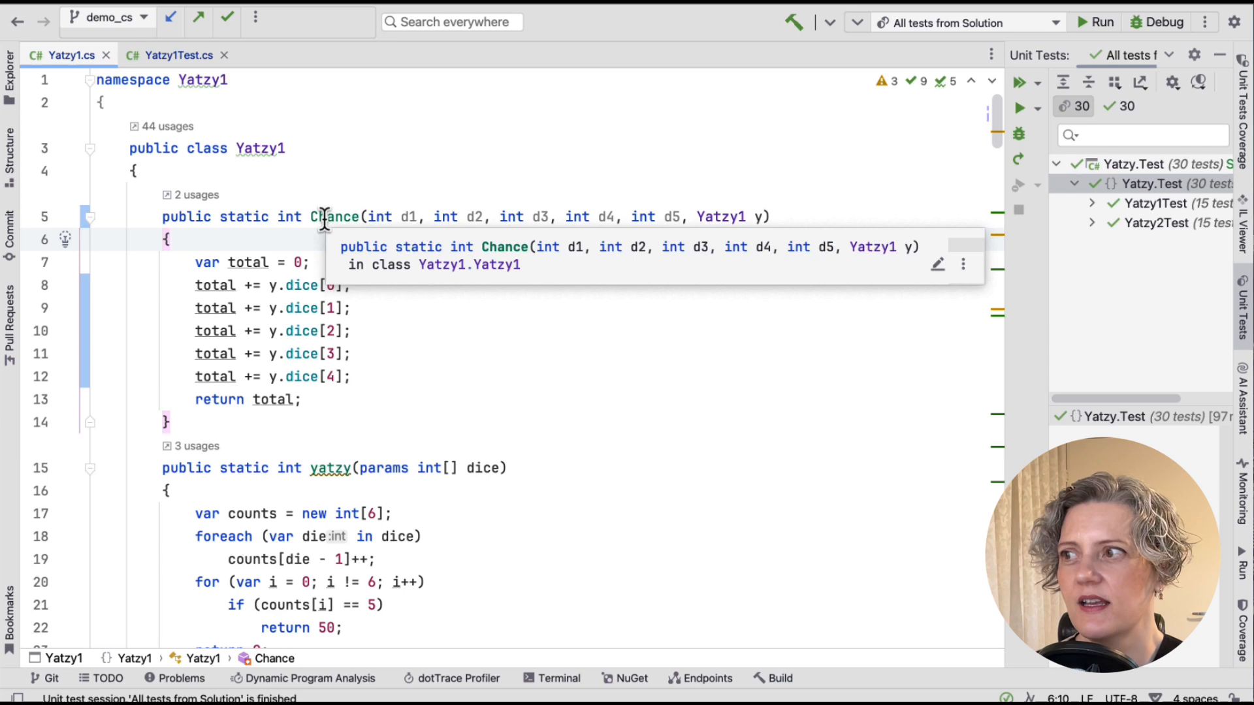
Apply Make Method Non-Static to Chance with y : Yatzy1 as the instance parameter
{"action": "left_click", "coordinate": [336, 215]}
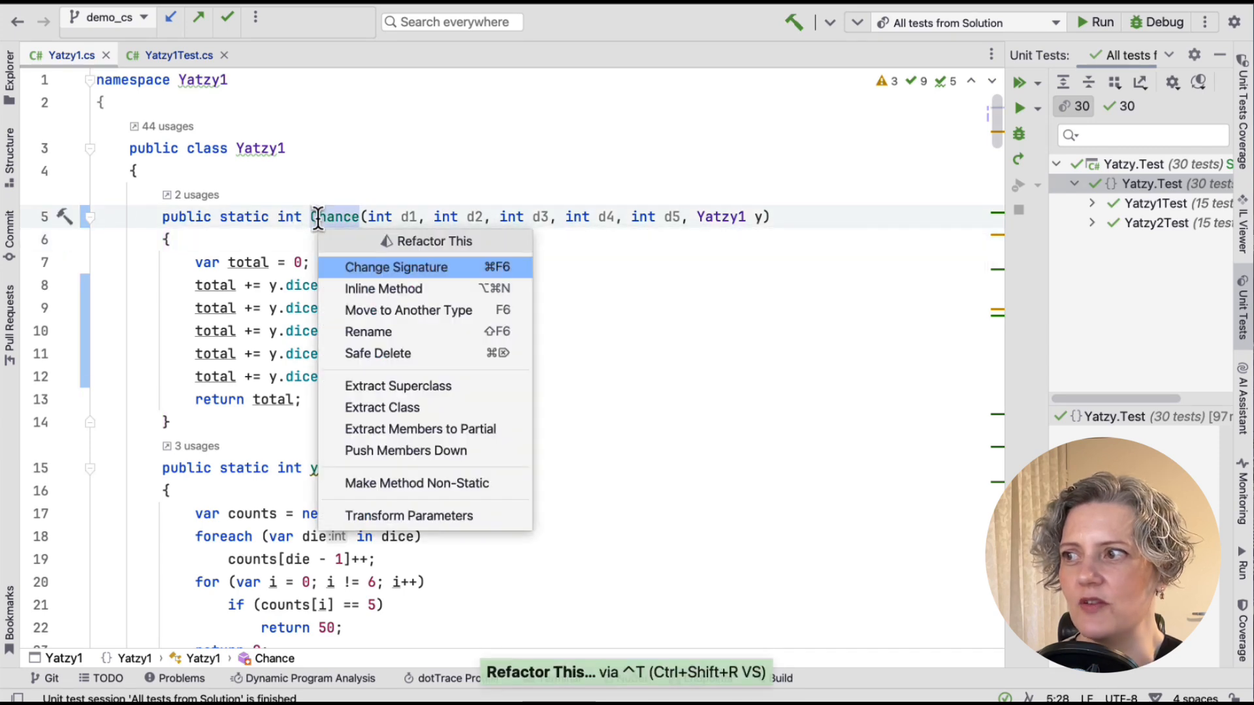
{"action": "mouse_move", "coordinate": [409, 311]}
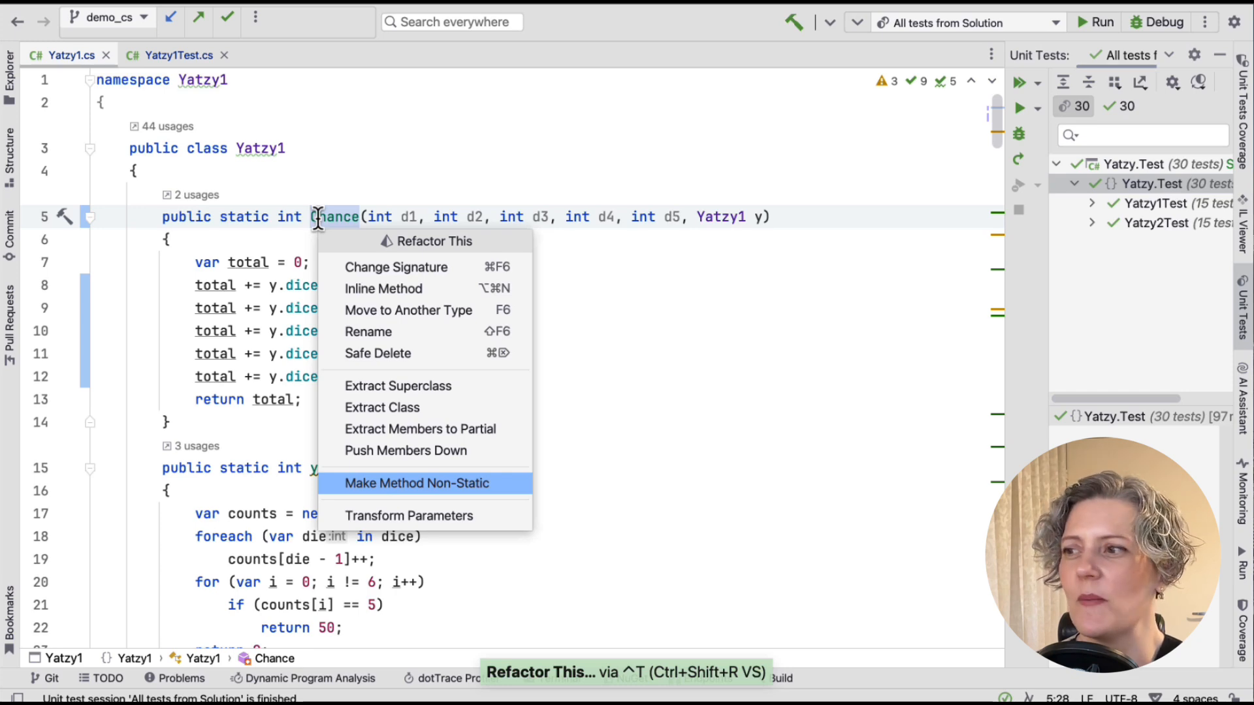
{"action": "left_click", "coordinate": [415, 483]}
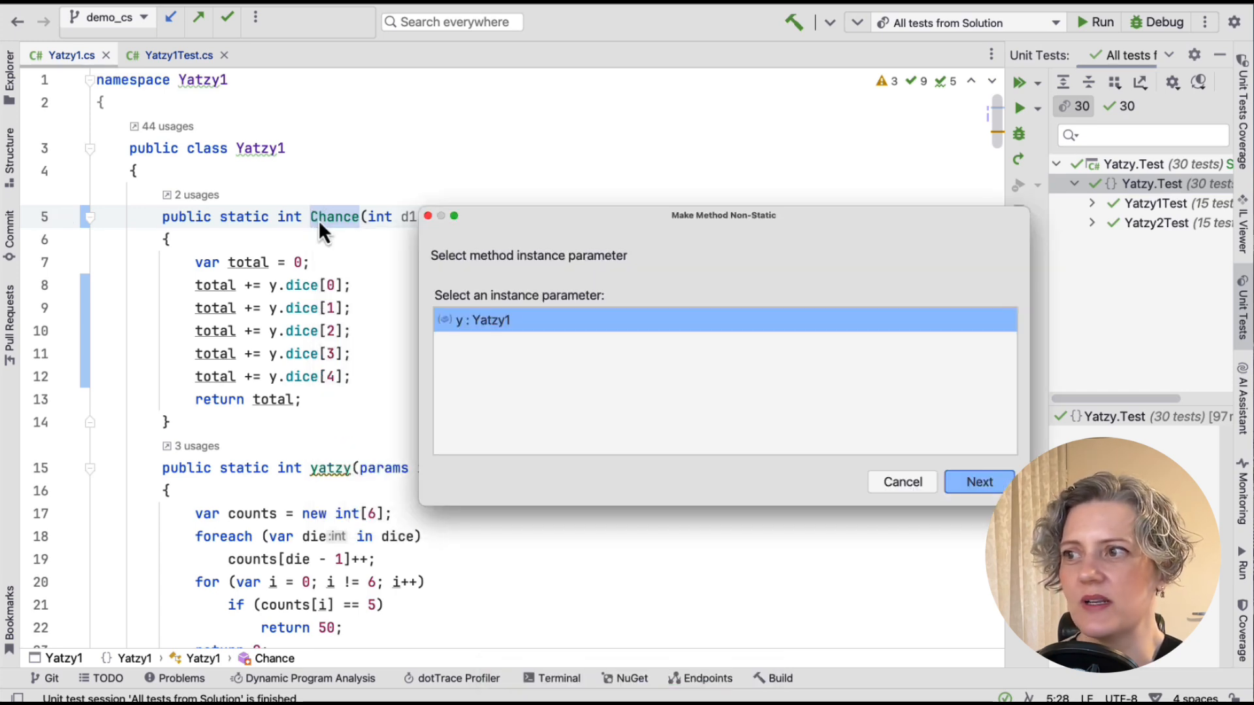
{"action": "left_click", "coordinate": [978, 482]}
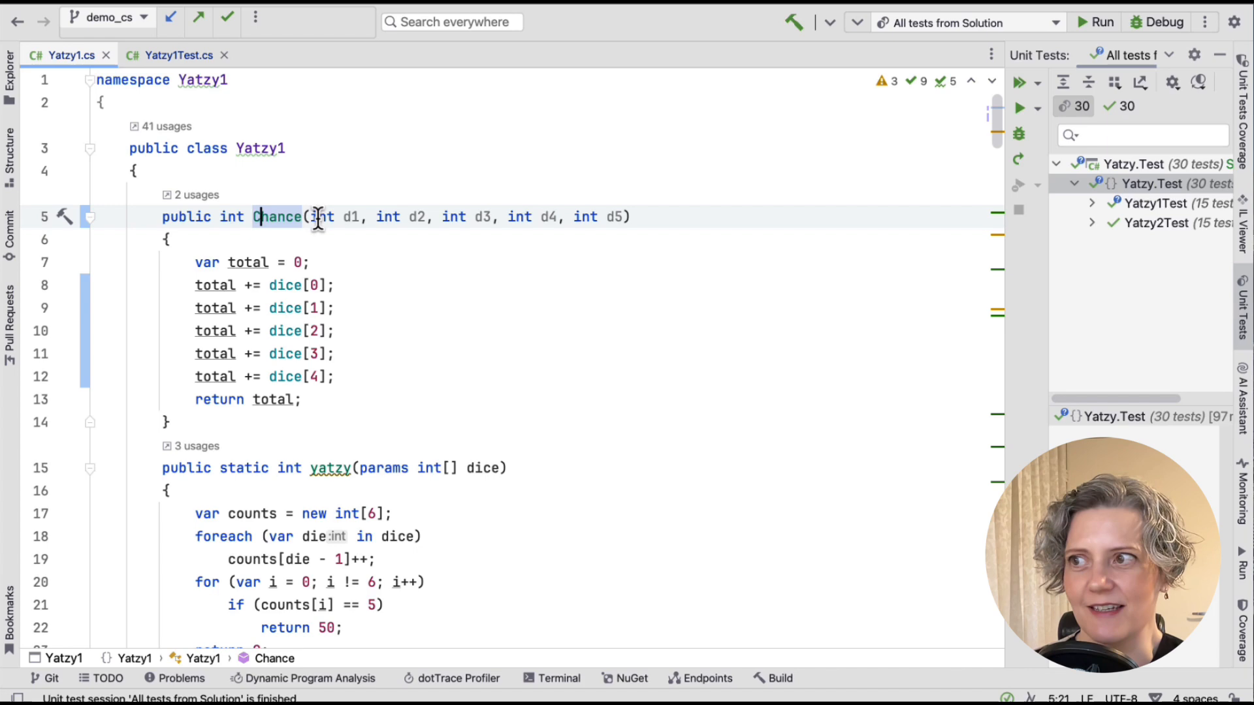
{"action": "left_click", "coordinate": [179, 54]}
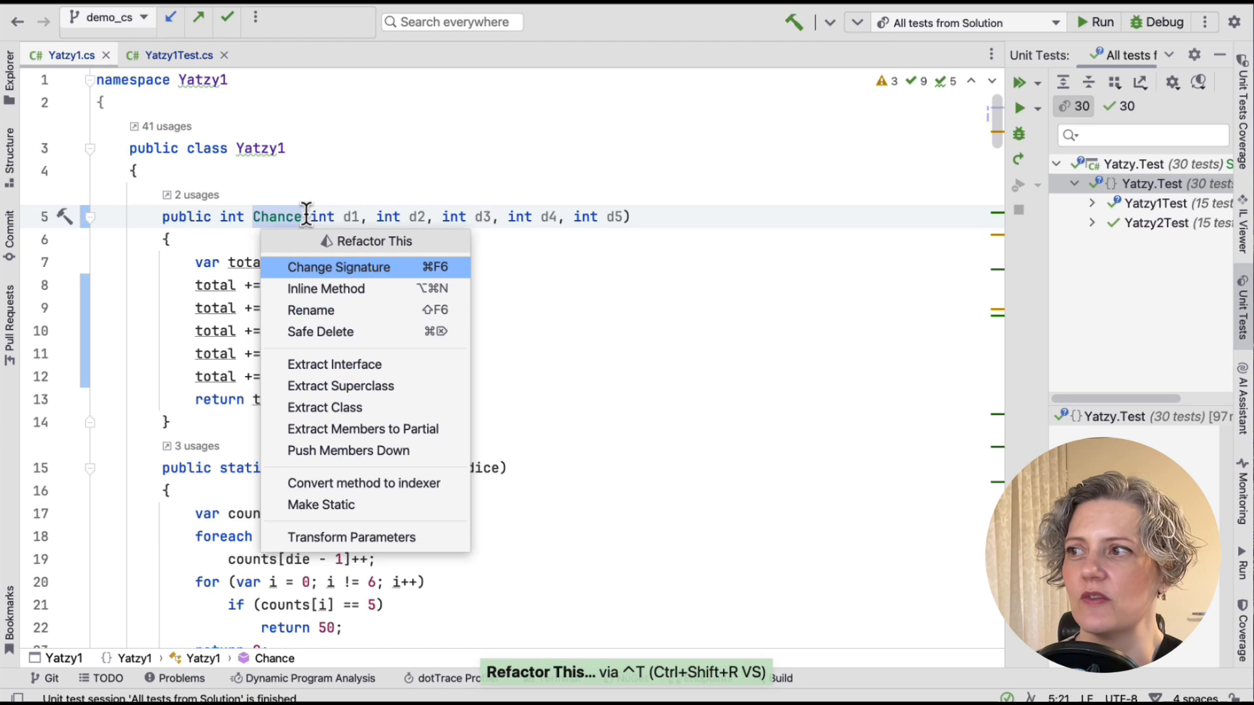
Use Change Signature to remove the dice parameters d1–d5 from Chance
{"action": "left_click", "coordinate": [338, 266]}
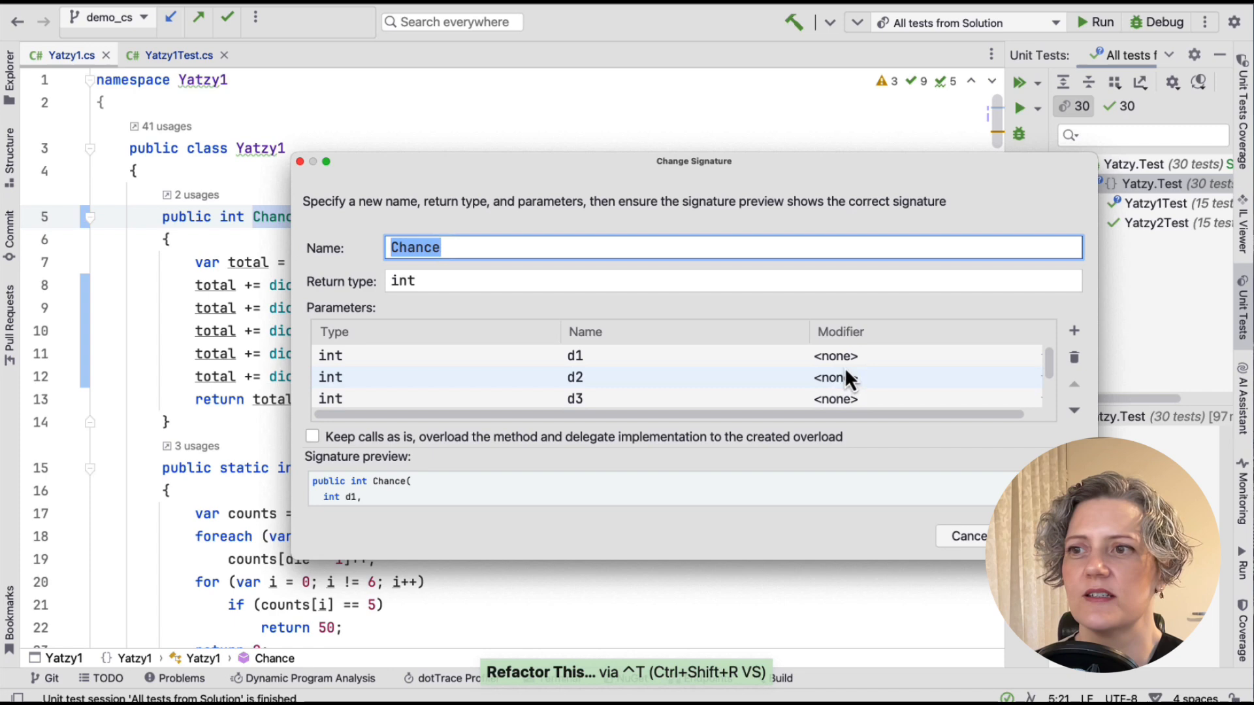
{"action": "left_click", "coordinate": [1074, 358]}
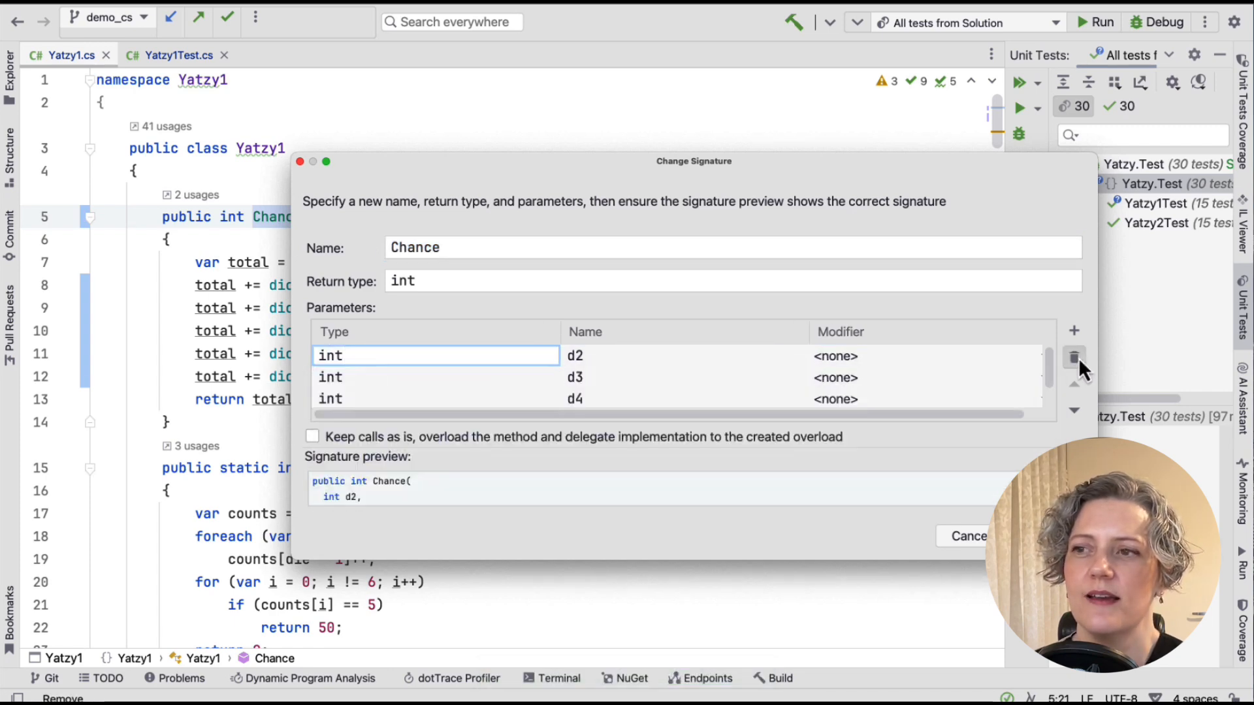
{"action": "left_click", "coordinate": [1074, 358]}
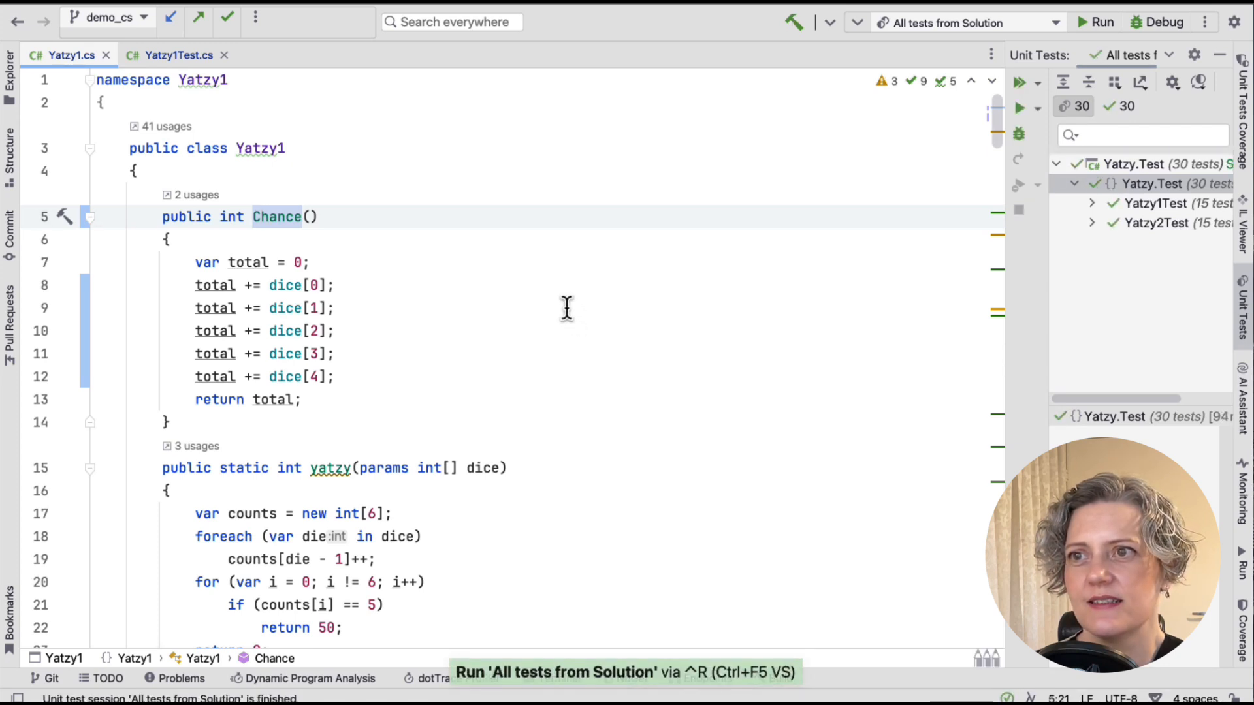
Switch to the Yatzy1Test.cs file via the Switcher
{"action": "key", "text": "ctrl+tab"}
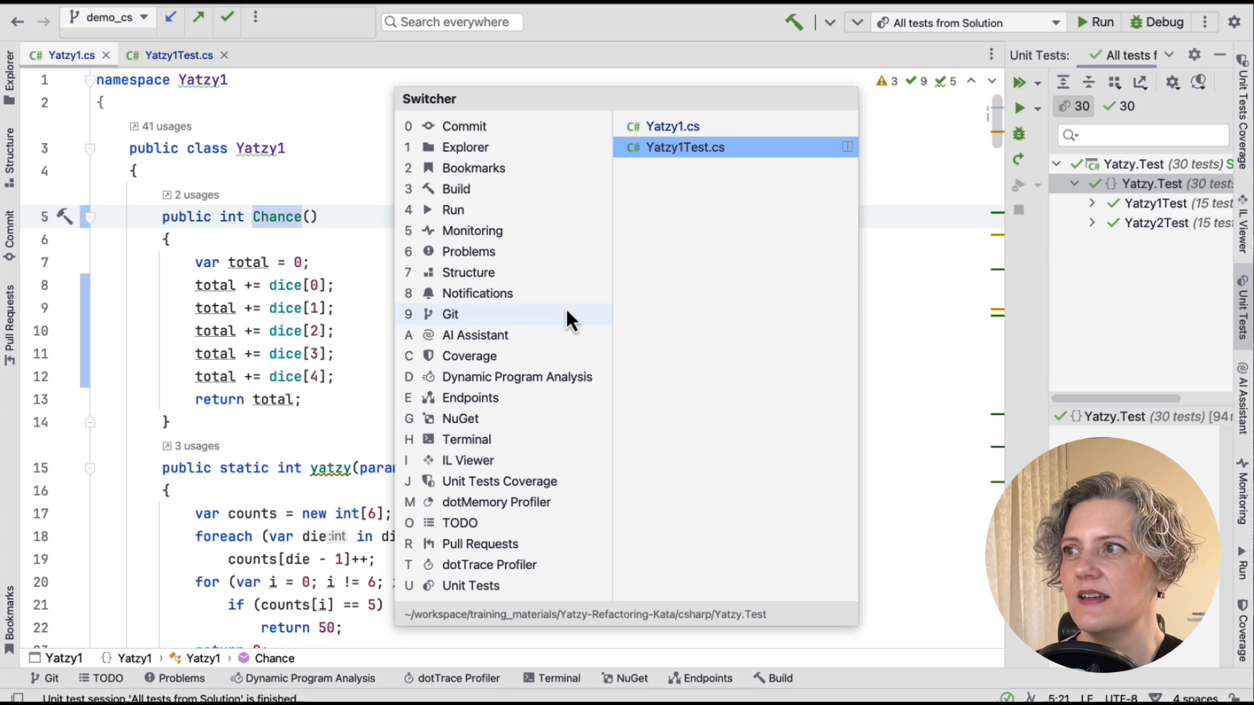
{"action": "left_click", "coordinate": [685, 148]}
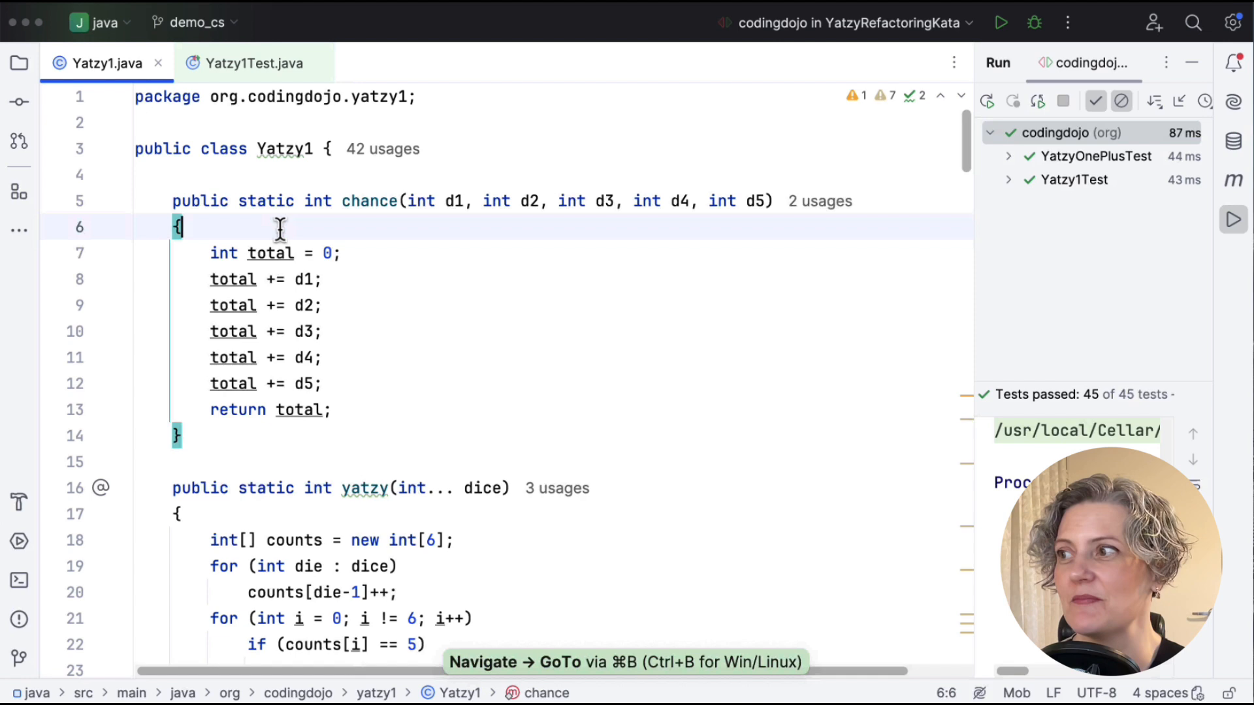
Add var y = new Yatzy1(d1..d5) in chance and sum y.dice[i] instead of d1..d5
{"action": "type", "text": "var y = new Yatzy1("}
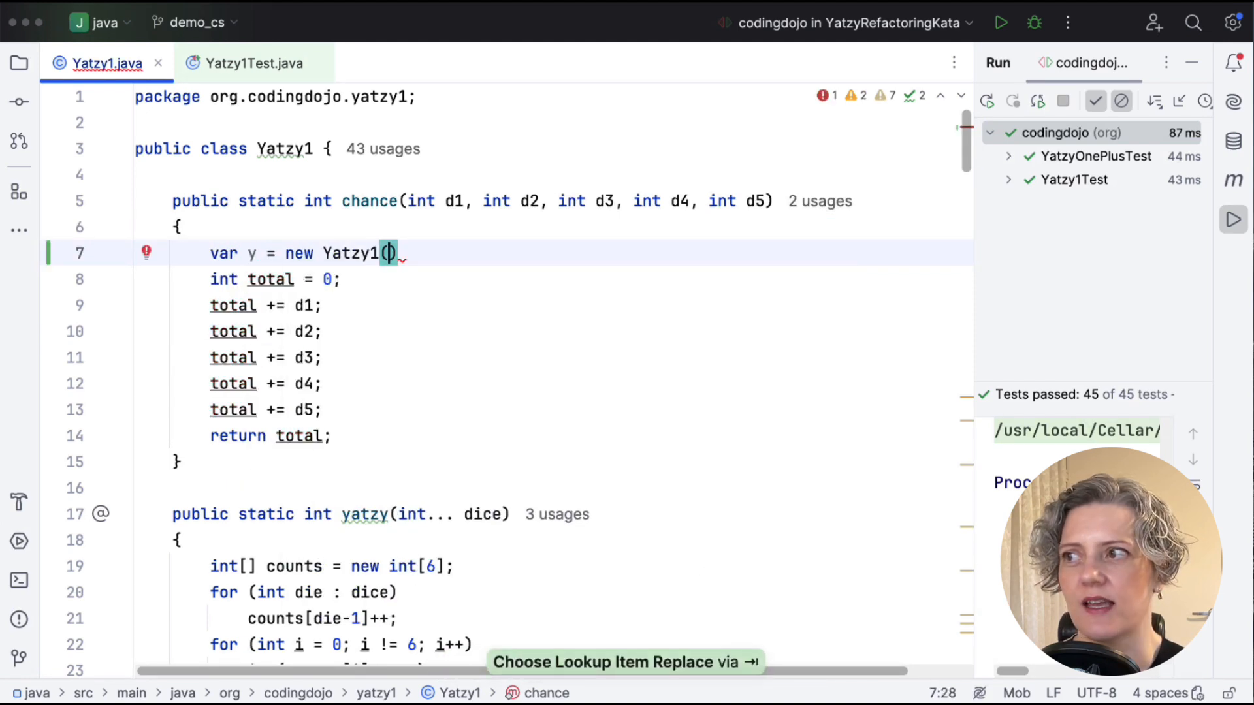
{"action": "type", "text": "d1, d2, d3, d4, d5"}
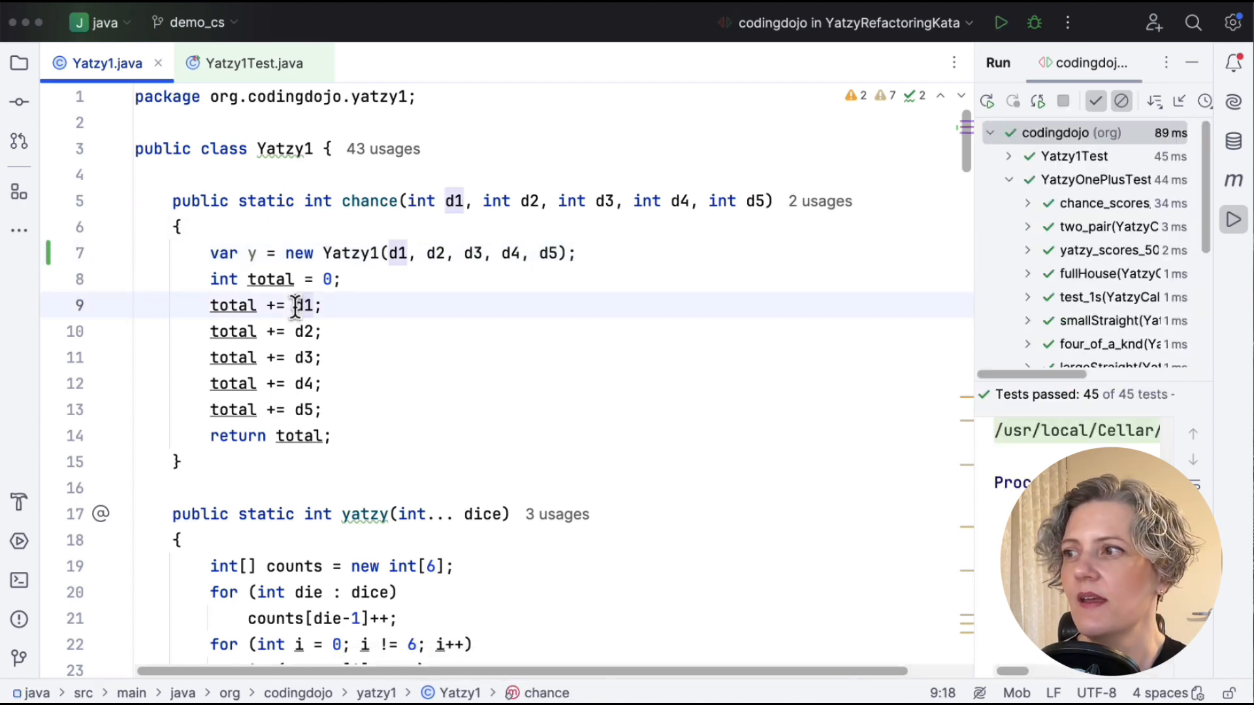
{"action": "type", "text": "y.dice[0"}
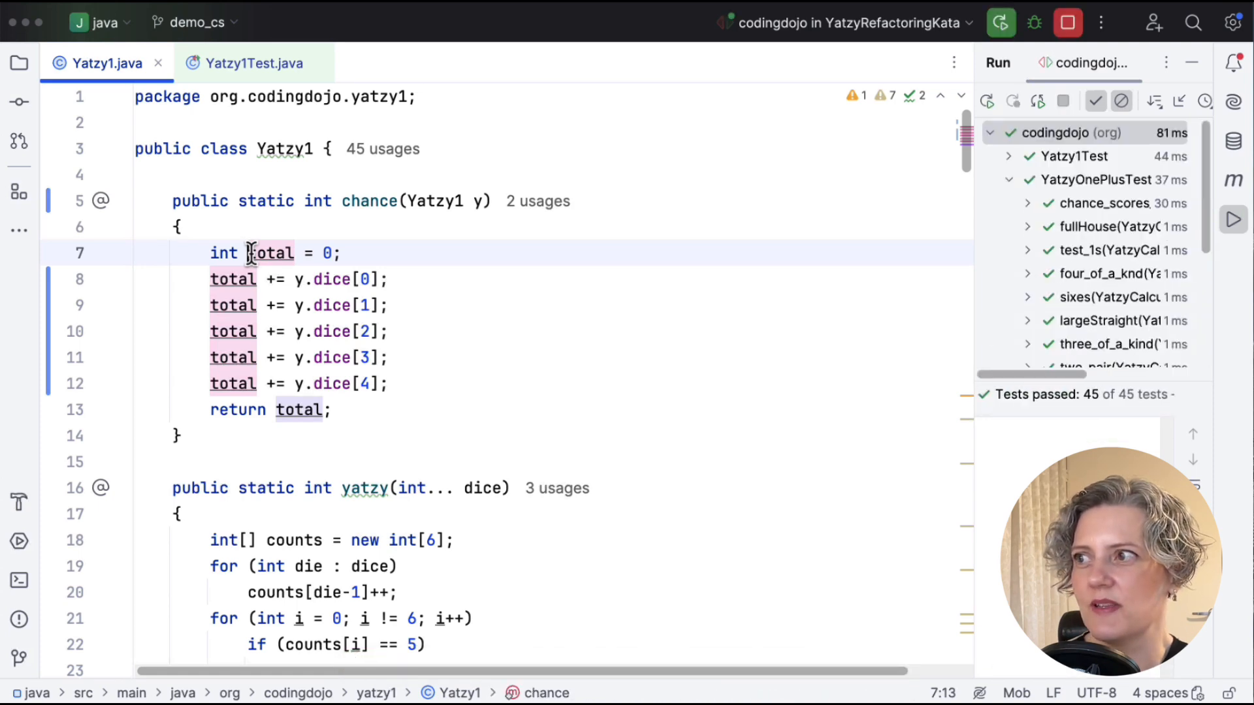
Convert chance to an instance method on Yatzy1 y and check how the tests call it
{"action": "left_click", "coordinate": [252, 62]}
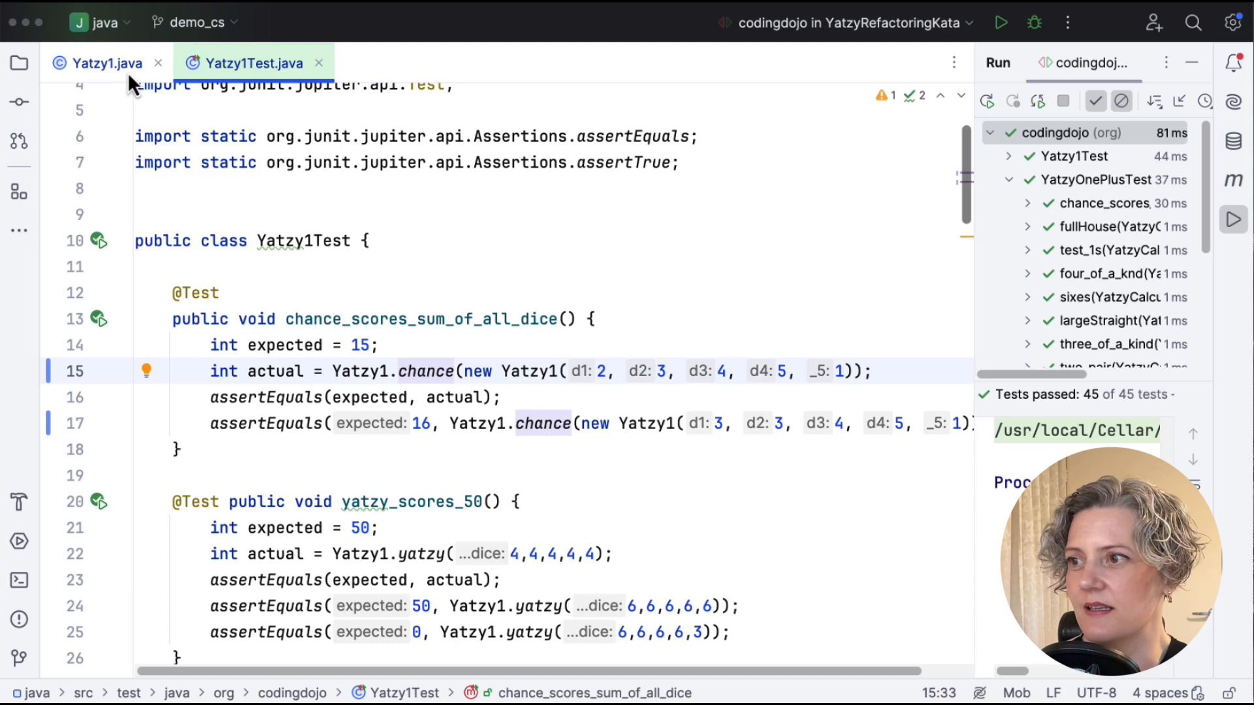
{"action": "left_click", "coordinate": [104, 62]}
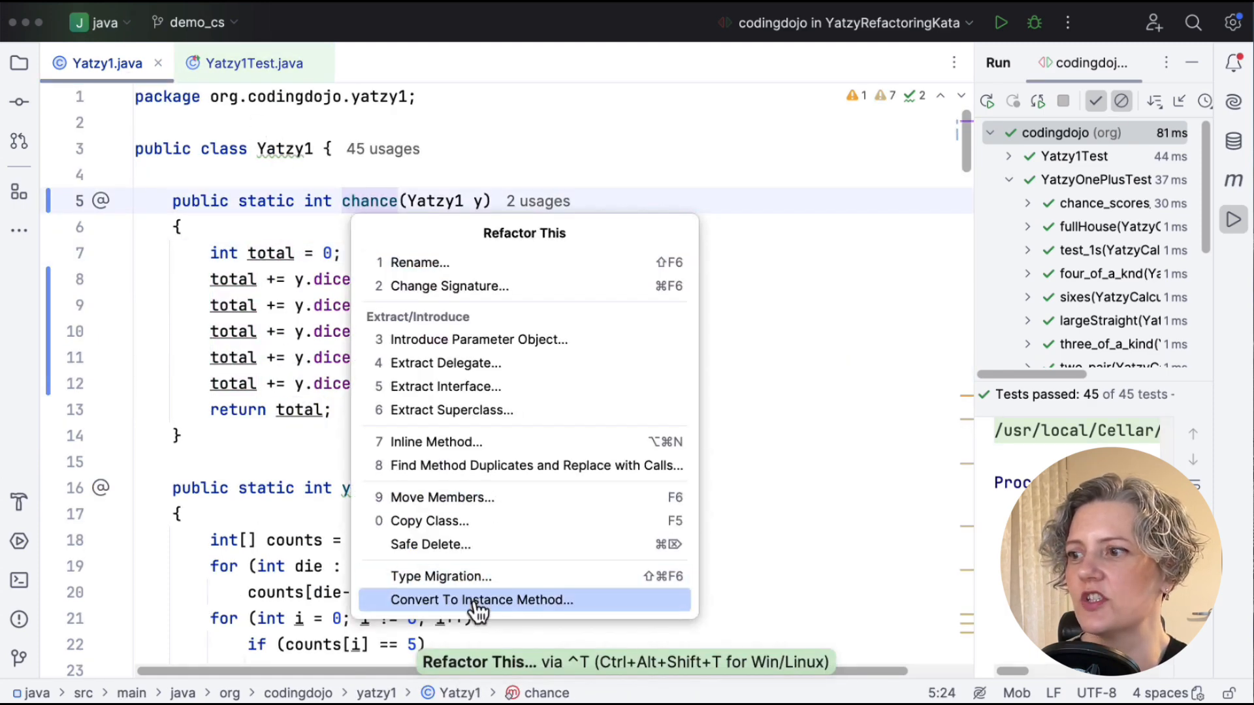
{"action": "left_click", "coordinate": [481, 599]}
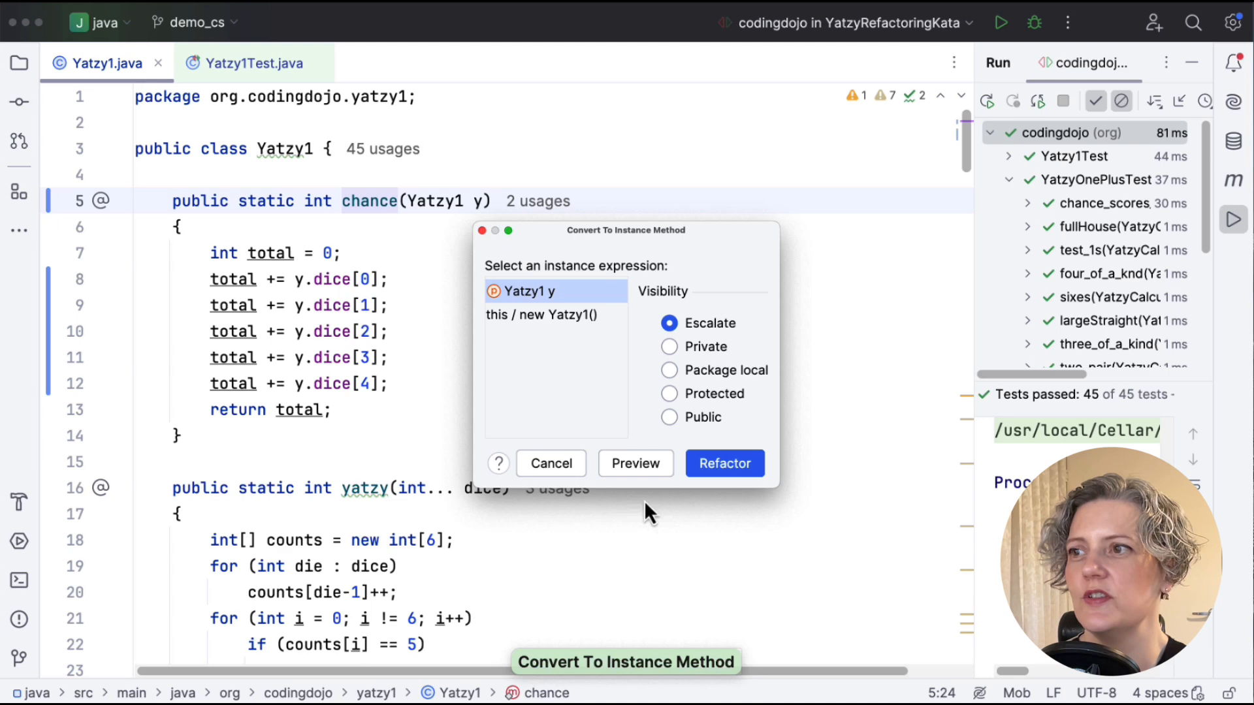
{"action": "left_click", "coordinate": [724, 462]}
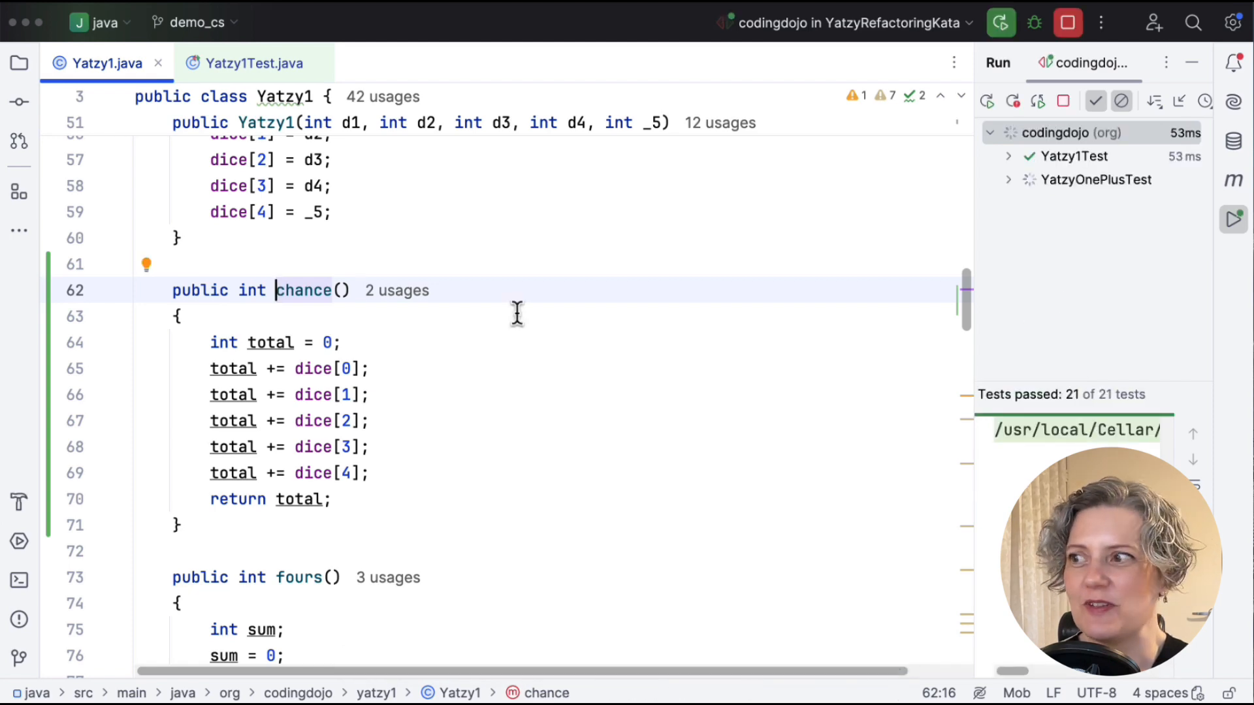
{"action": "left_click", "coordinate": [252, 63]}
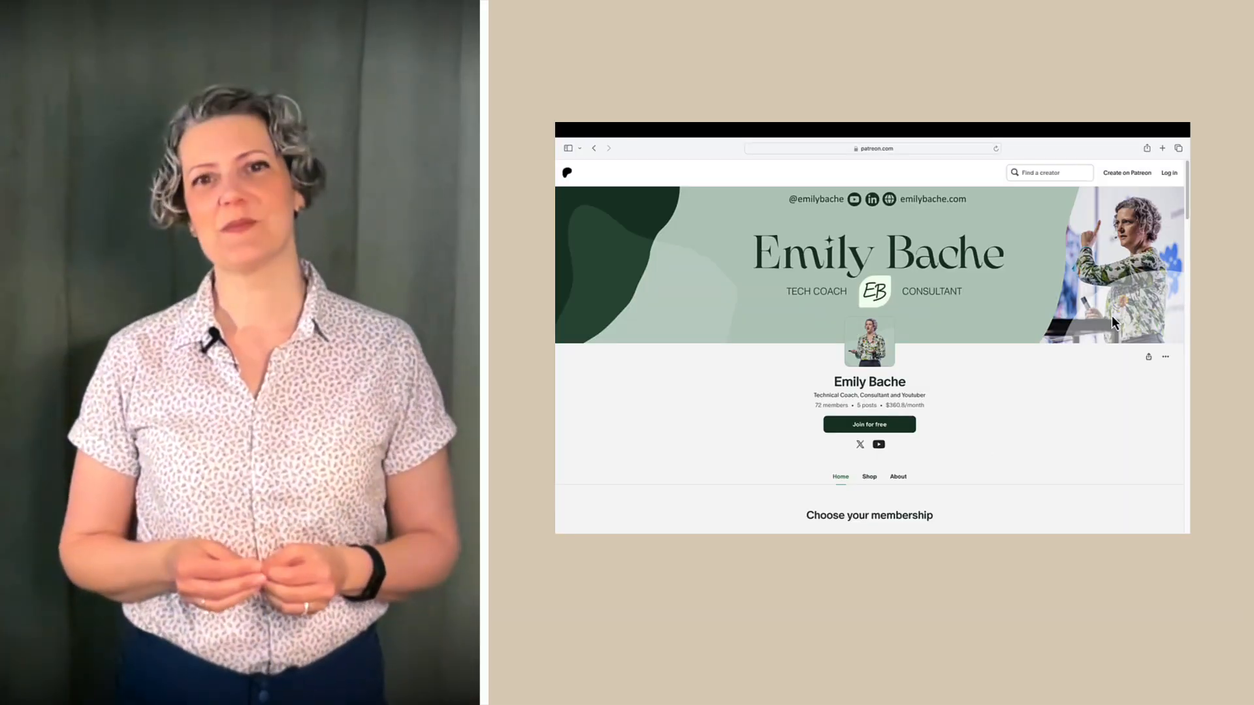
{"action": "scroll", "scroll_direction": "down", "scroll_amount": 3}
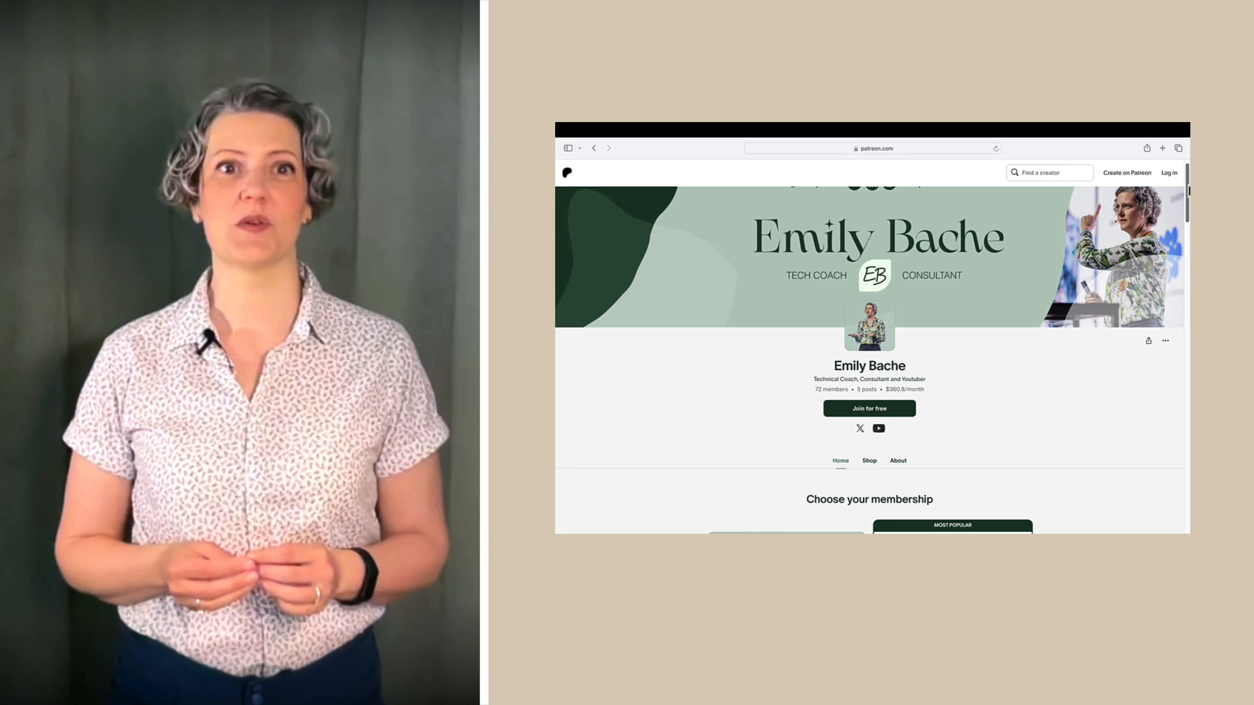
{"action": "scroll", "scroll_direction": "down", "scroll_amount": 3}
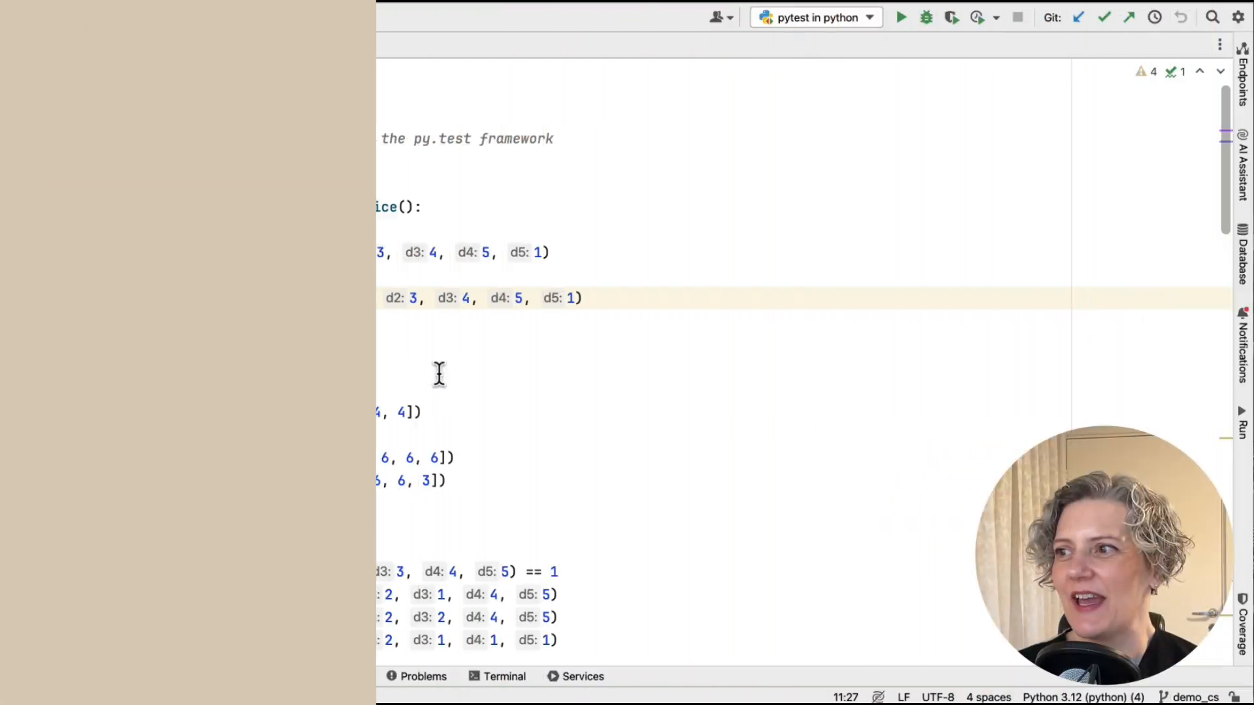
Jump to chance in yatzy.py and replace d1..d5 sums with y.dice[0..4] entries
{"action": "left_click", "coordinate": [902, 17]}
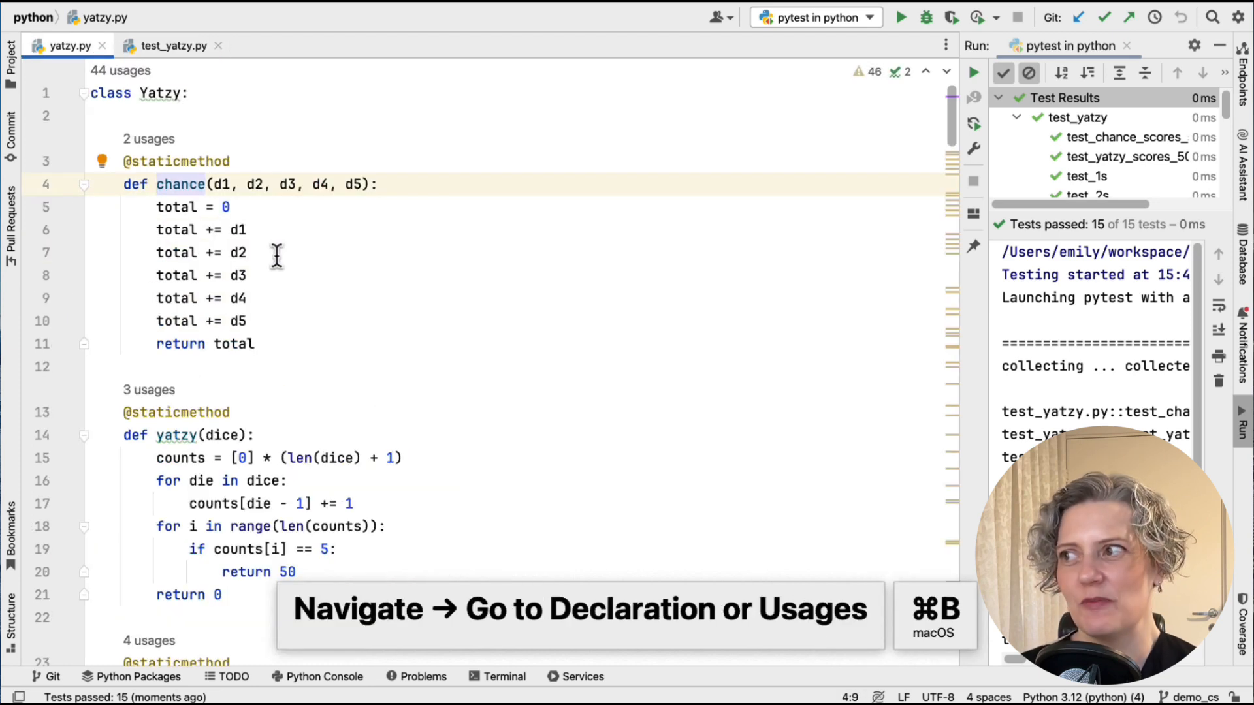
{"action": "mouse_move", "coordinate": [362, 198]}
{"action": "type", "text": "y = Yatzy(d1, d2, d3, d4, d5"}
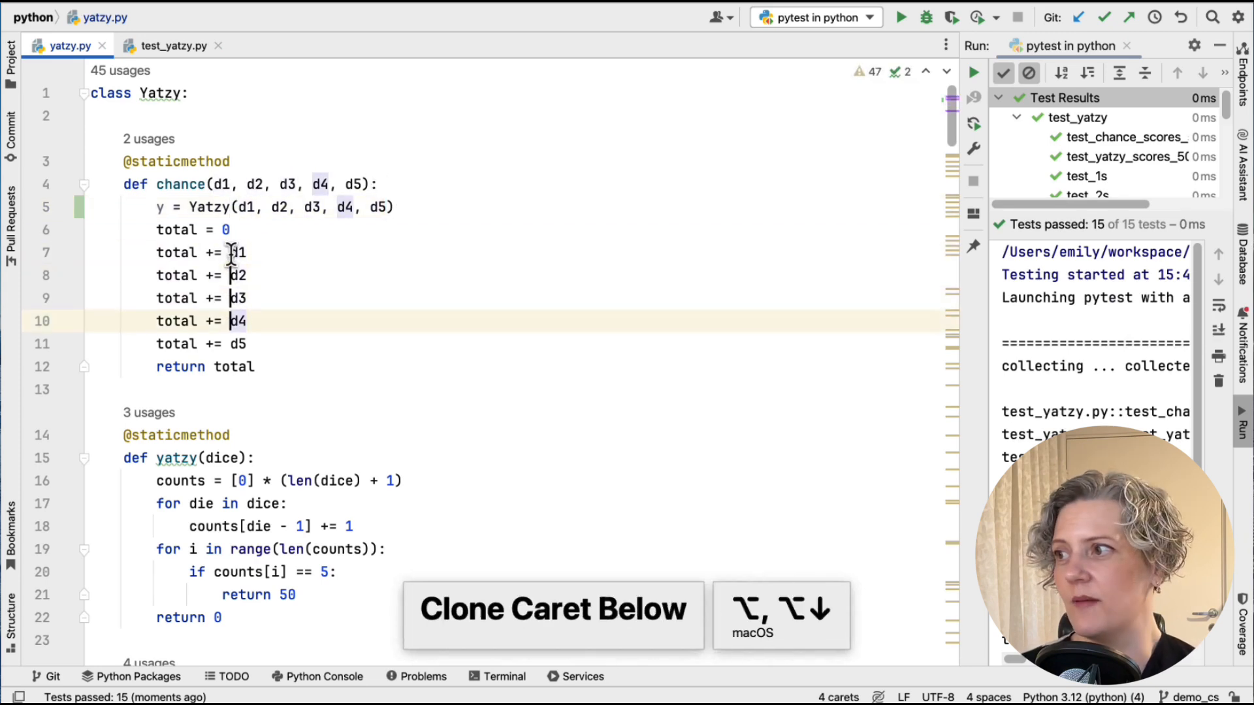
{"action": "type", "text": "y.dice[1"}
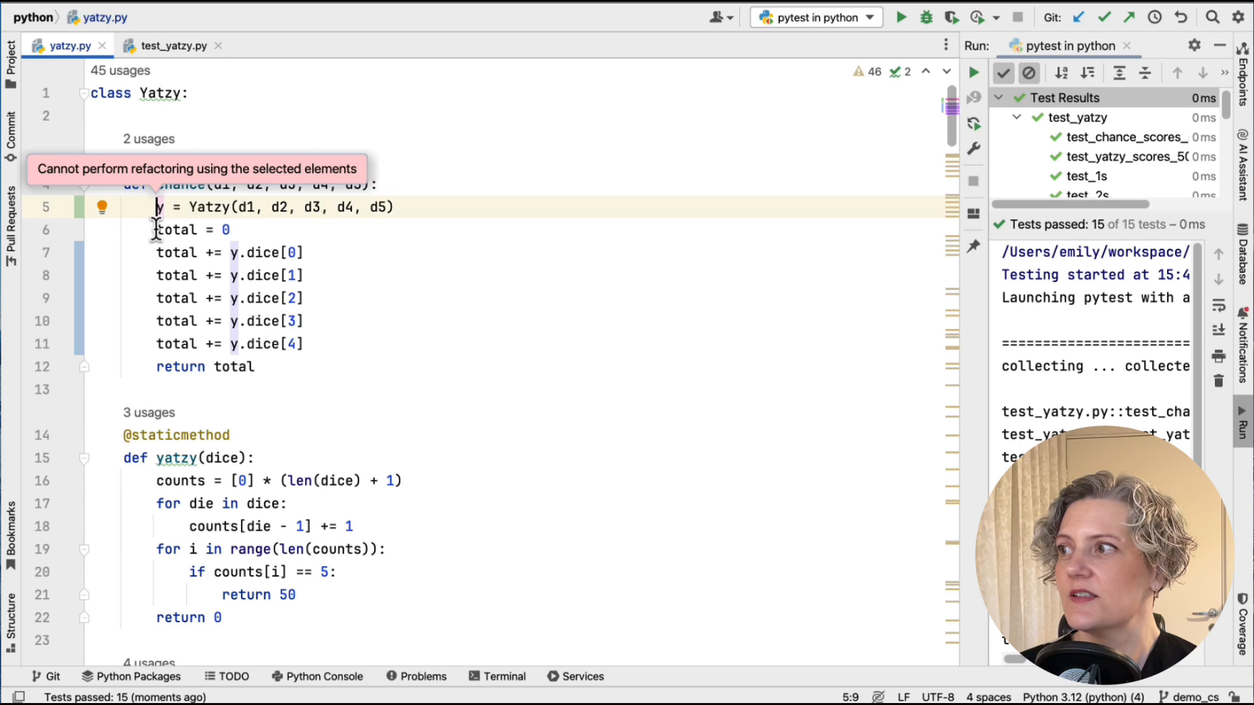
Extract the summing lines from 'total = 0' to 'return total' into a new function chance2
{"action": "left_click_drag", "start_coordinate": [158, 230], "coordinate": [254, 365]}
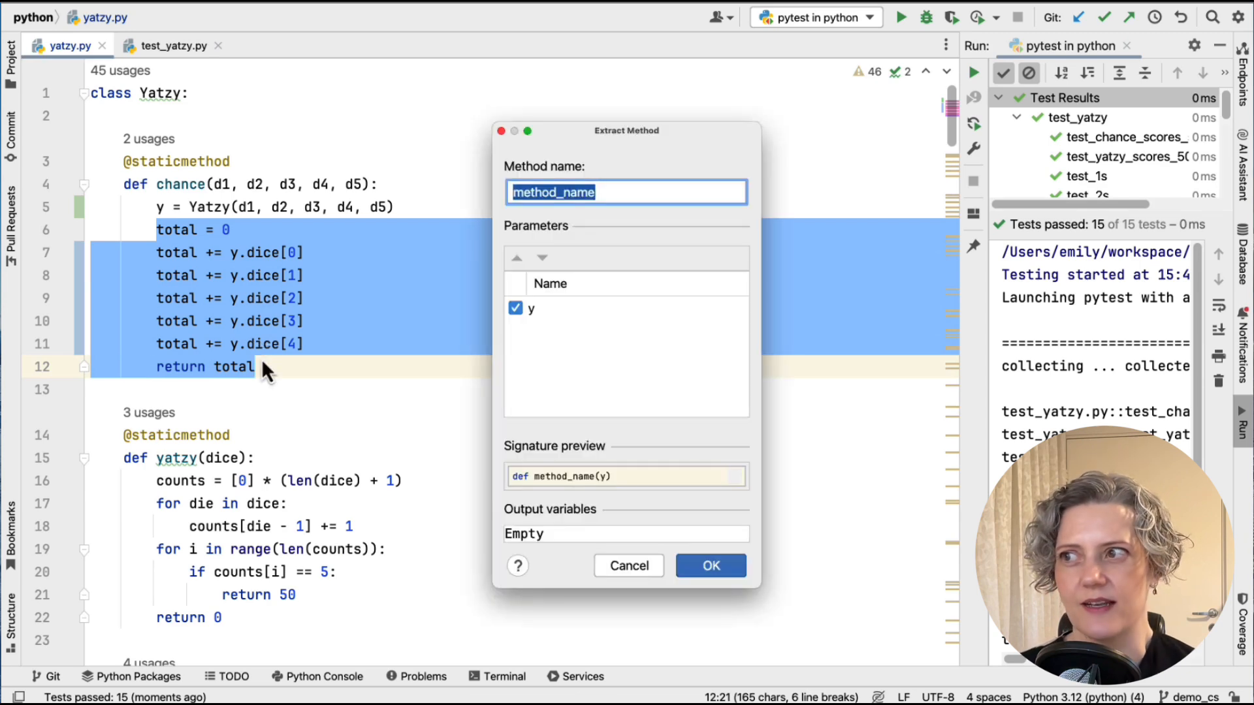
{"action": "type", "text": "chance2"}
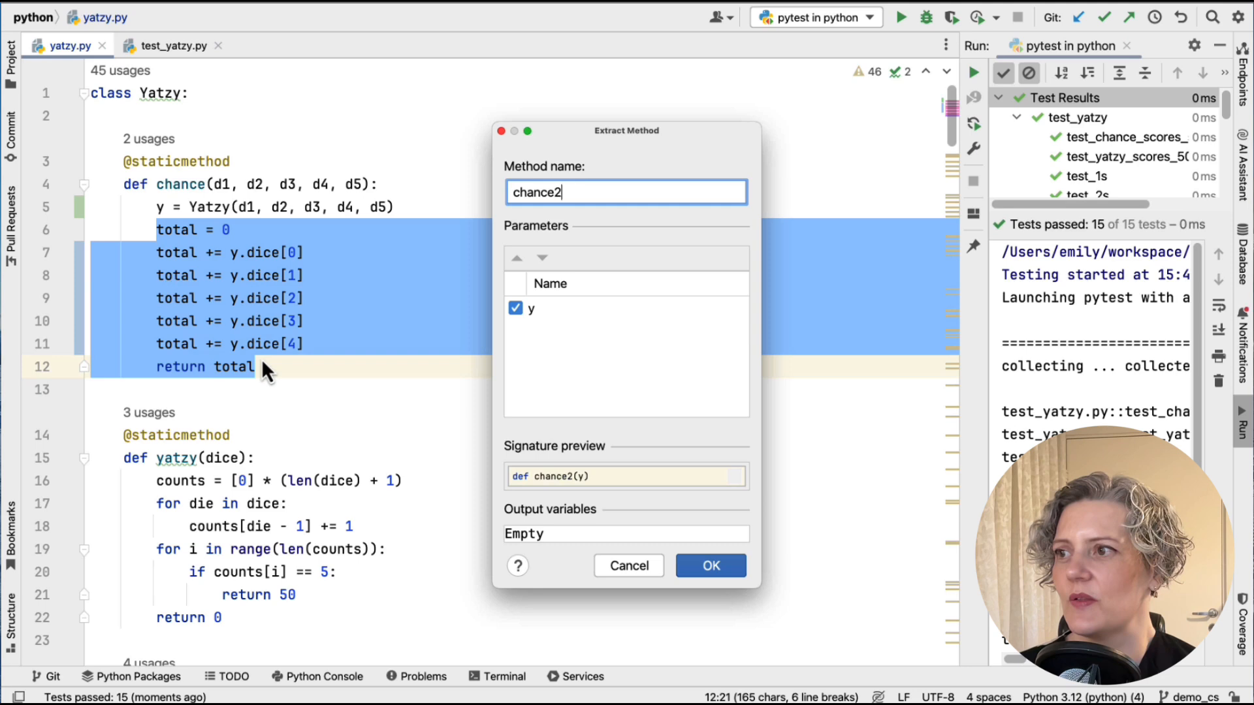
{"action": "left_click", "coordinate": [709, 566]}
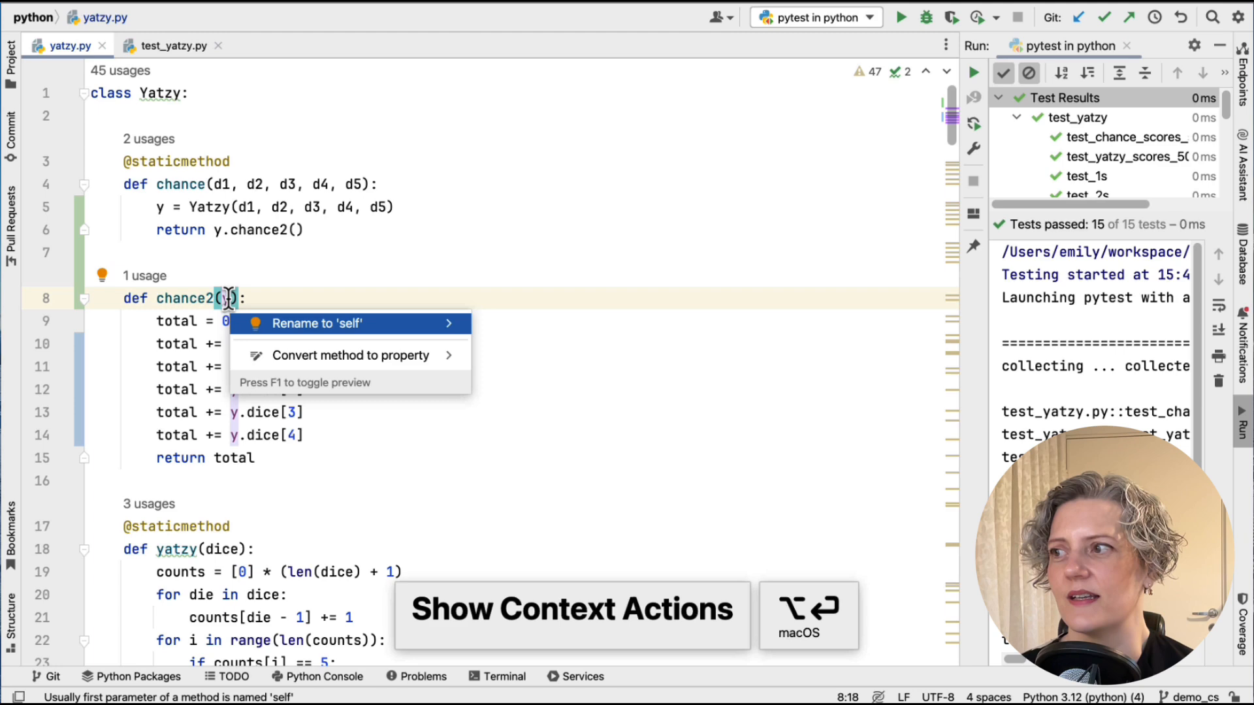
Rename chance2's parameter y to self so its sums read self.dice
{"action": "left_click", "coordinate": [316, 322]}
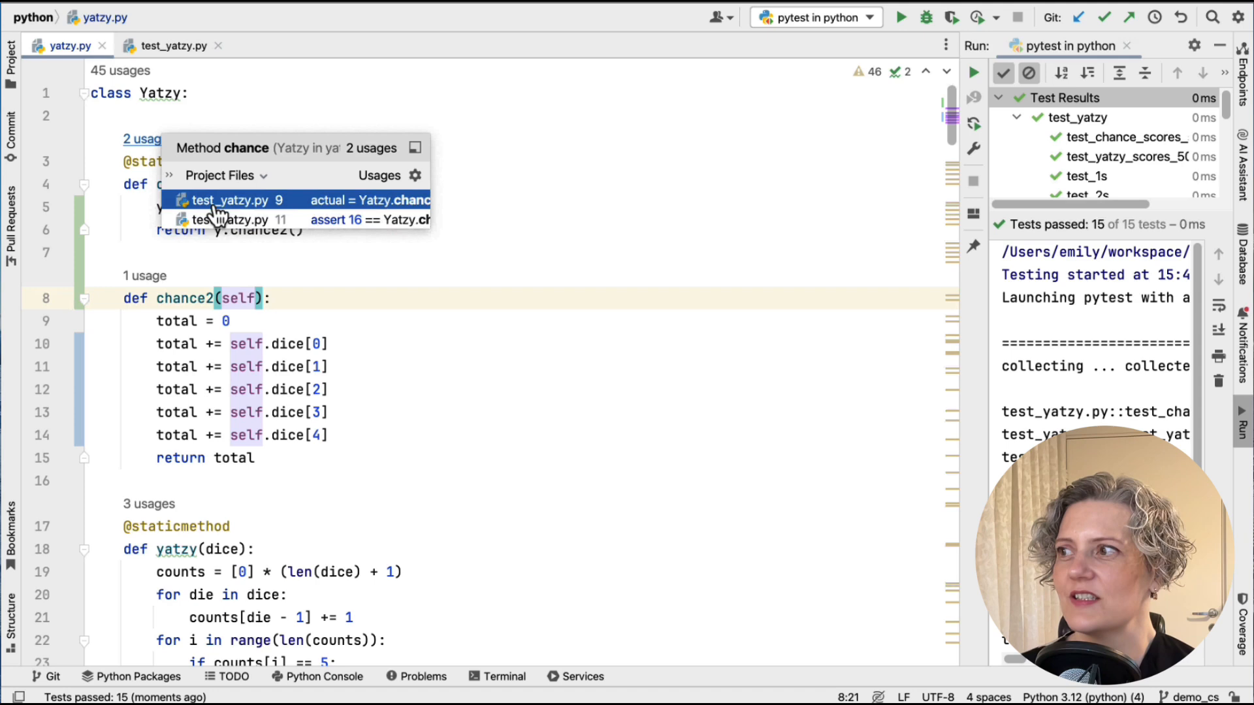
Convert the static chance method to a top-level function and rerun pytest, giving 1 failing and 14 passing
{"action": "left_click", "coordinate": [236, 200]}
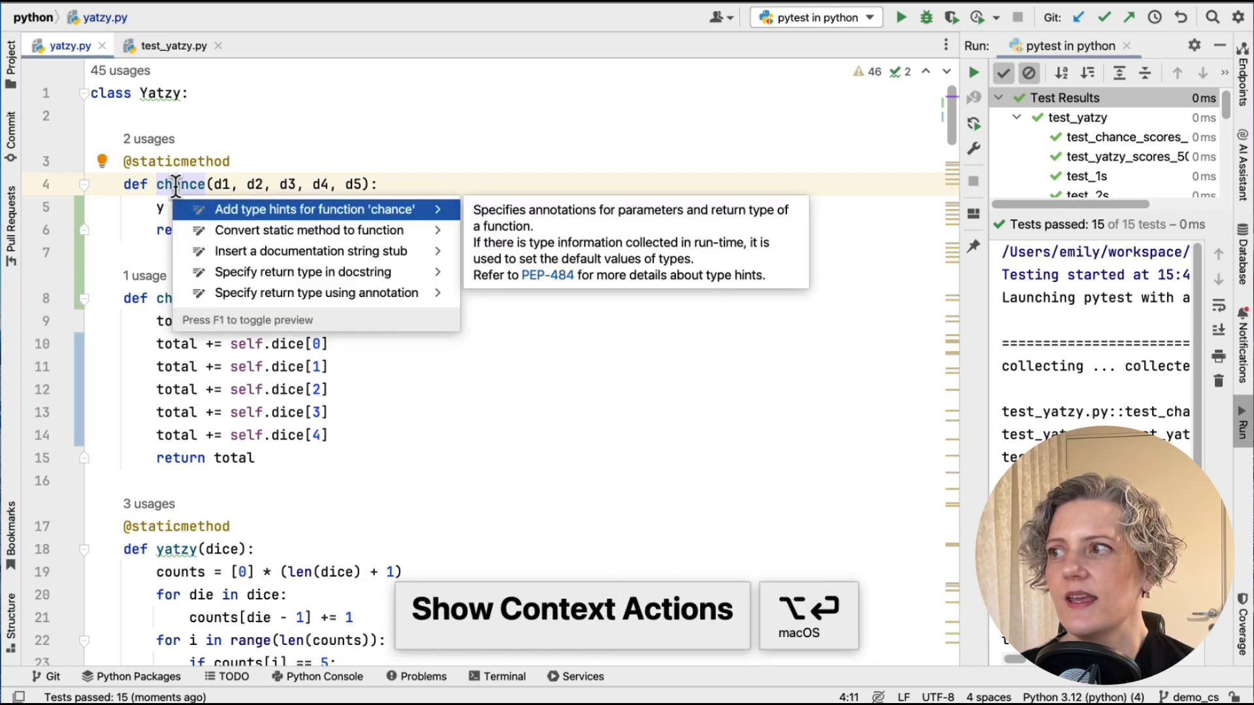
{"action": "mouse_move", "coordinate": [312, 230]}
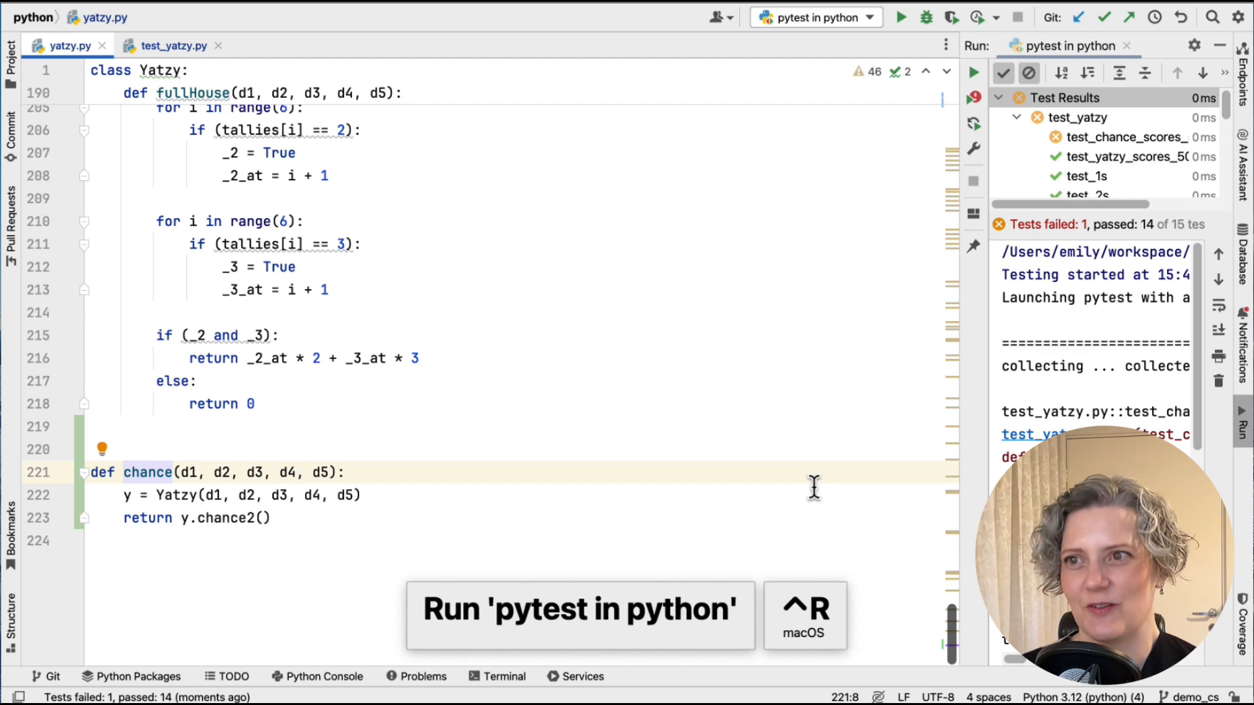
{"action": "left_click", "coordinate": [170, 46]}
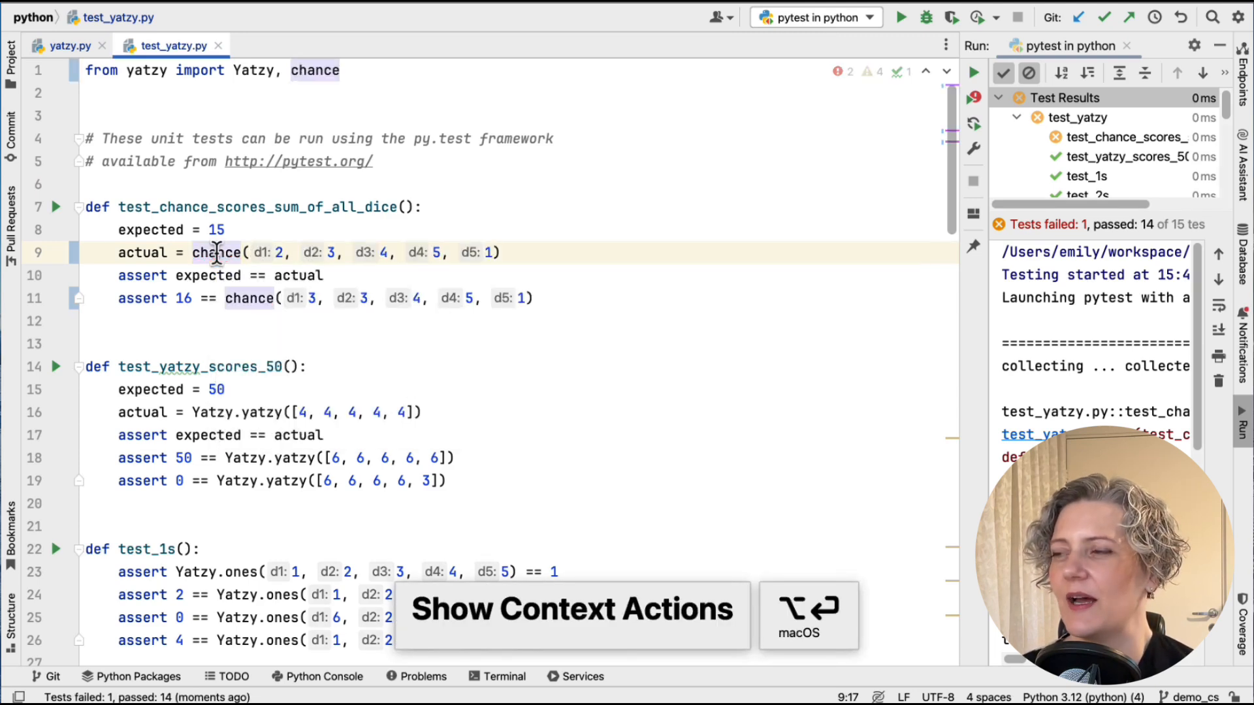
Inline all invocations of chance into test_yatzy.py and remove its declaration
{"action": "left_click", "coordinate": [900, 17]}
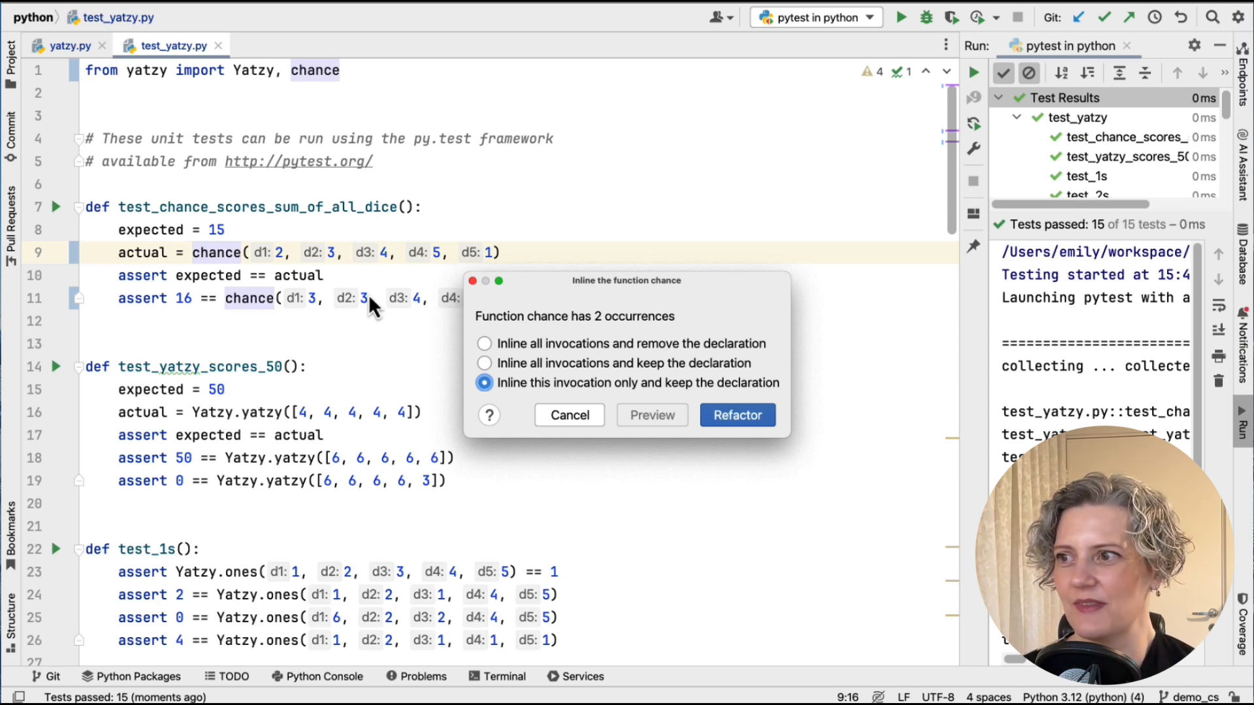
{"action": "left_click", "coordinate": [484, 343]}
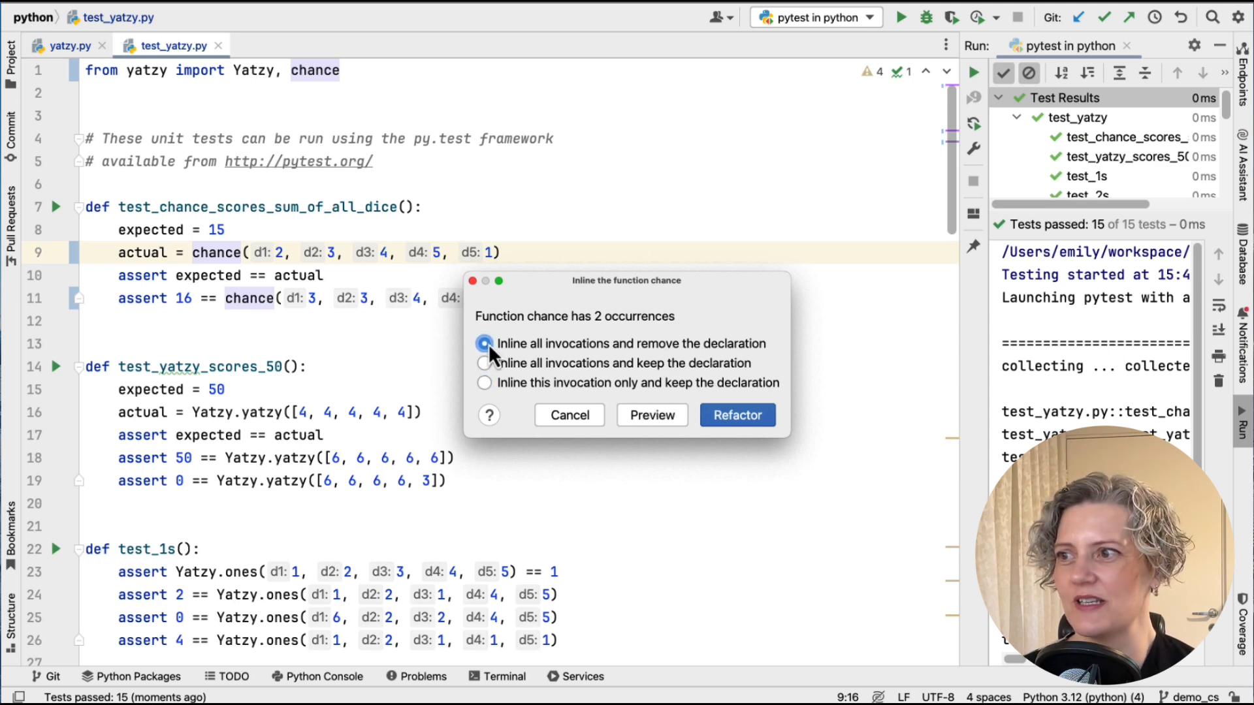
{"action": "left_click", "coordinate": [735, 415]}
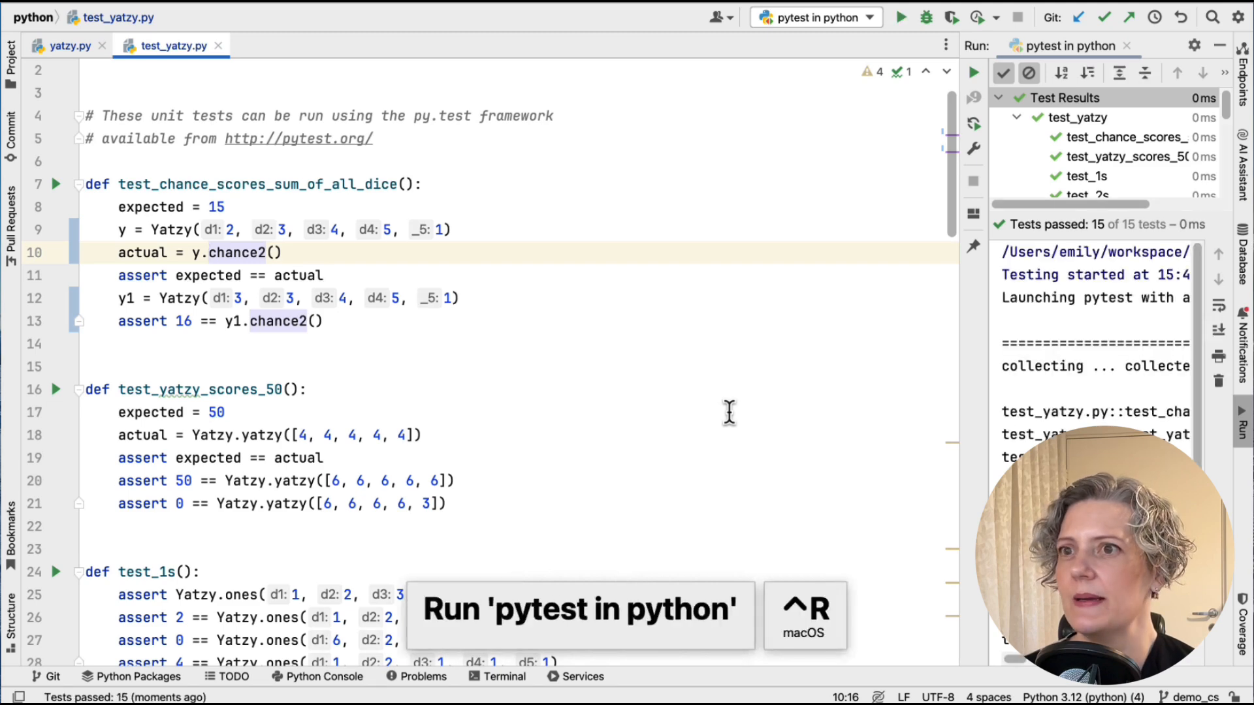
{"action": "mouse_move", "coordinate": [204, 260]}
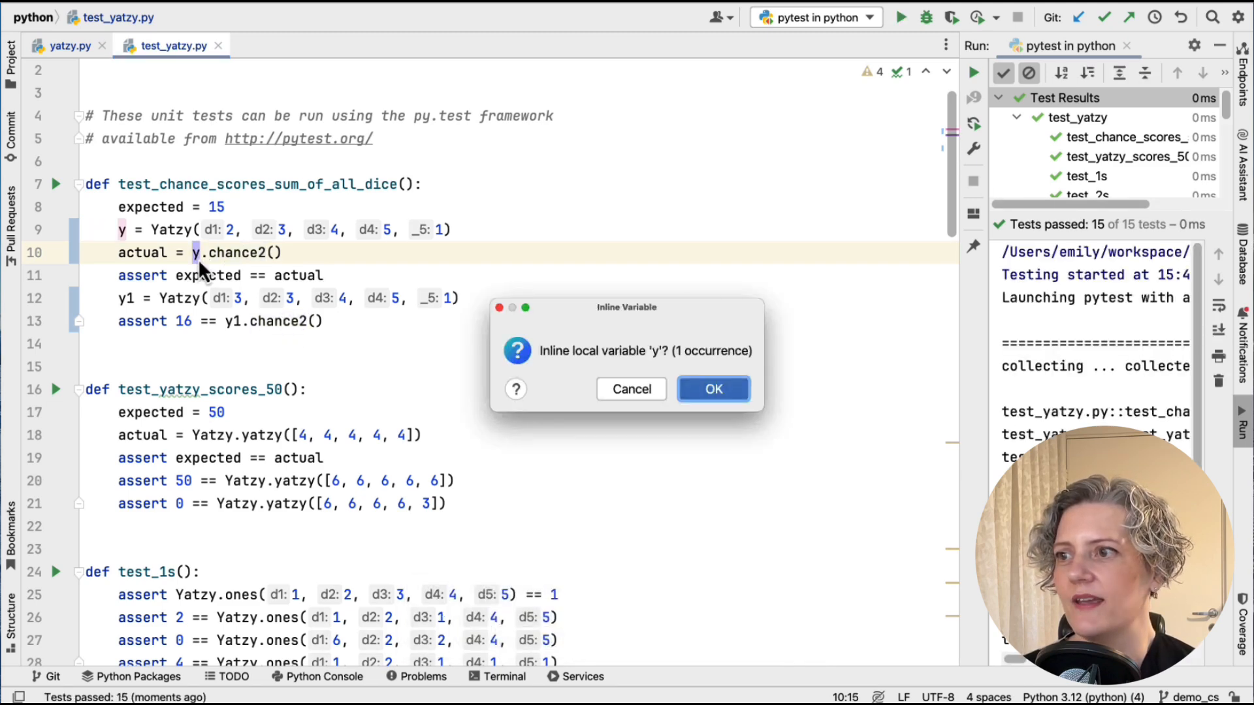
Inline the temporary y variables in the tests and rename chance2 back to chance
{"action": "left_click", "coordinate": [712, 389]}
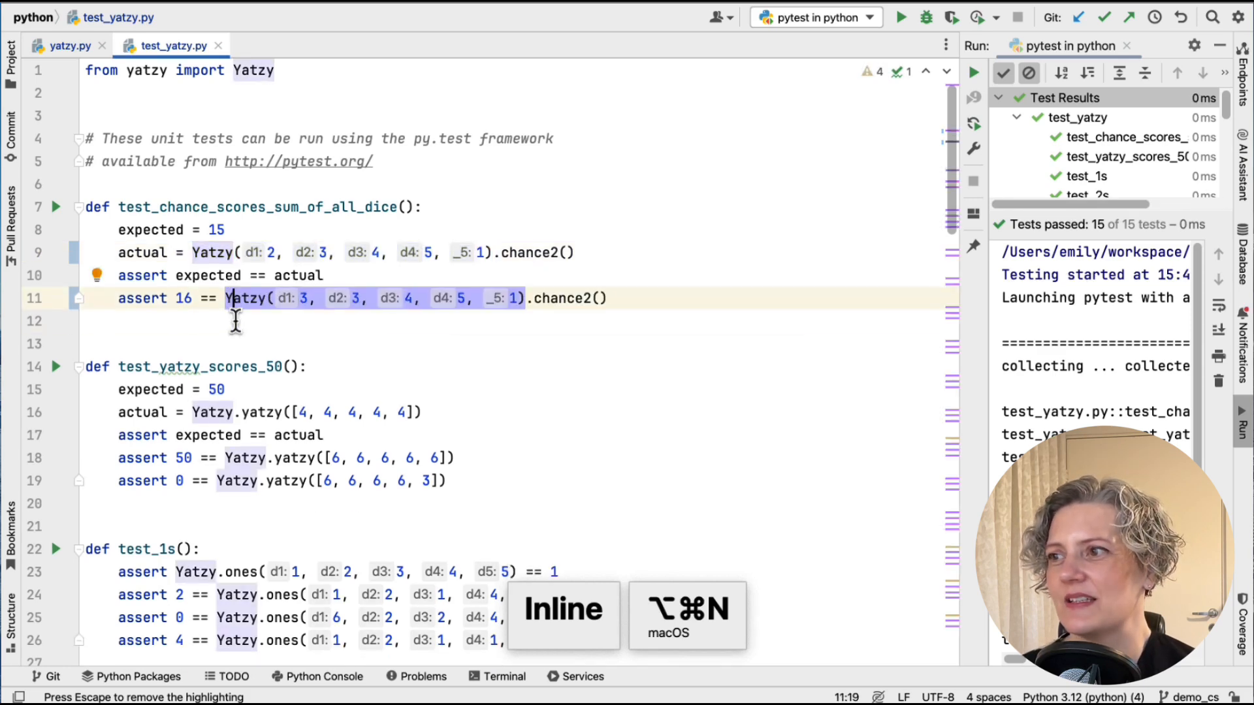
{"action": "mouse_move", "coordinate": [518, 252]}
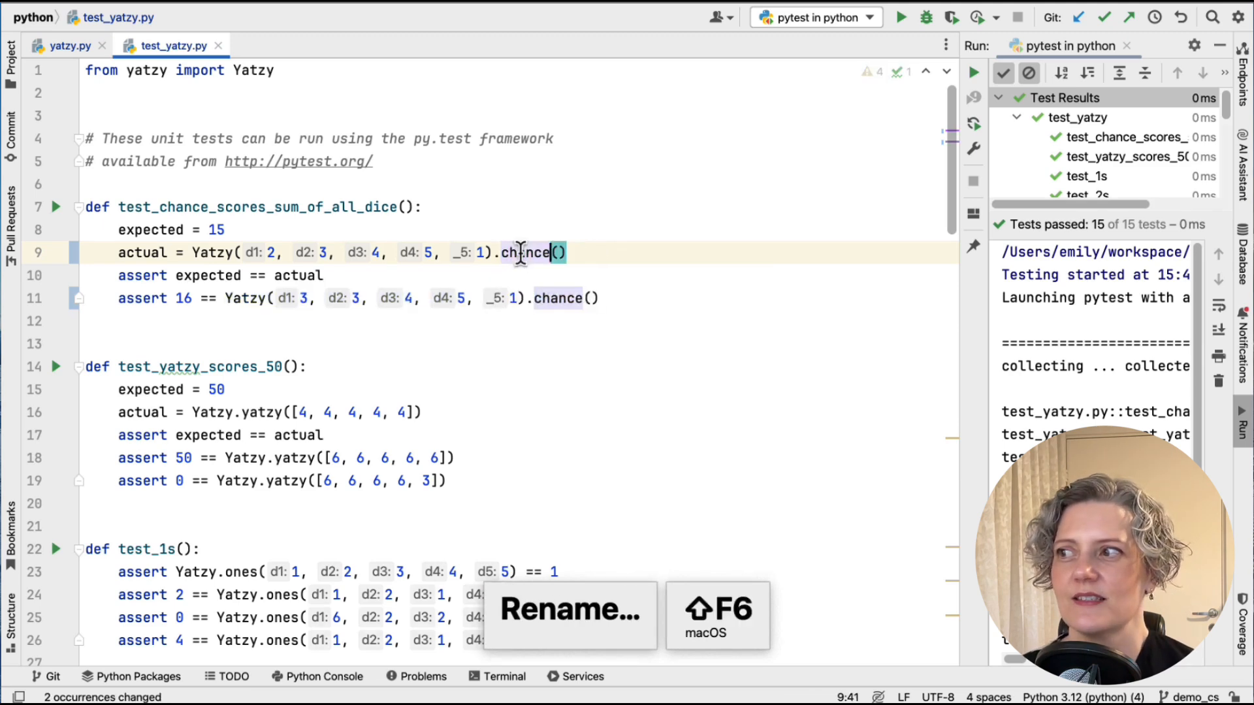
{"action": "left_click", "coordinate": [524, 252]}
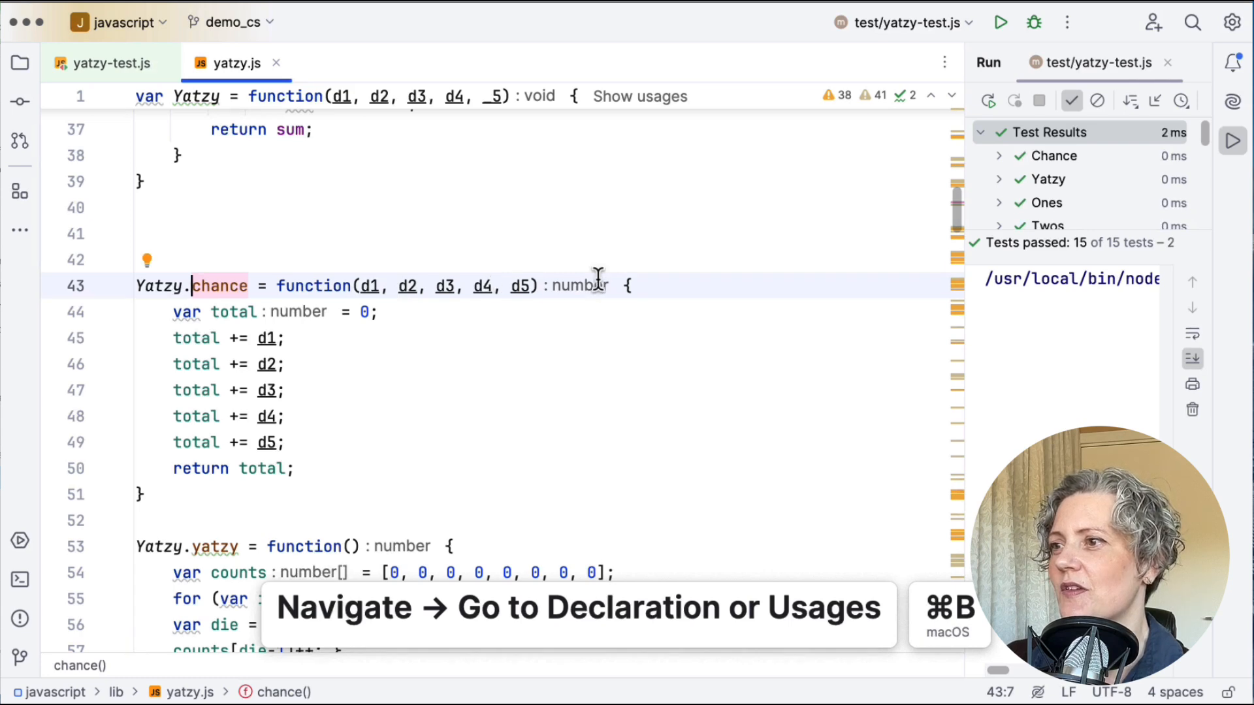
Add 'let y = new Yatzy(d1, d2, d3, d4, d5);' at the start of the JavaScript chance function
{"action": "key", "text": "enter"}
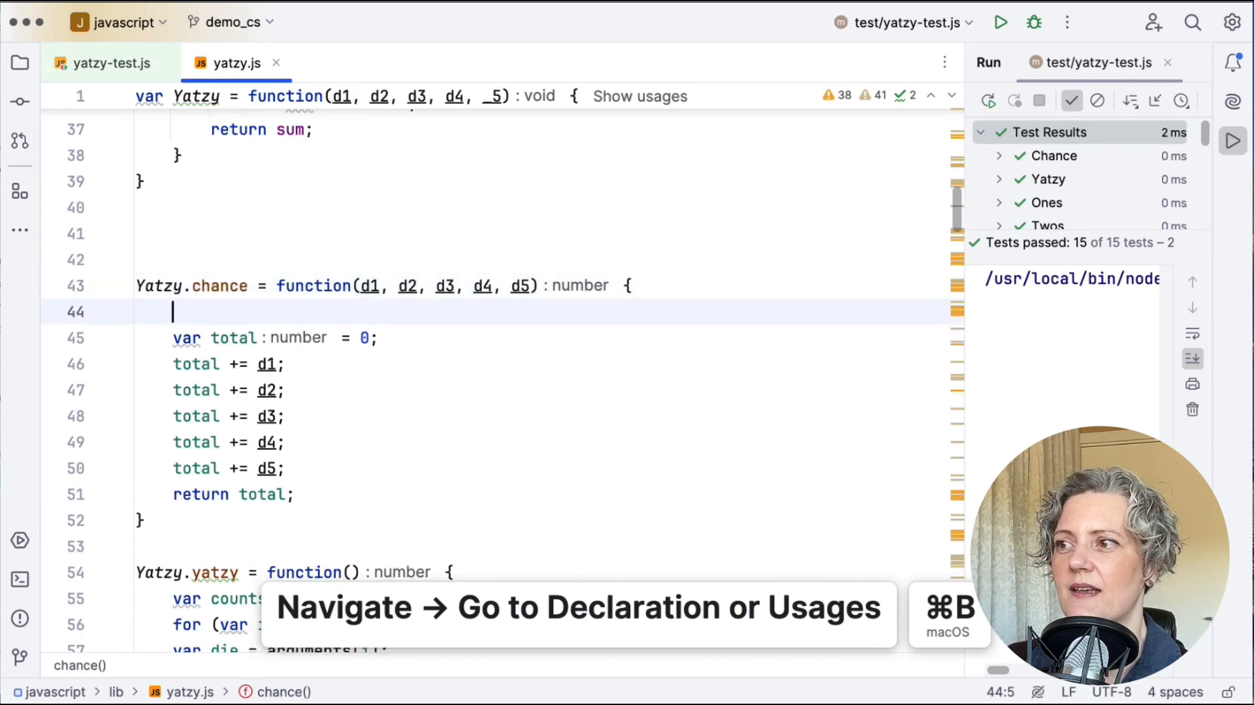
{"action": "type", "text": "let y = new Yatzy(d1, d2, d3, d4, d5);"}
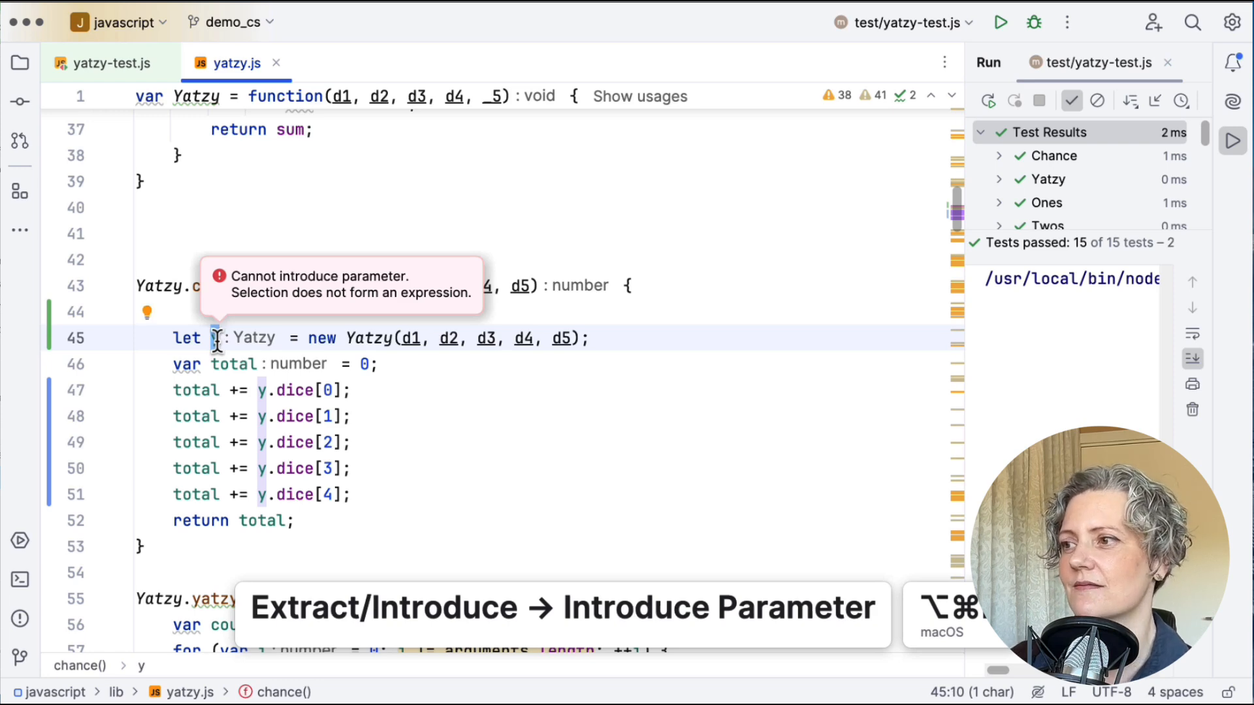
{"action": "mouse_move", "coordinate": [170, 364]}
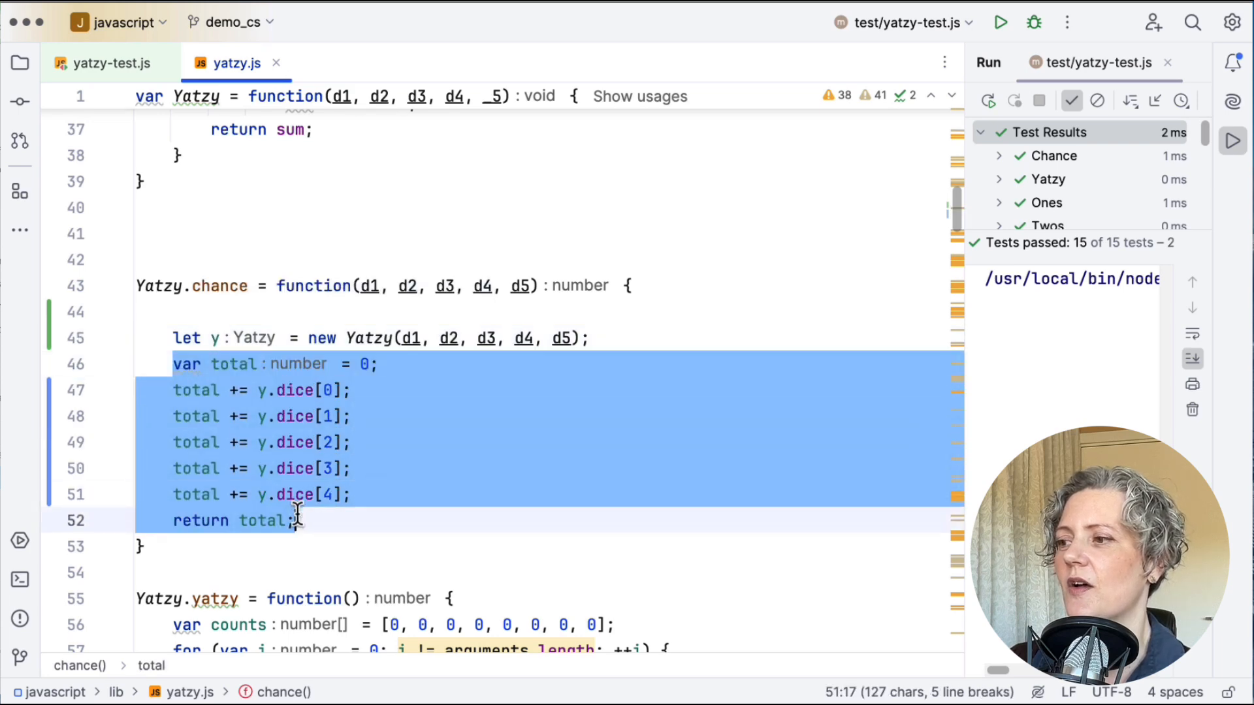
Extract the summing lines into a standalone function named chance2 that chance returns
{"action": "key", "text": "cmd+alt+m"}
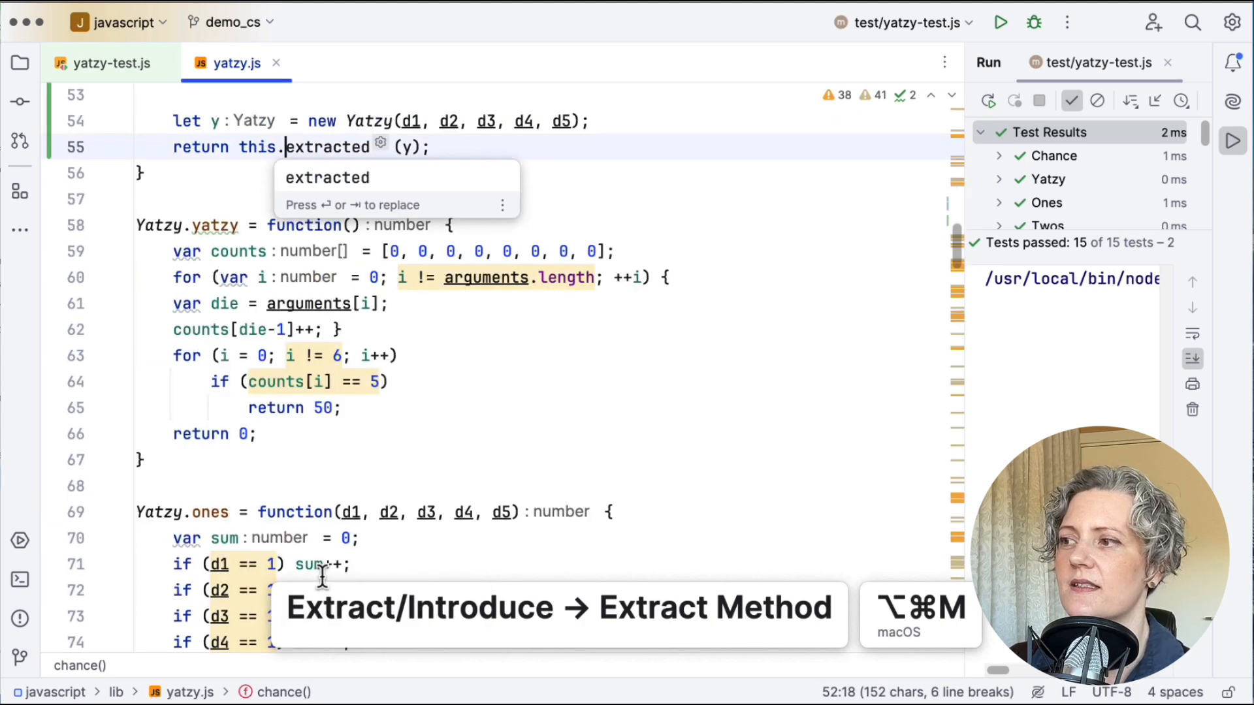
{"action": "double_click", "coordinate": [325, 146]}
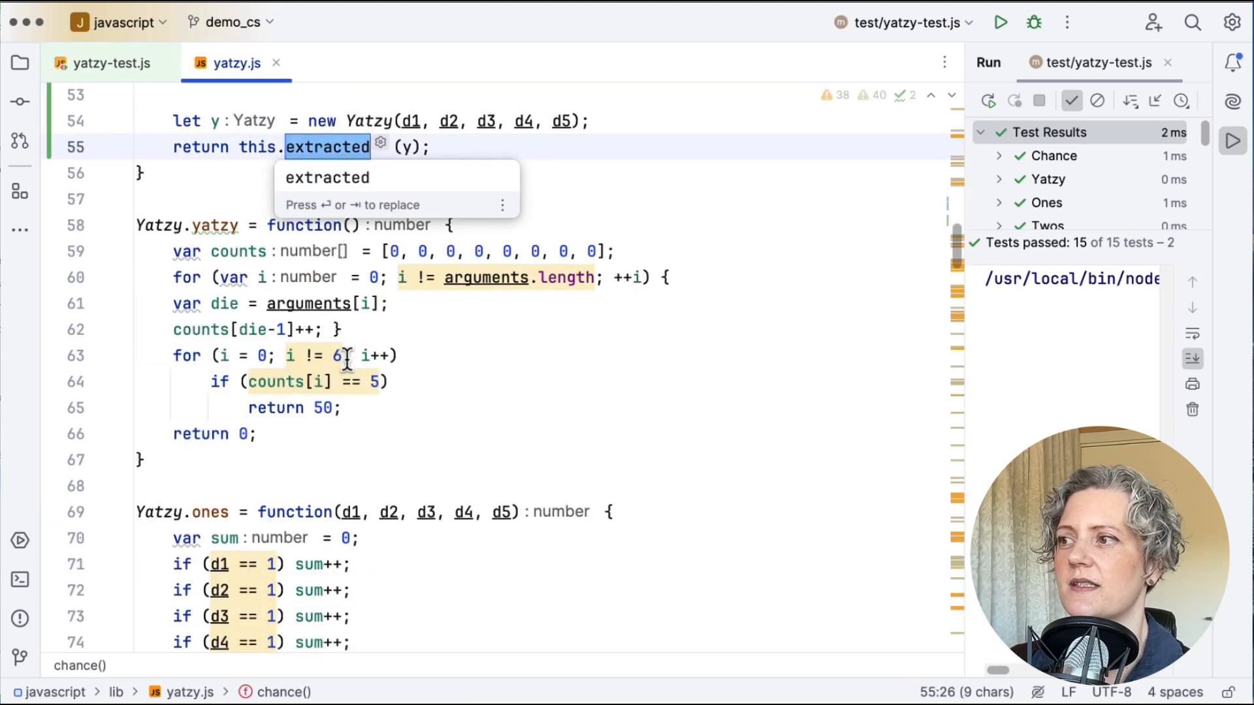
{"action": "type", "text": "chance2(y) {"}
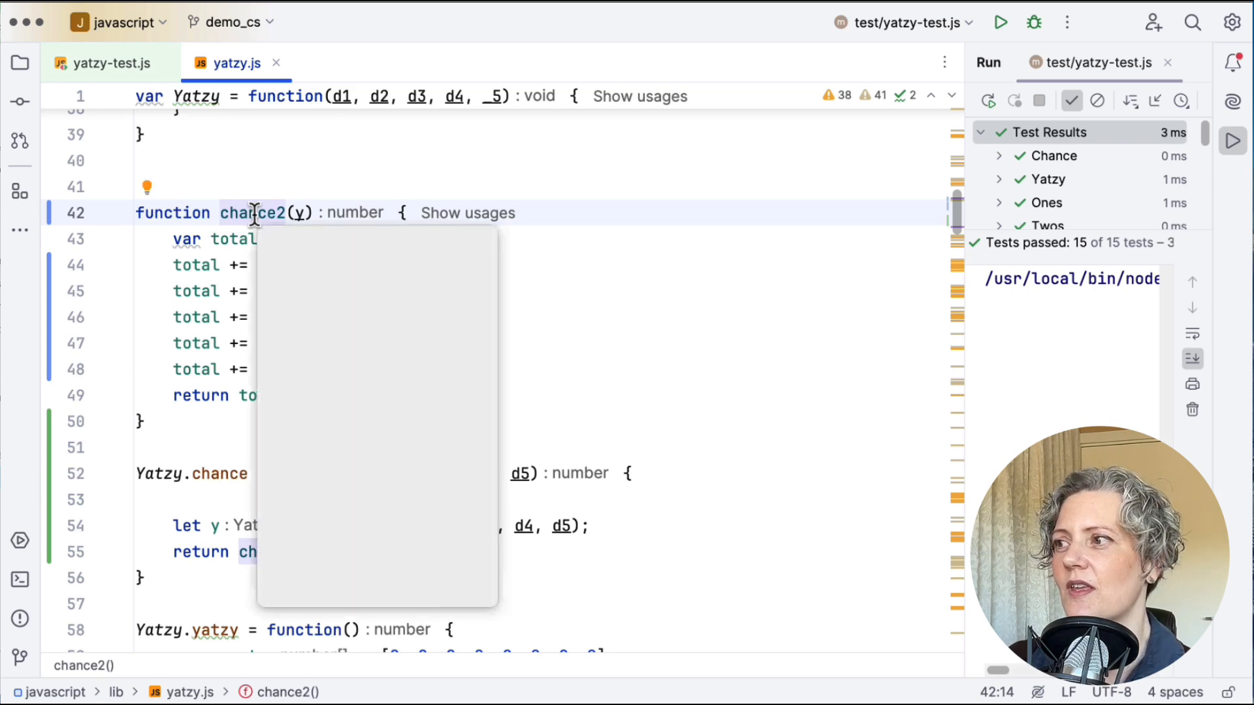
{"action": "key", "text": "ctrl+t"}
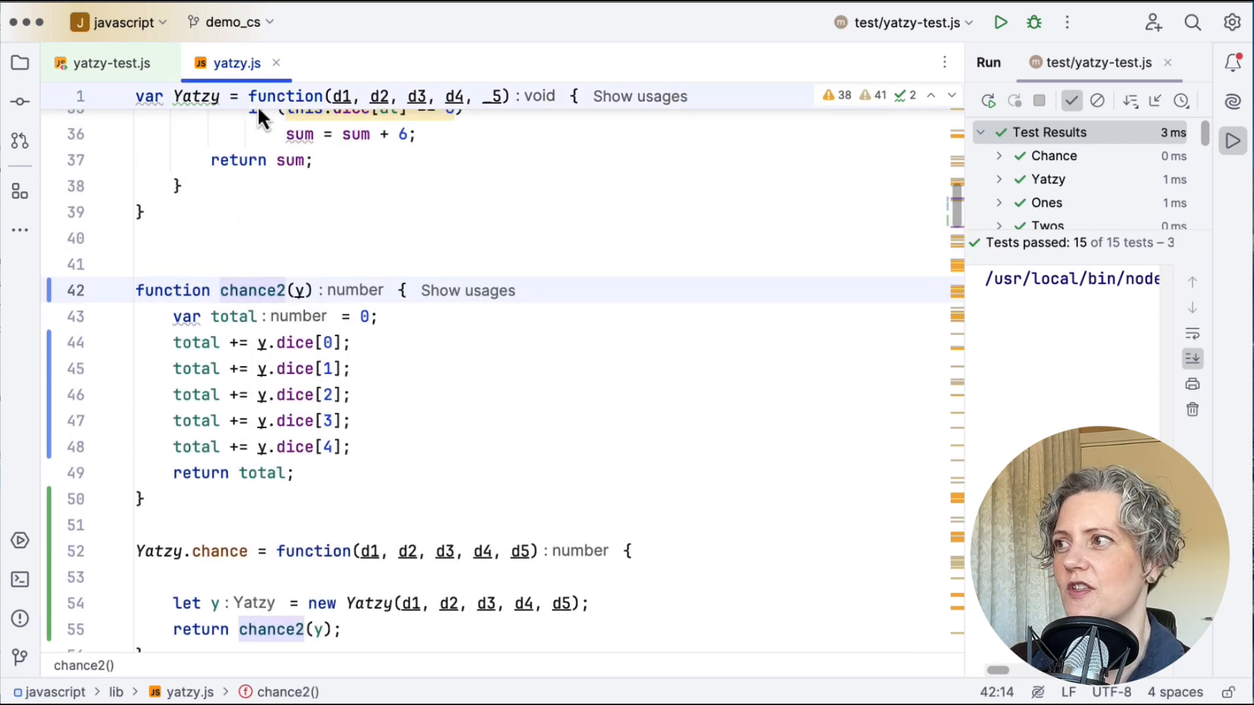
Split yatzy.js into two panes and paste a copy of chance2 into the Yatzy constructor
{"action": "right_click", "coordinate": [235, 63]}
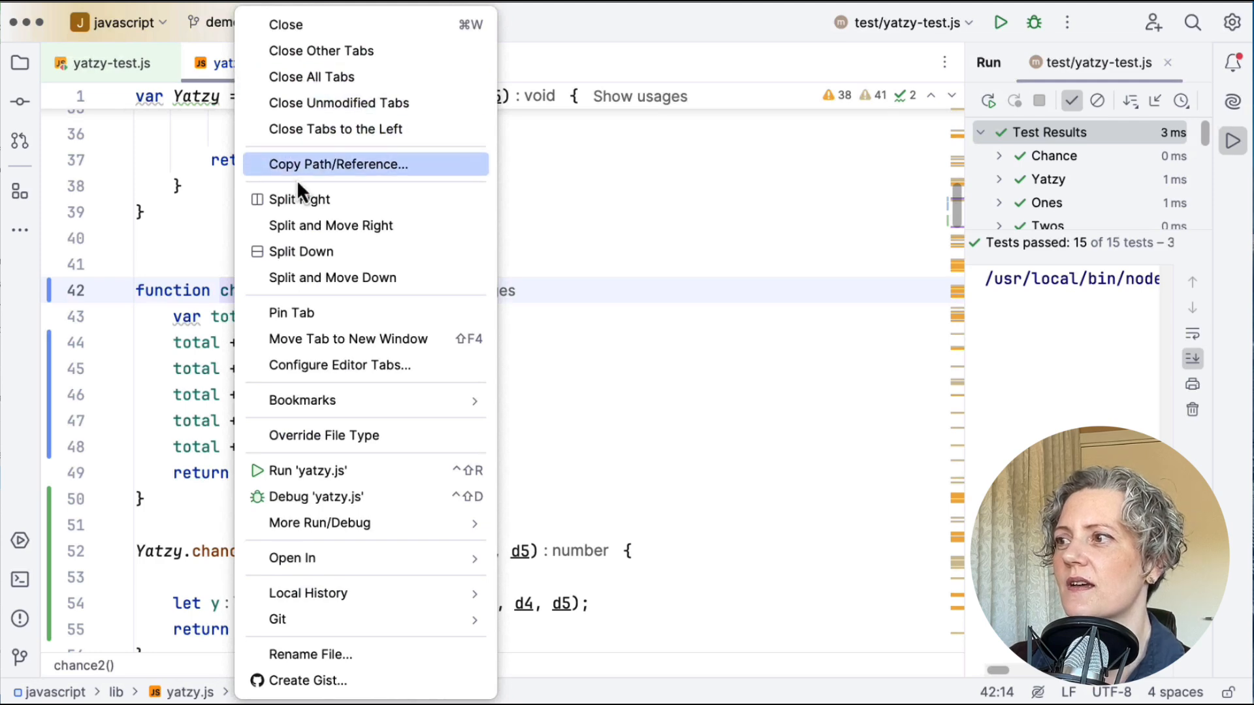
{"action": "left_click", "coordinate": [298, 199]}
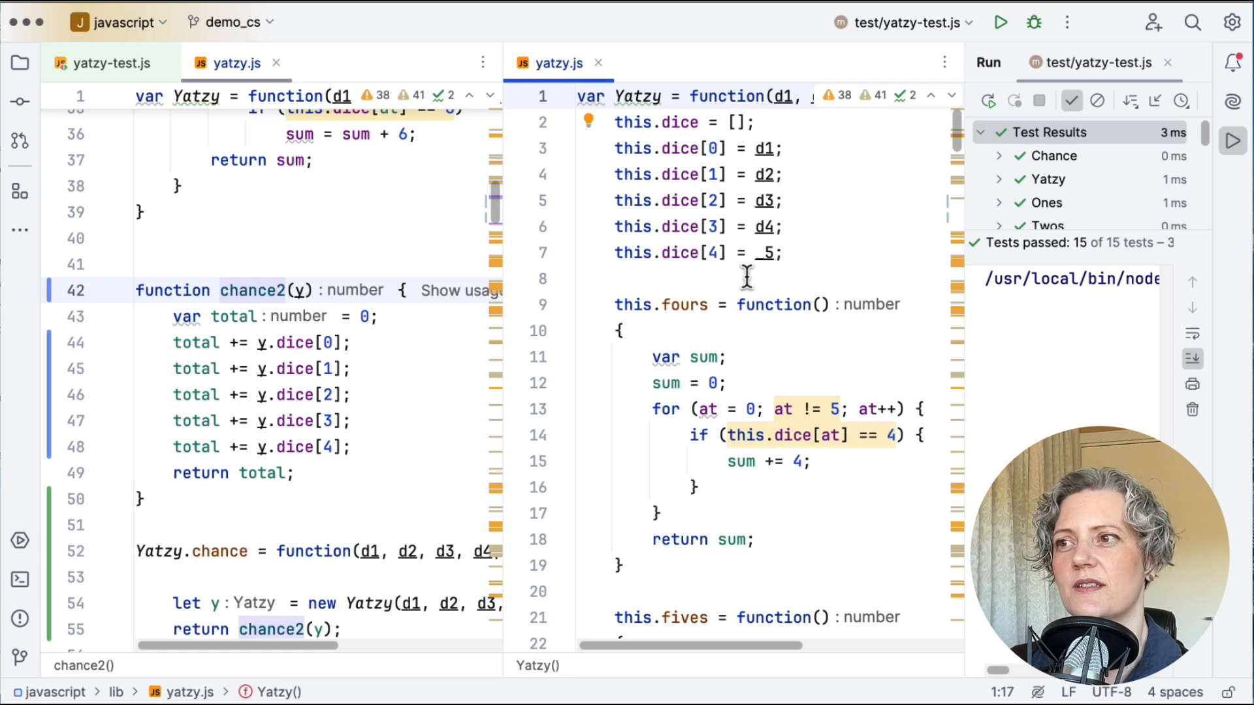
{"action": "mouse_move", "coordinate": [264, 312]}
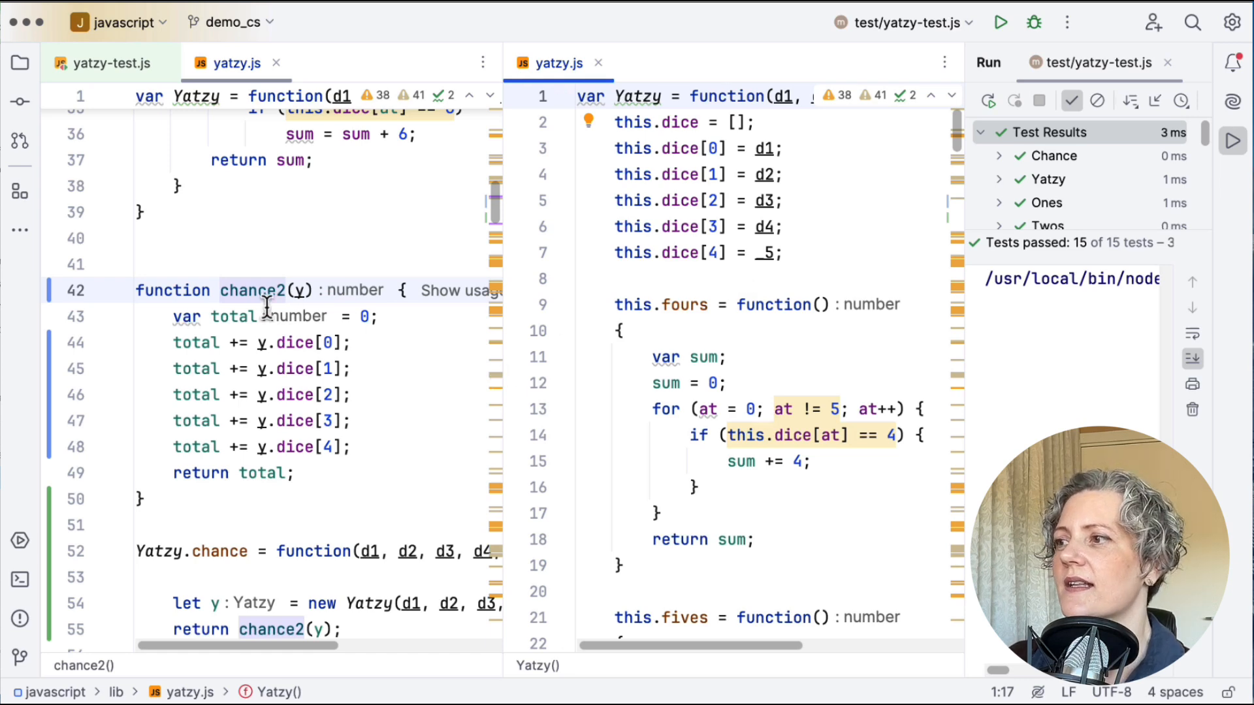
{"action": "left_click", "coordinate": [259, 290]}
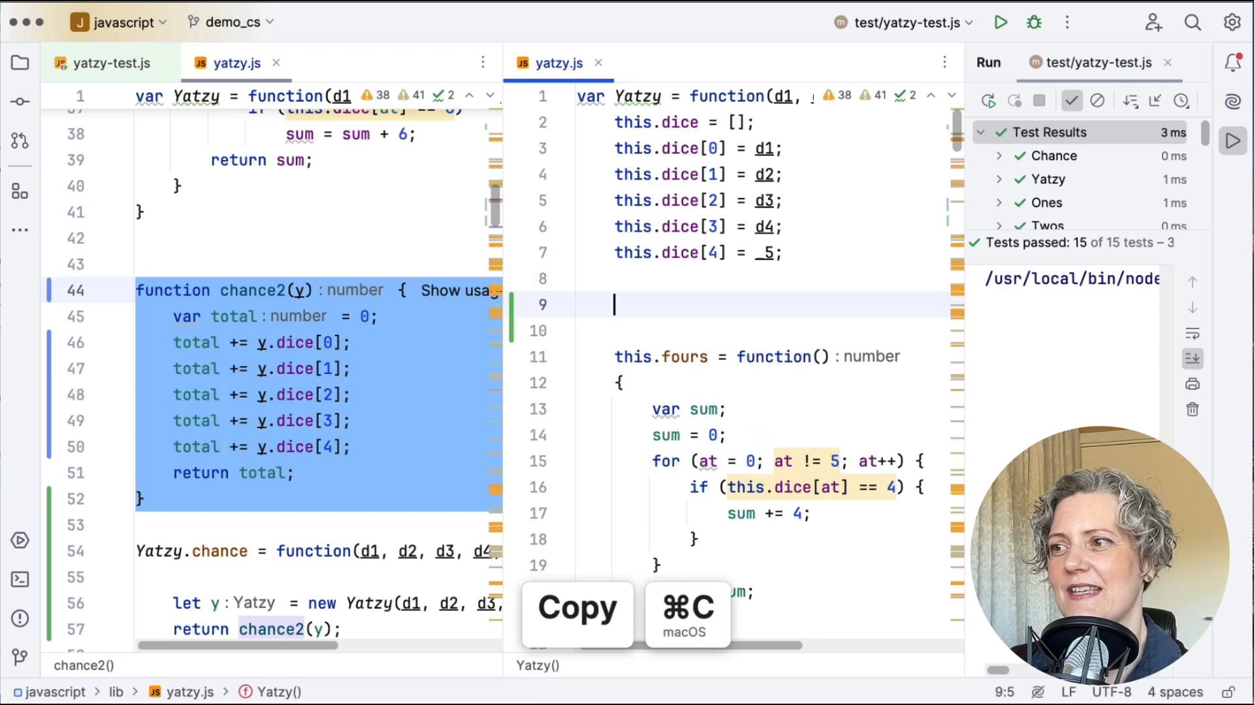
{"action": "key", "text": "cmd+v"}
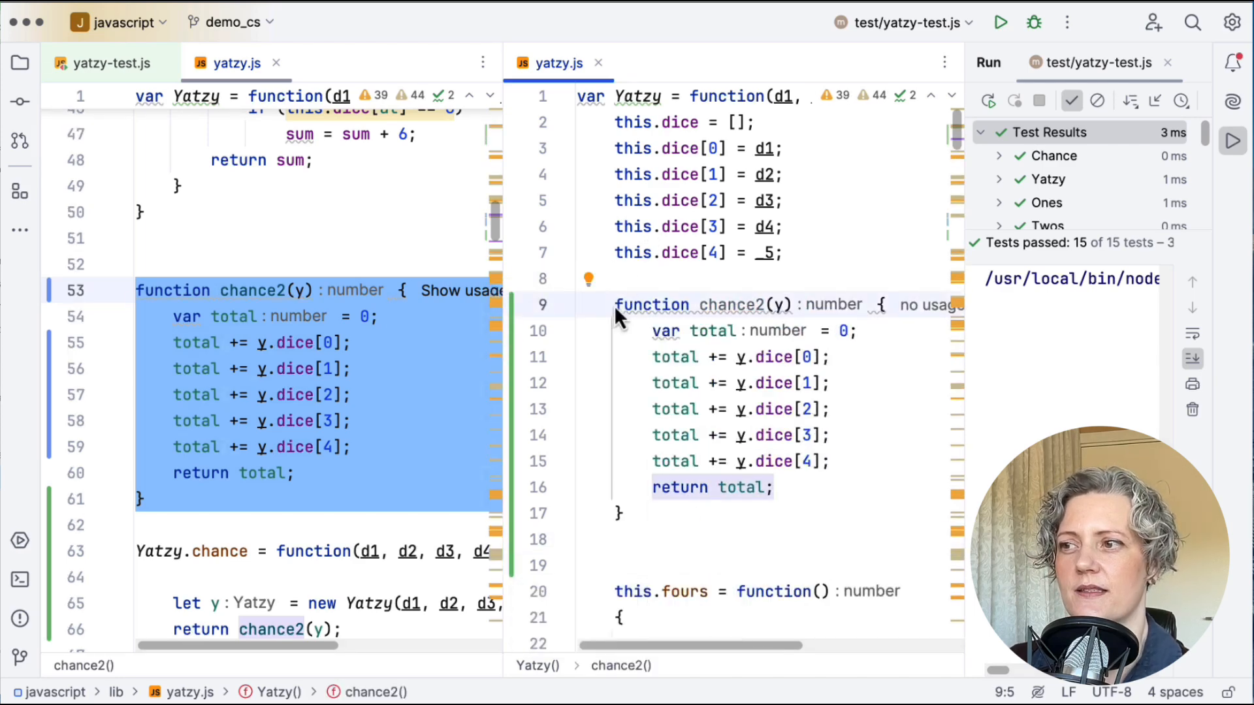
Rewrite the copy as this.chance2 summing this.dice entries and rerun the tests, 15 passing
{"action": "type", "text": "this.chance2 ="}
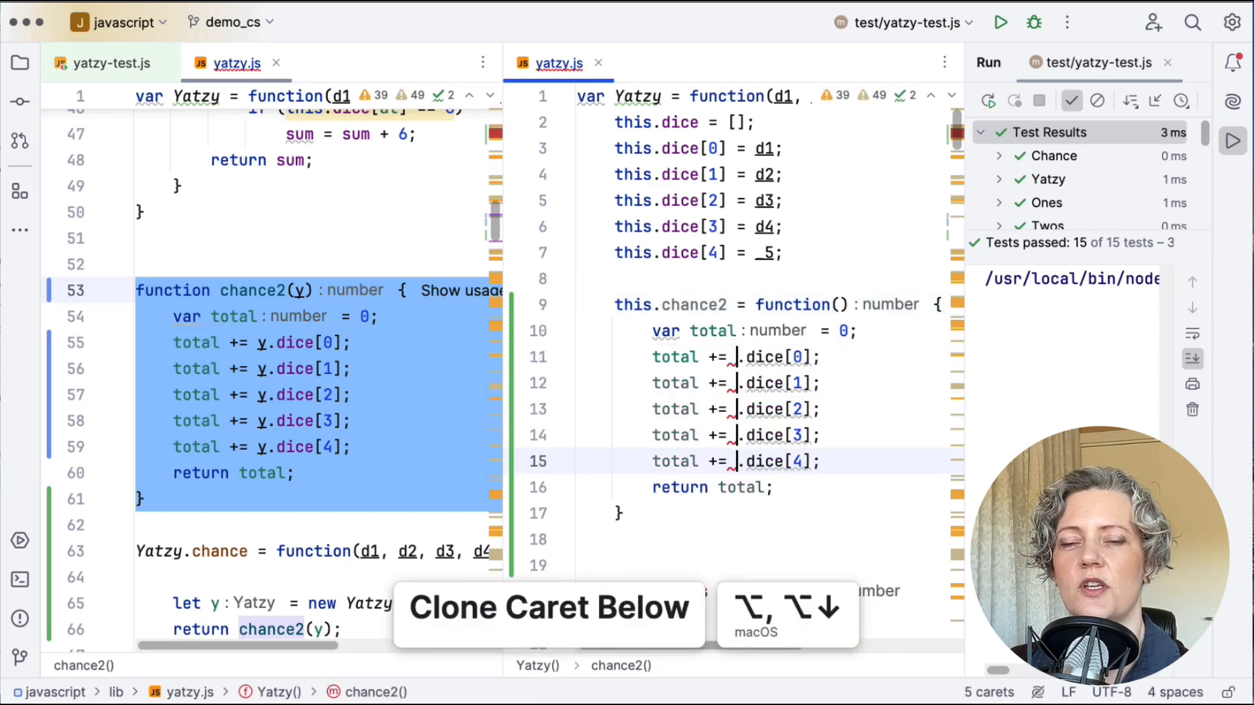
{"action": "type", "text": "this"}
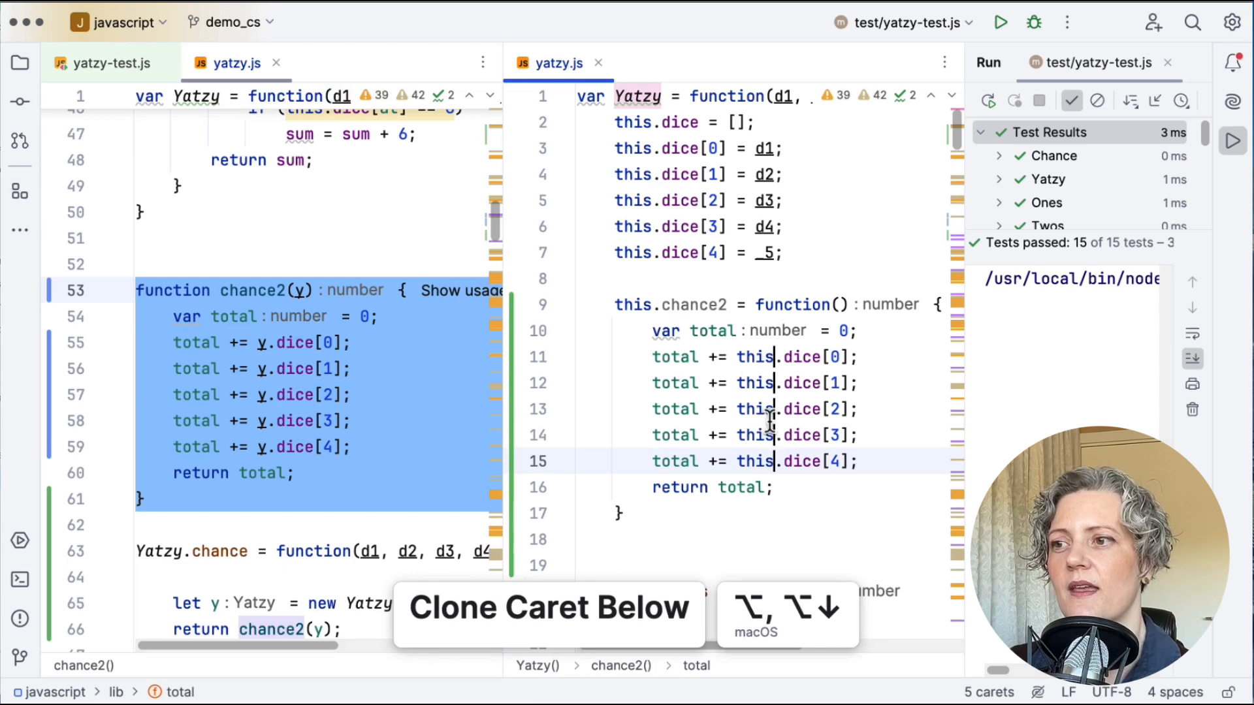
{"action": "left_click", "coordinate": [1001, 23]}
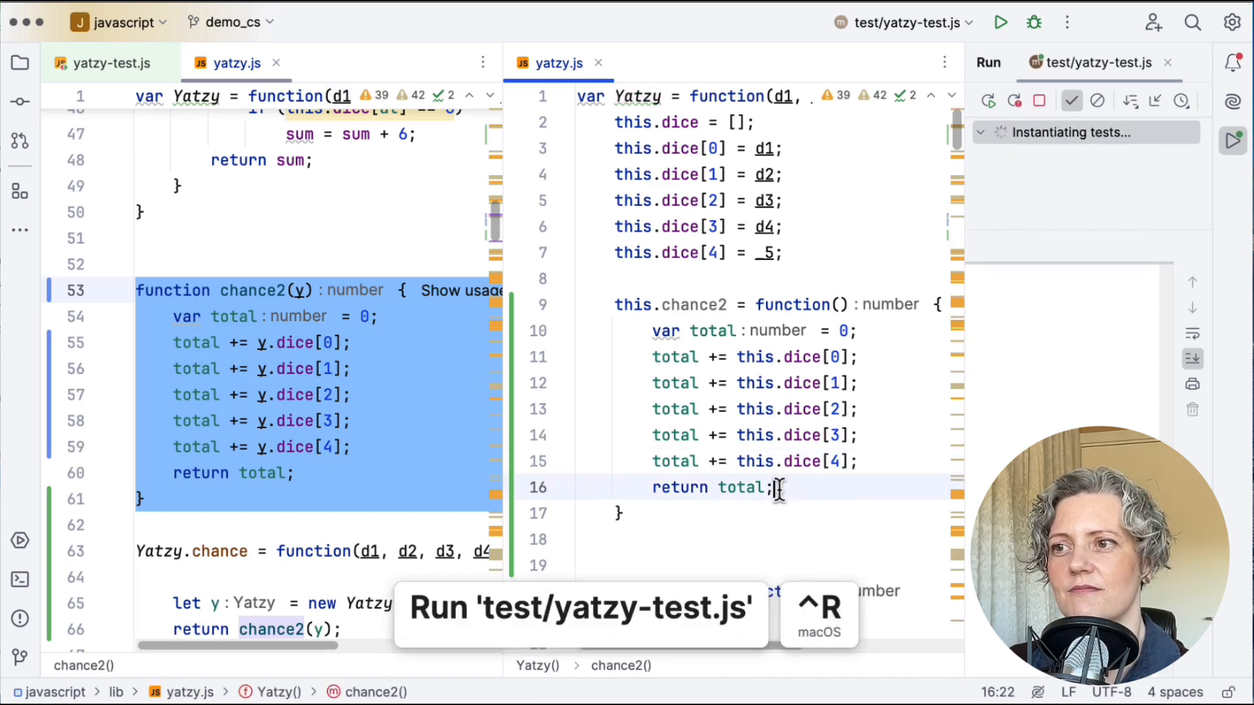
{"action": "left_click", "coordinate": [999, 23]}
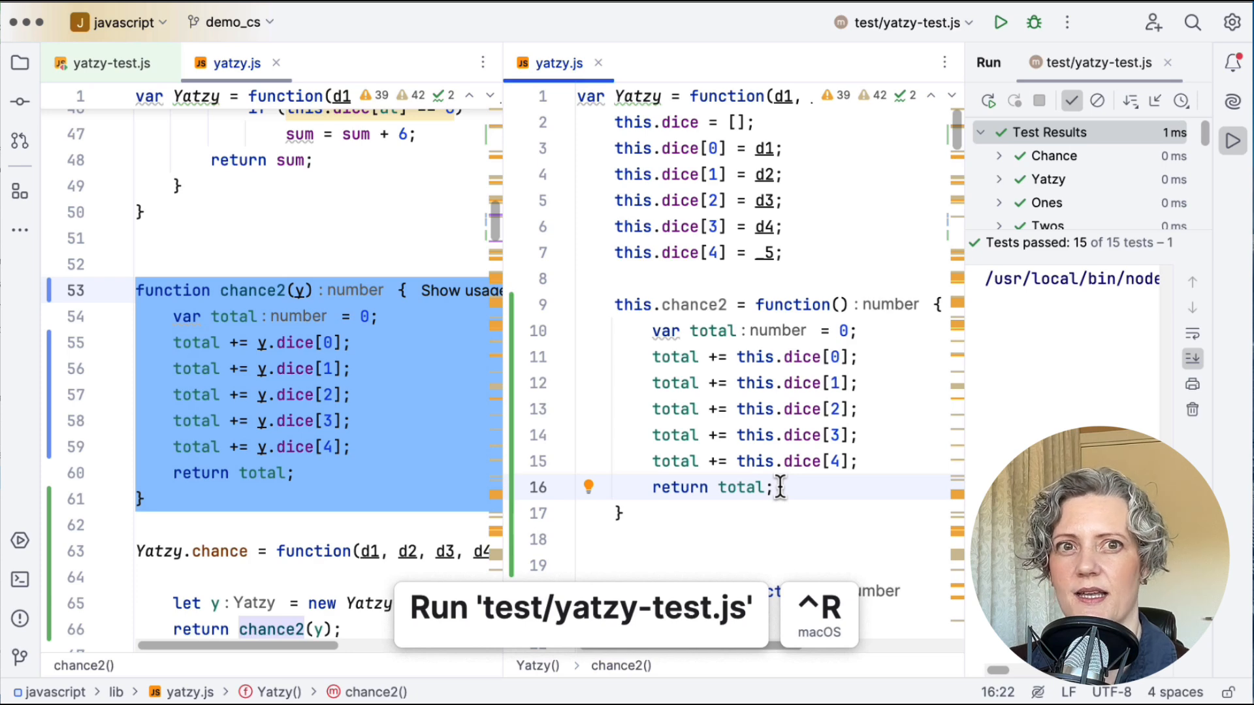
{"action": "mouse_move", "coordinate": [732, 316]}
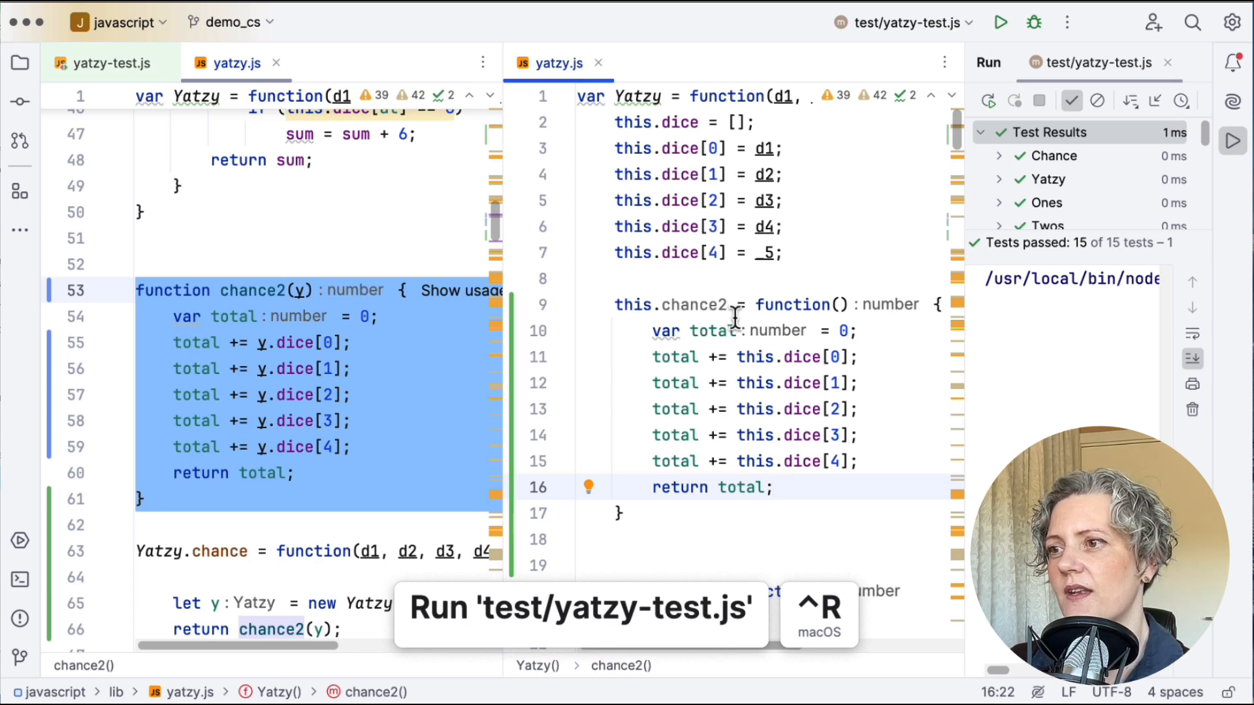
{"action": "scroll", "scroll_direction": "down", "scroll_amount": 3}
{"action": "type", "text": "y."}
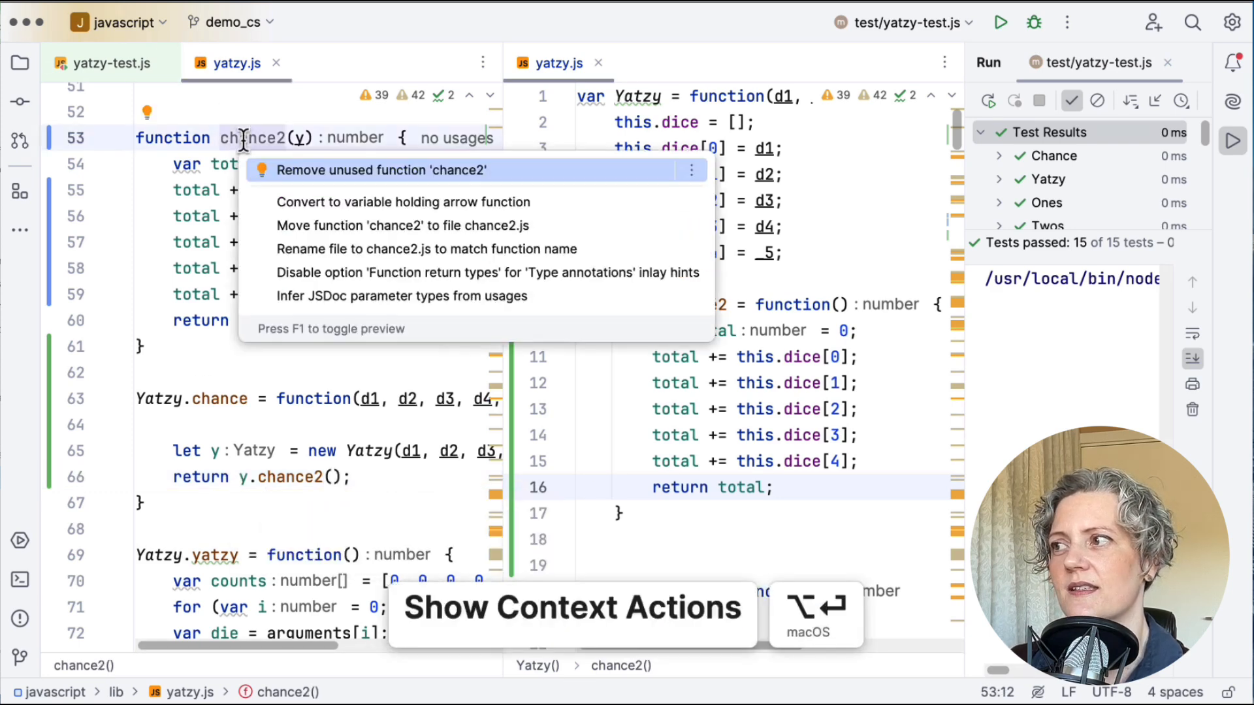
Remove the unused standalone chance2 function and switch to yatzy-test.js
{"action": "left_click", "coordinate": [383, 170]}
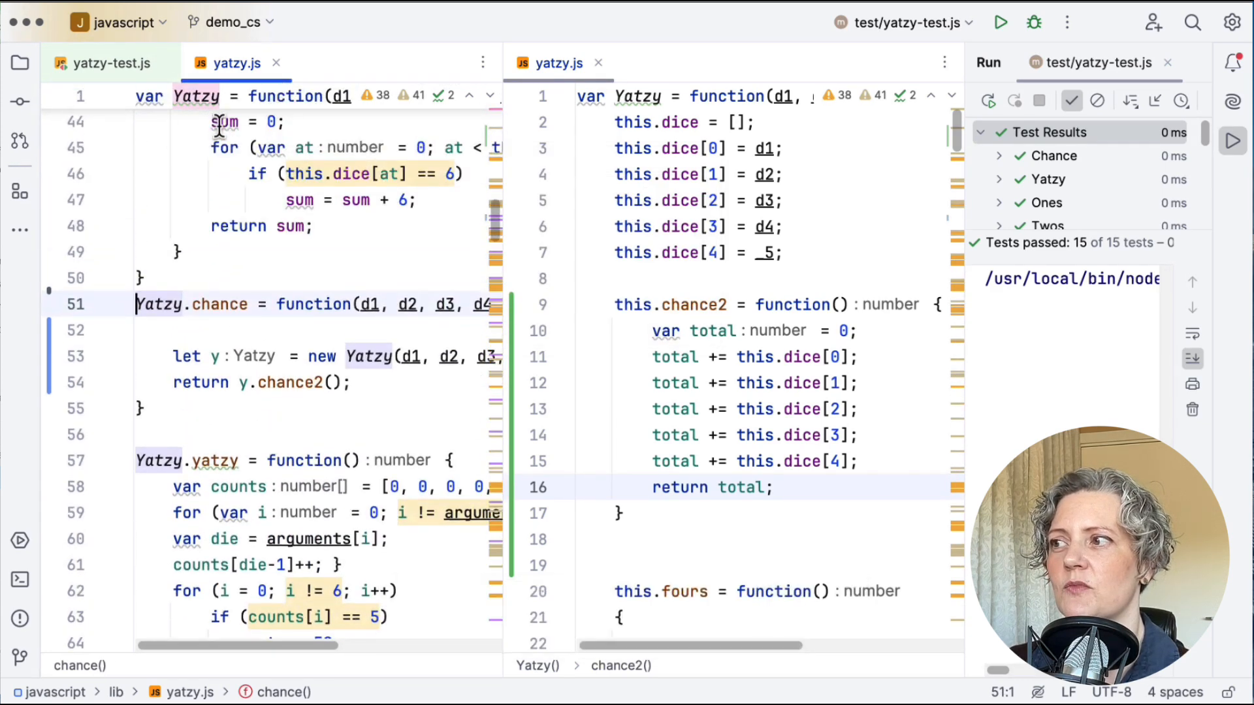
{"action": "left_click", "coordinate": [301, 383]}
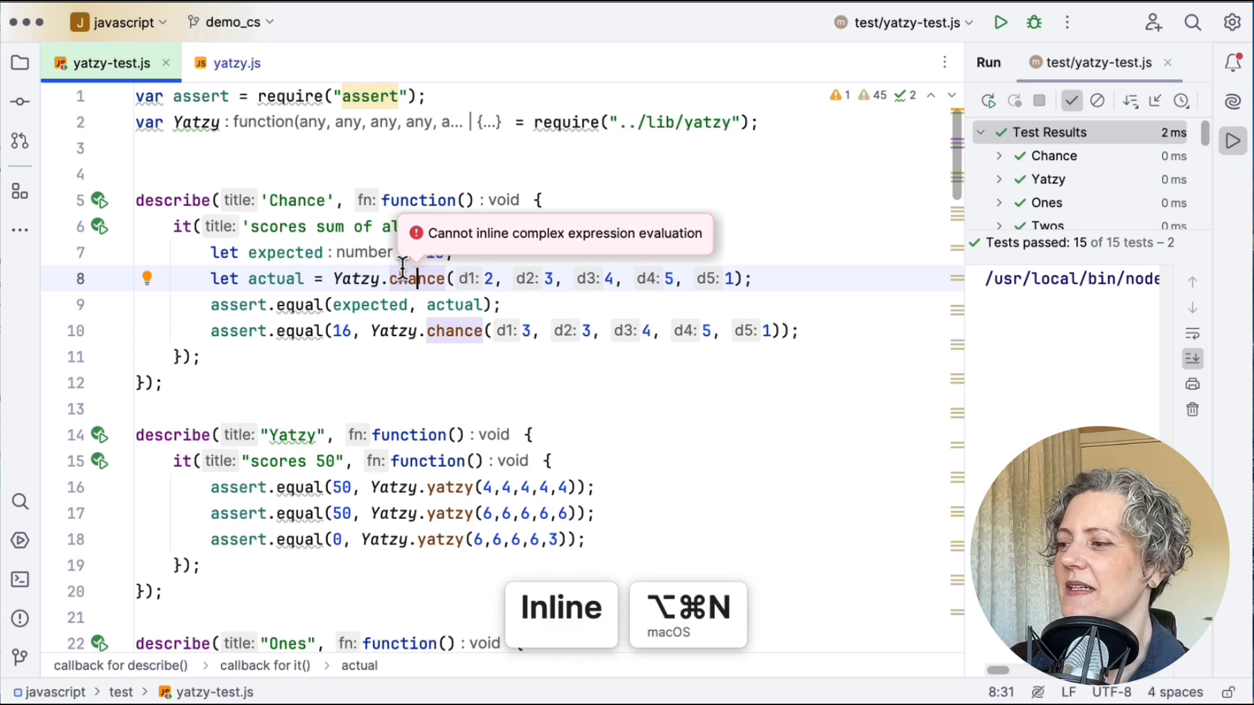
Inline local variable y in chance, then inline chance so both tests call new Yatzy(...).chance2()
{"action": "left_click", "coordinate": [236, 62]}
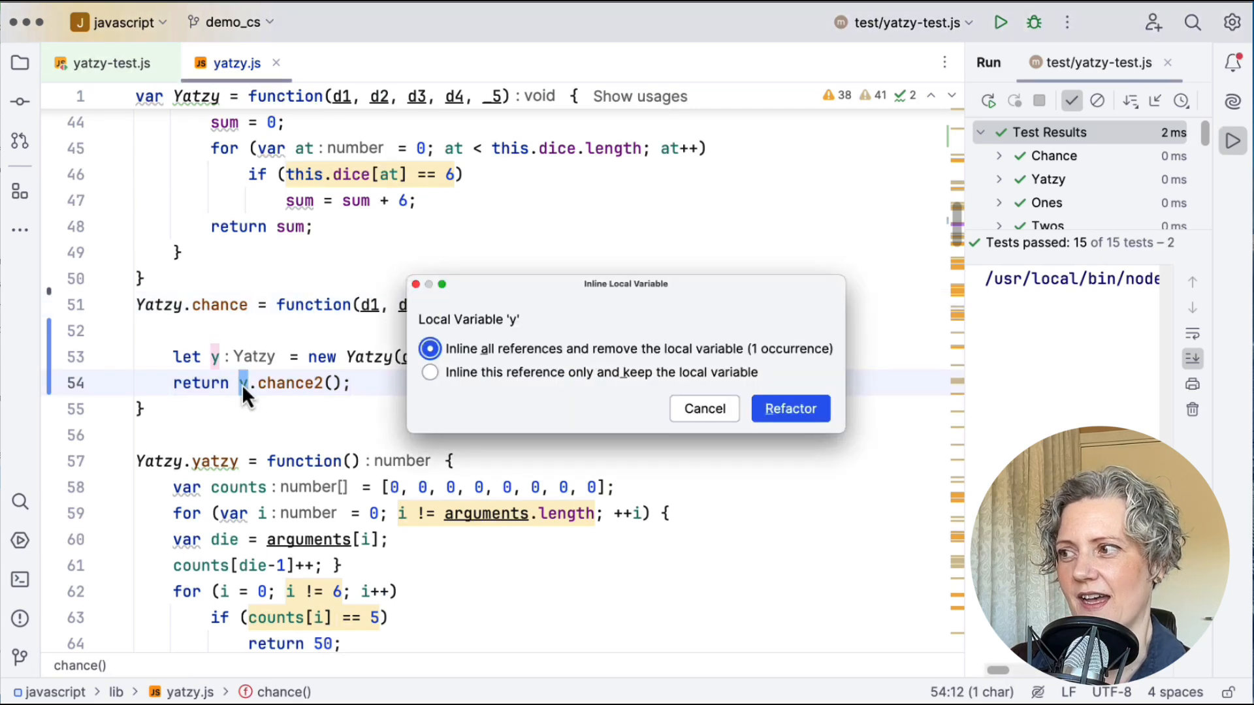
{"action": "left_click", "coordinate": [789, 409]}
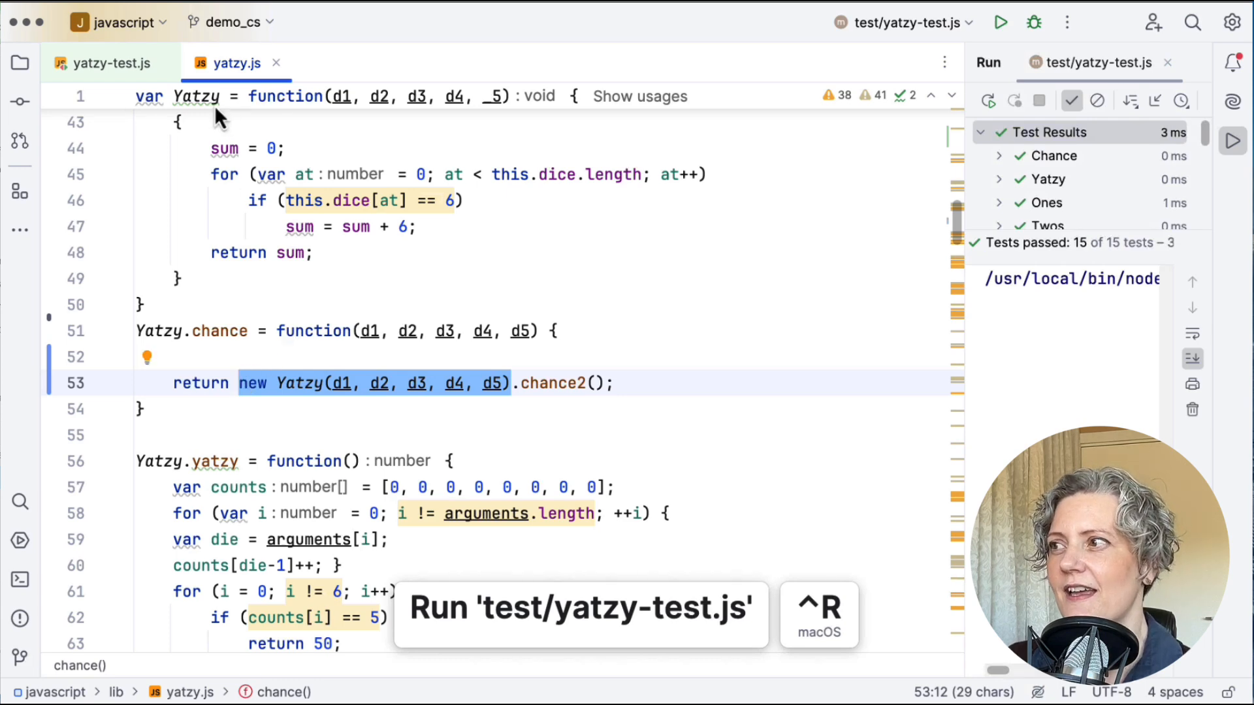
{"action": "left_click", "coordinate": [108, 62]}
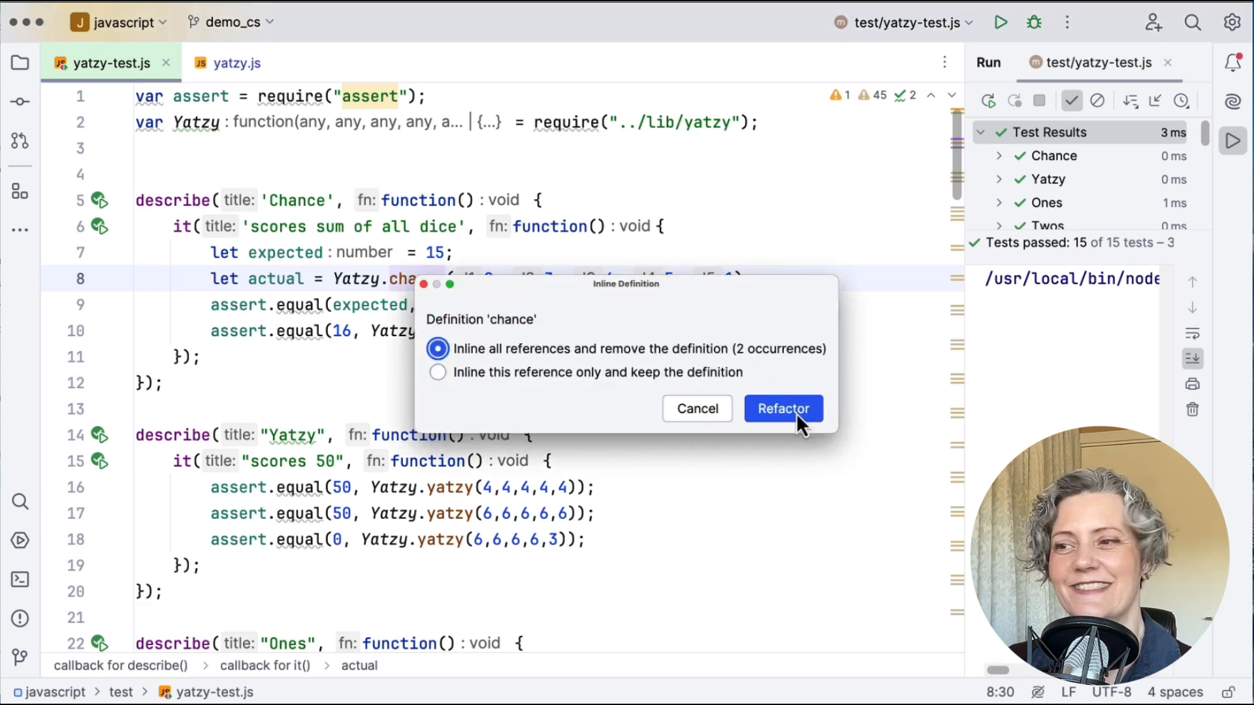
{"action": "left_click", "coordinate": [782, 409]}
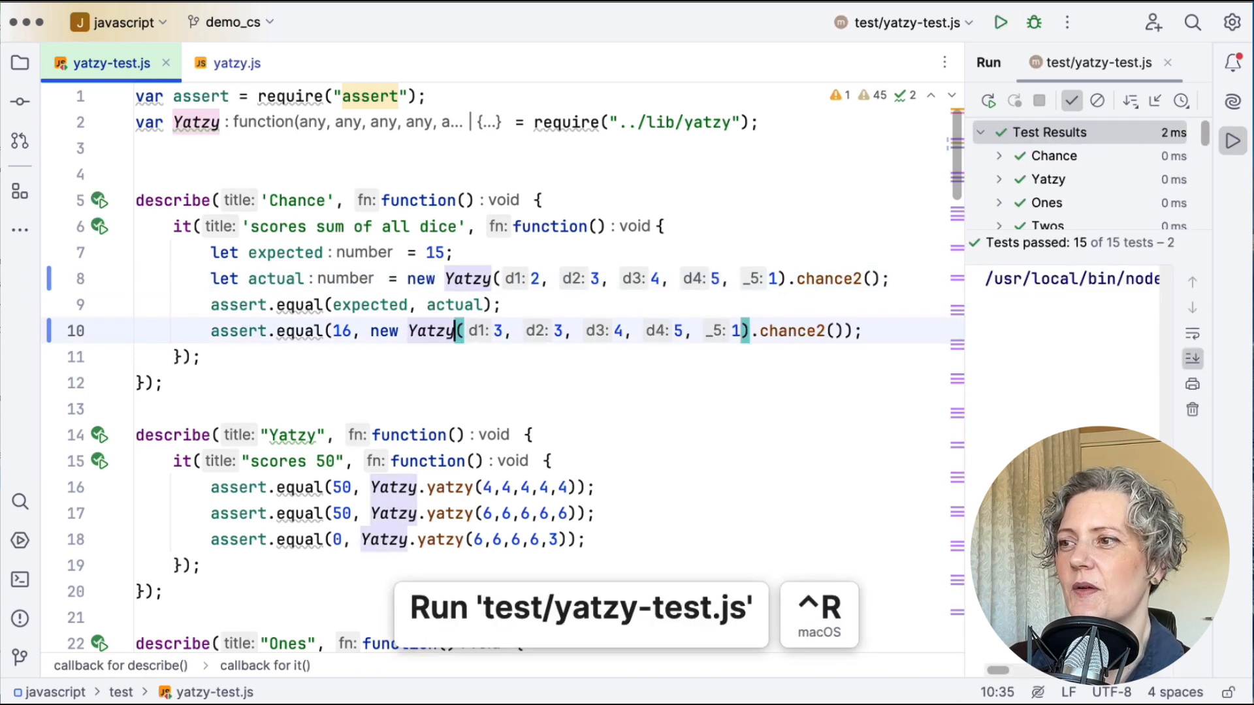
{"action": "left_click", "coordinate": [835, 278]}
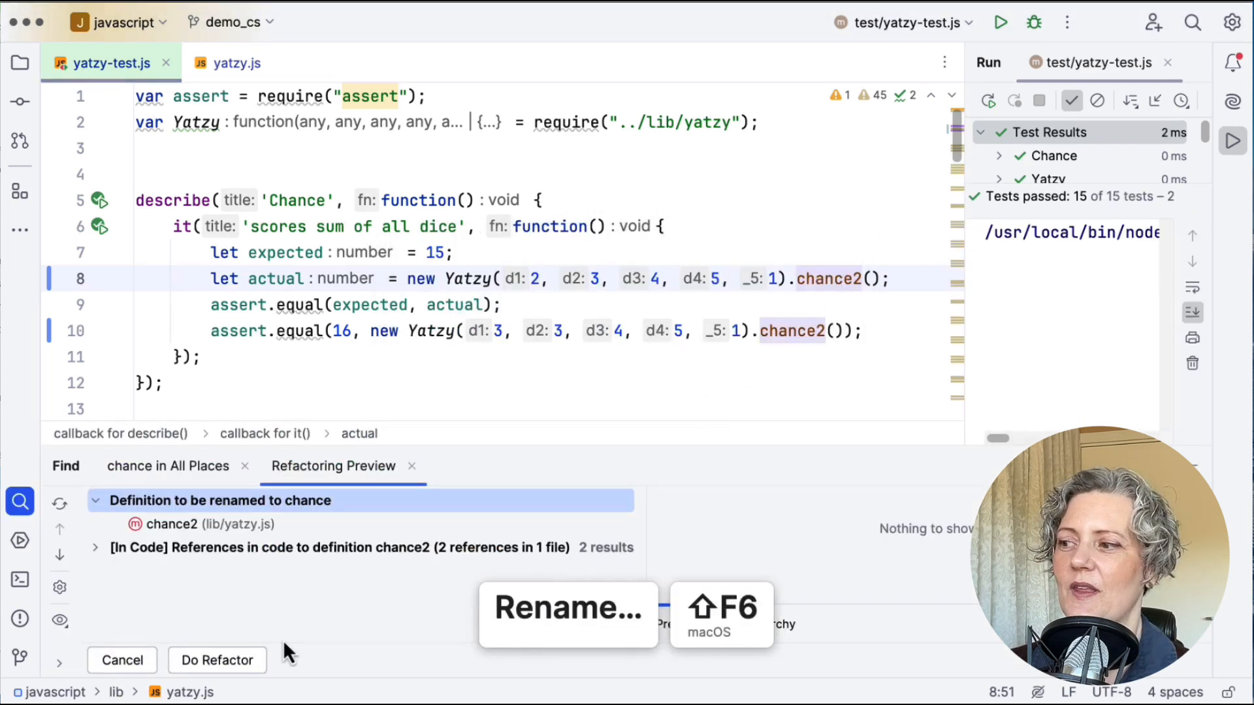
Rename chance2 to chance via Do Refactor so both Chance tests call new Yatzy(...).chance()
{"action": "left_click", "coordinate": [217, 660]}
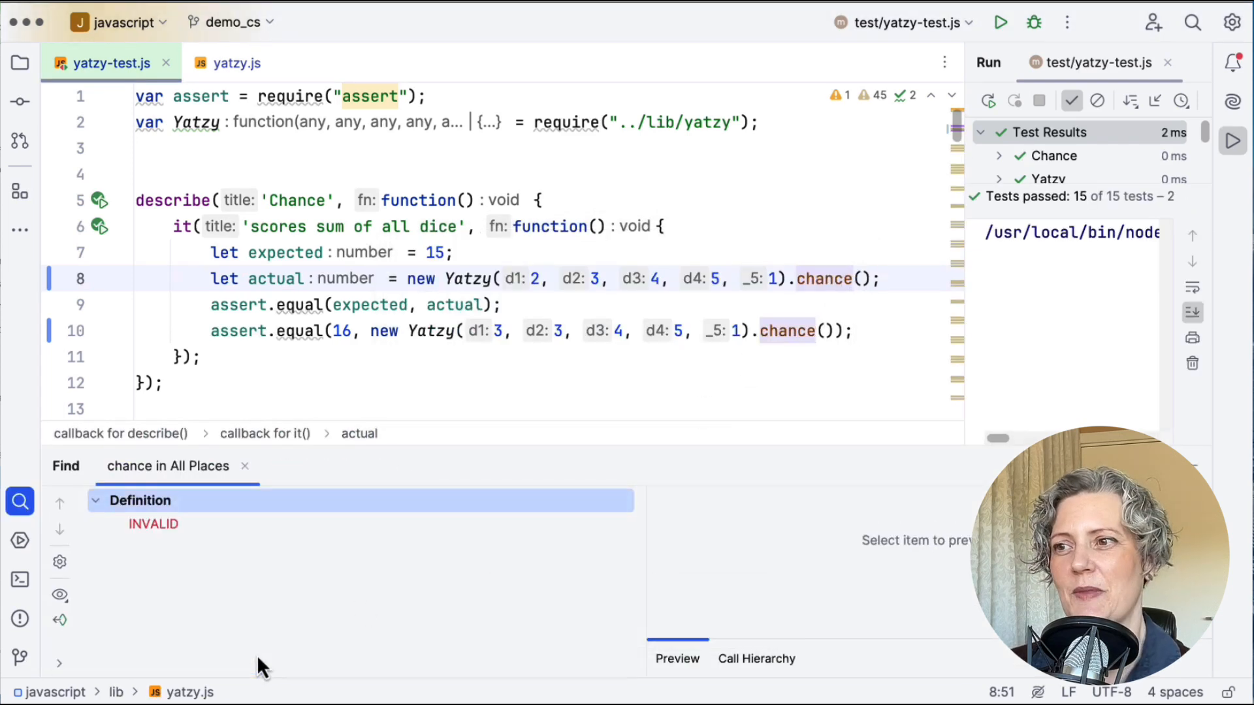